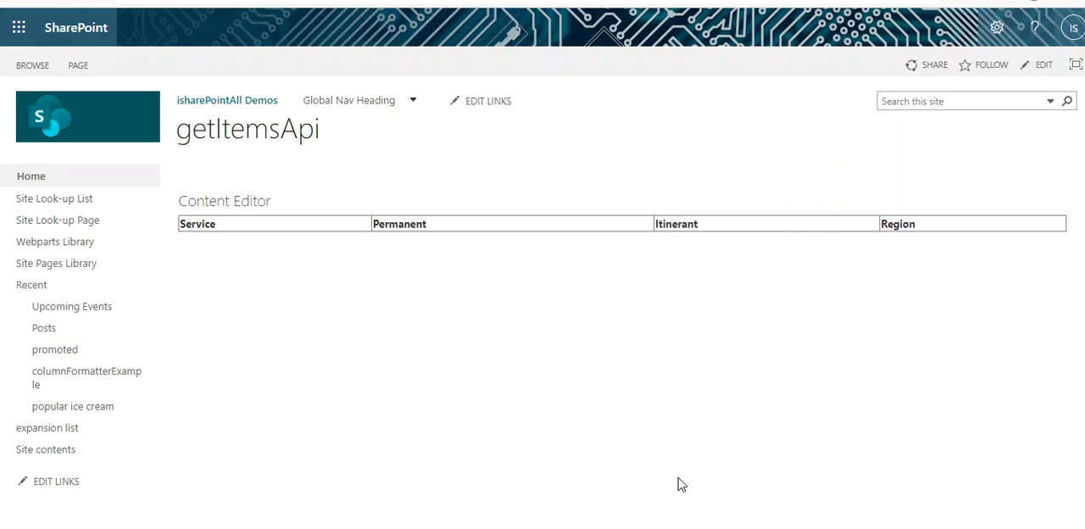
mouse_move(353, 261)
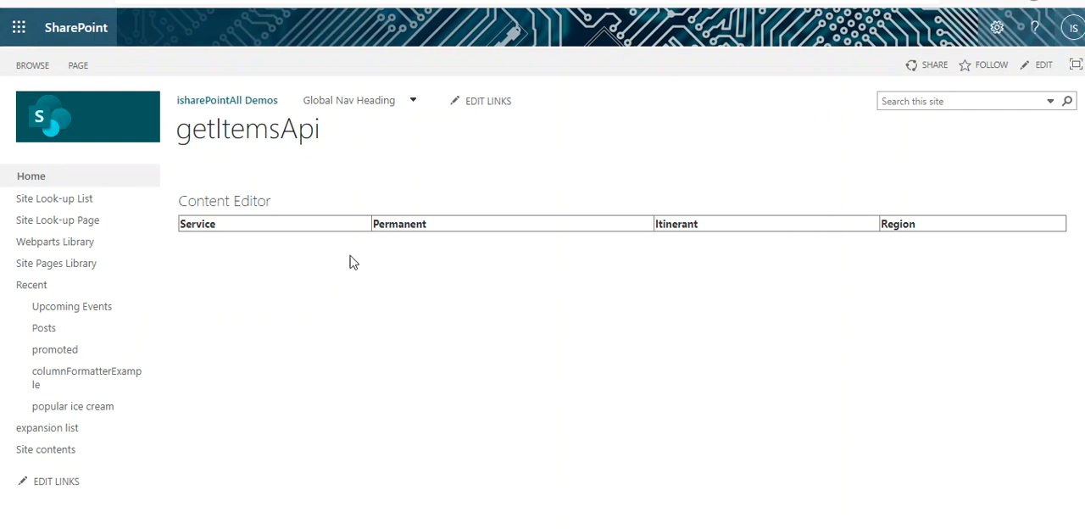
mouse_move(1017, 221)
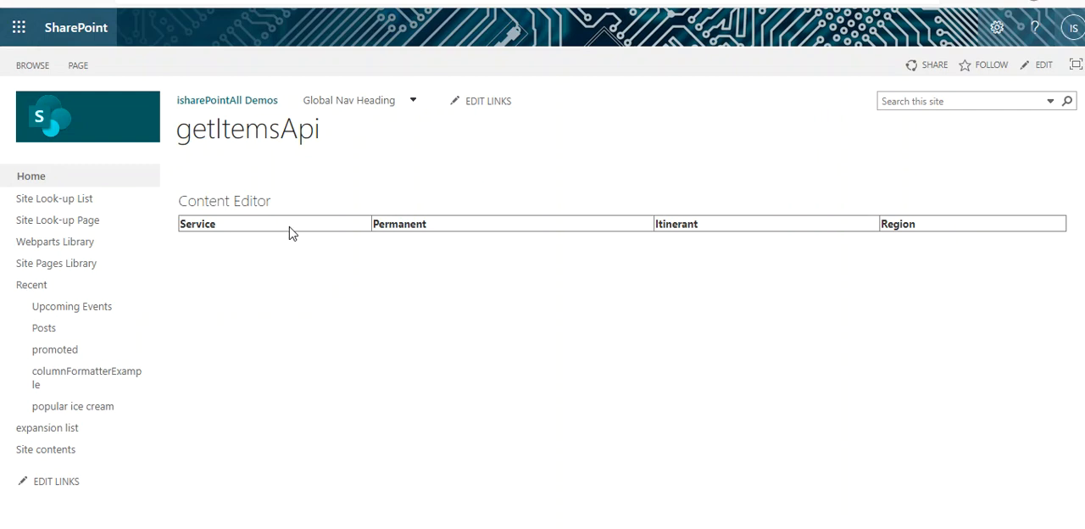
mouse_move(420, 244)
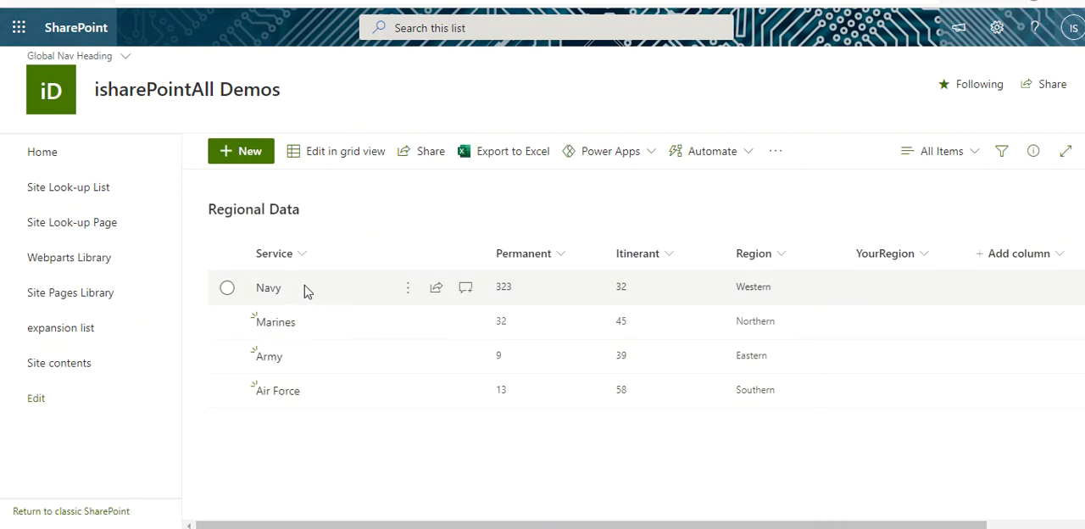
mouse_move(629, 320)
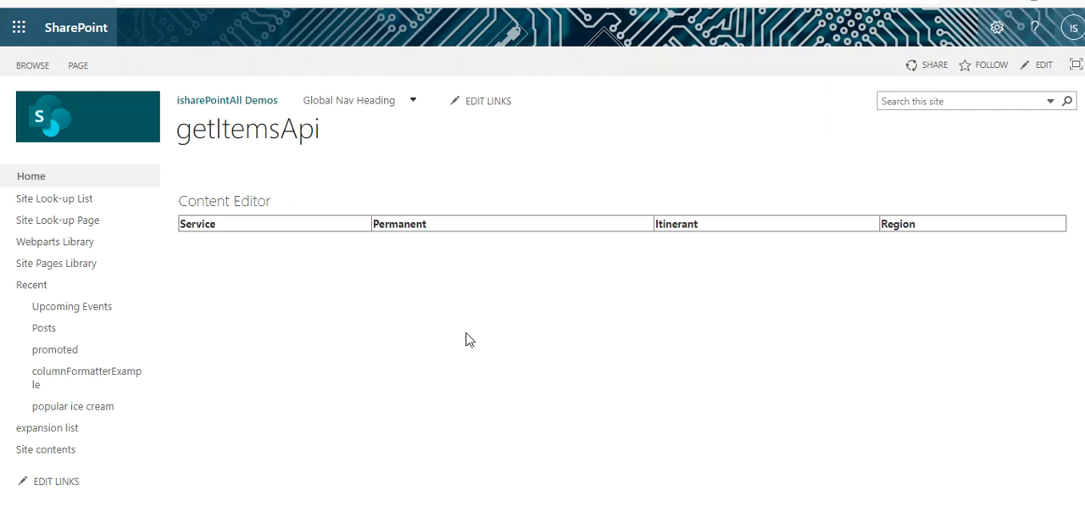
mouse_move(389, 505)
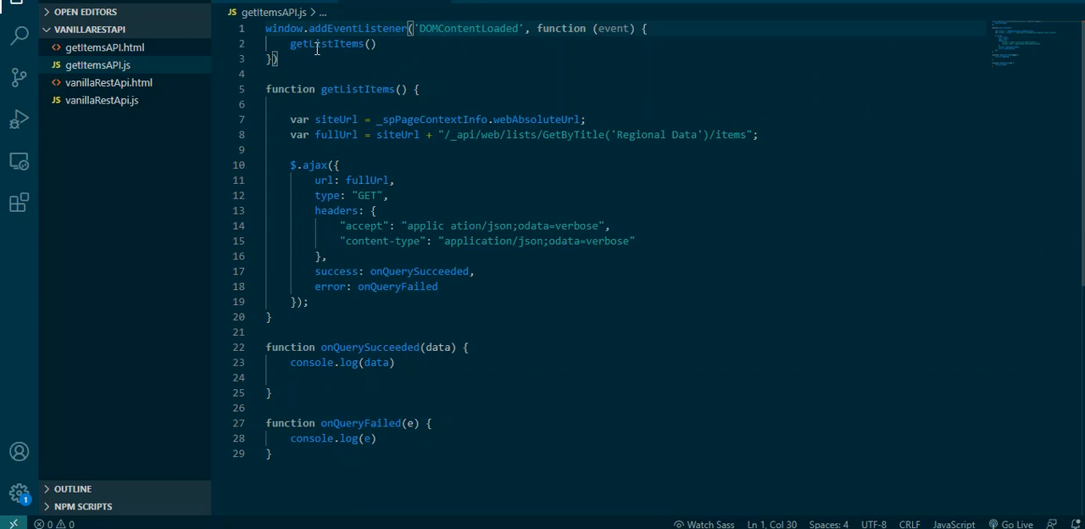
mouse_move(331, 44)
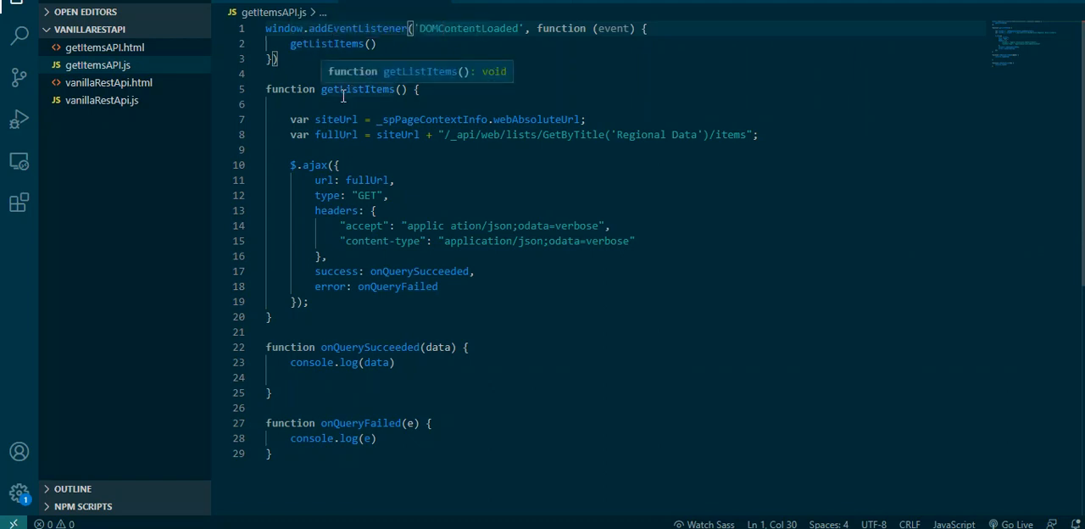
mouse_move(336, 109)
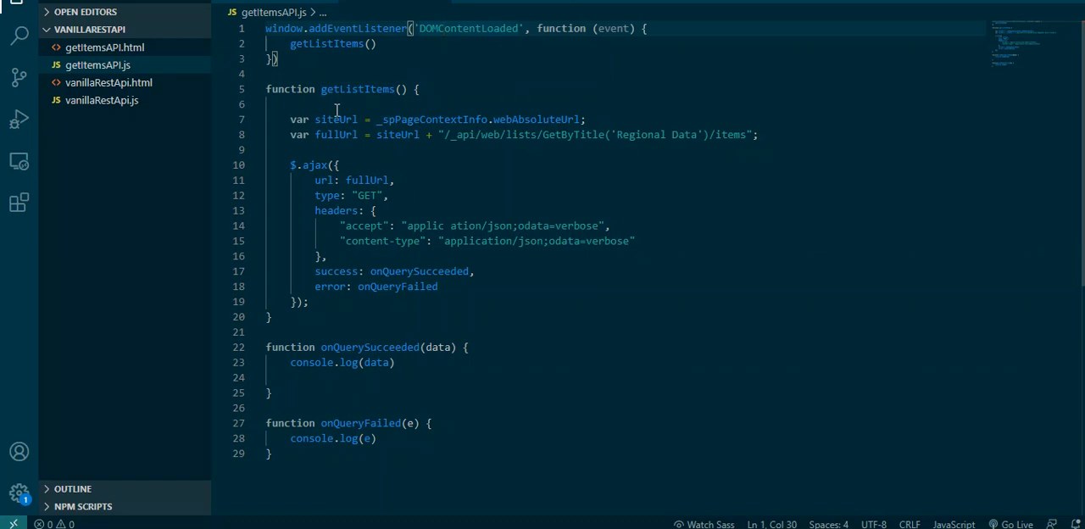
mouse_move(568, 115)
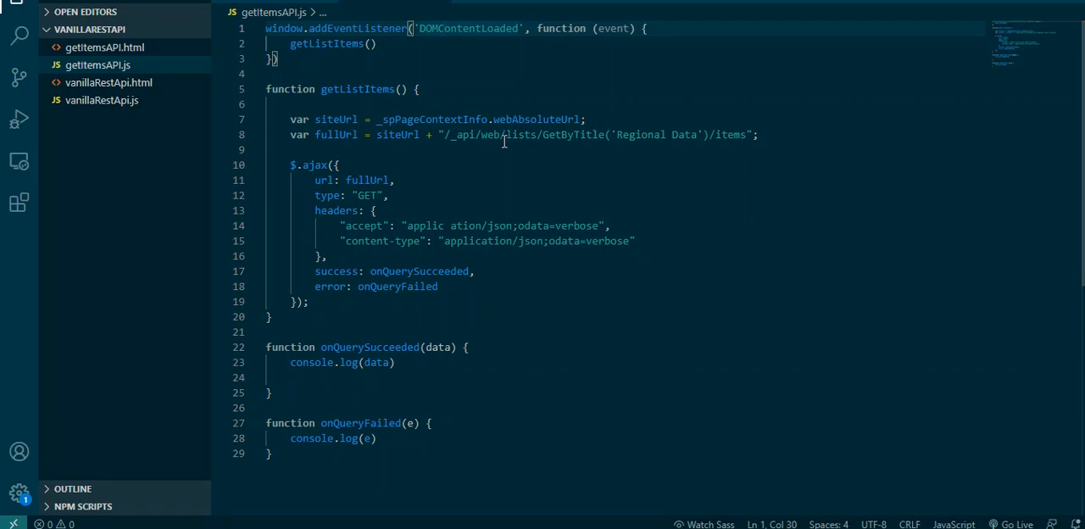
mouse_move(421, 161)
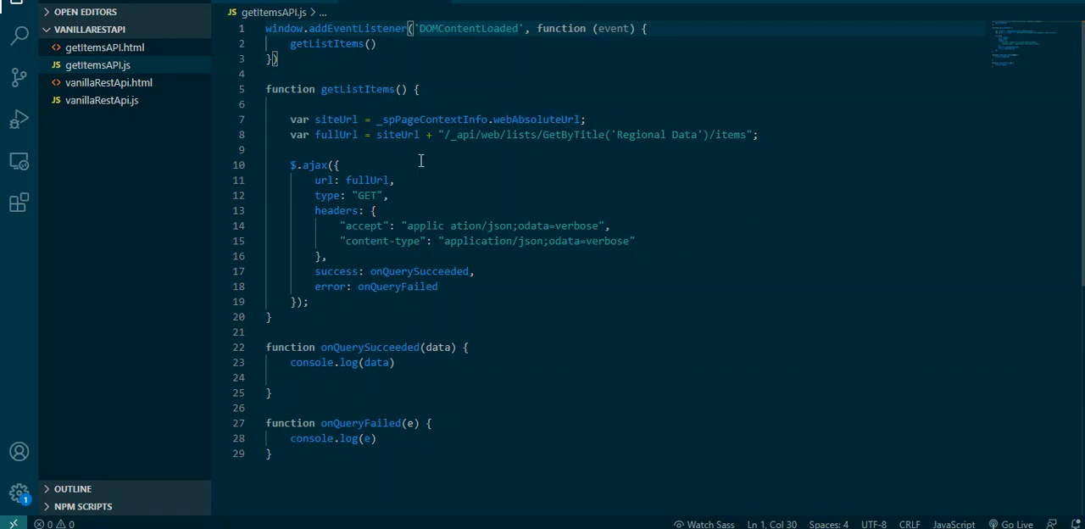
mouse_move(546, 135)
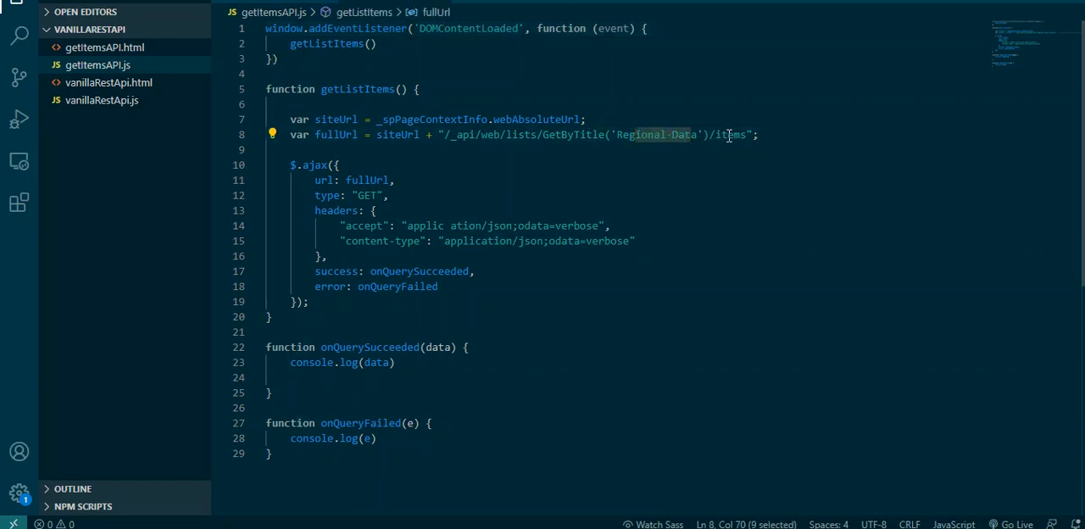
mouse_move(308, 186)
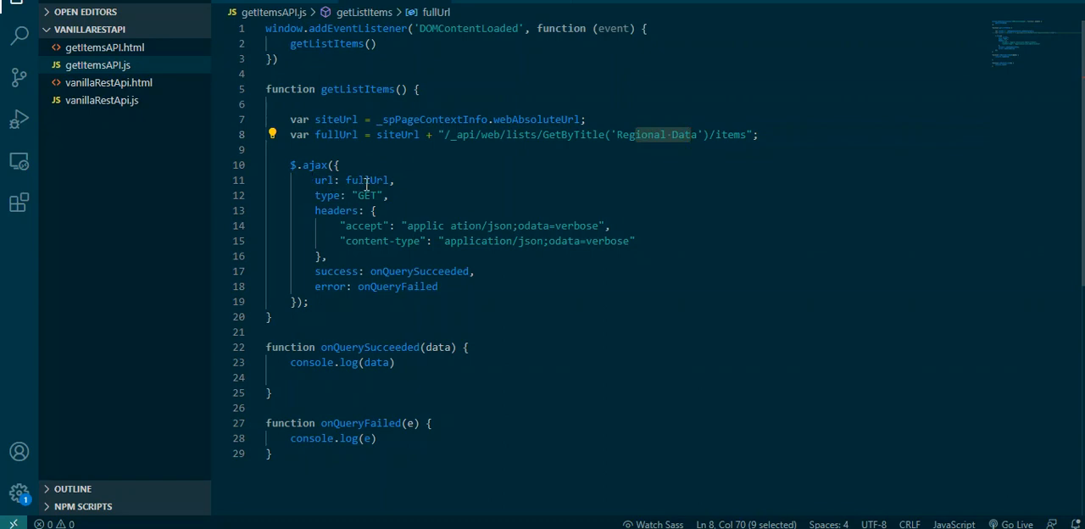
mouse_move(325, 180)
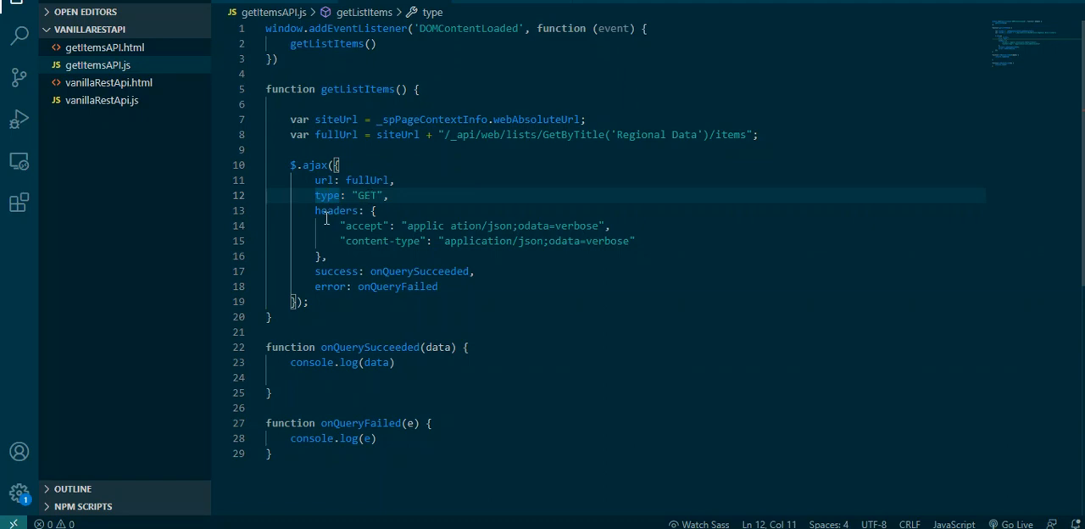
mouse_move(335, 210)
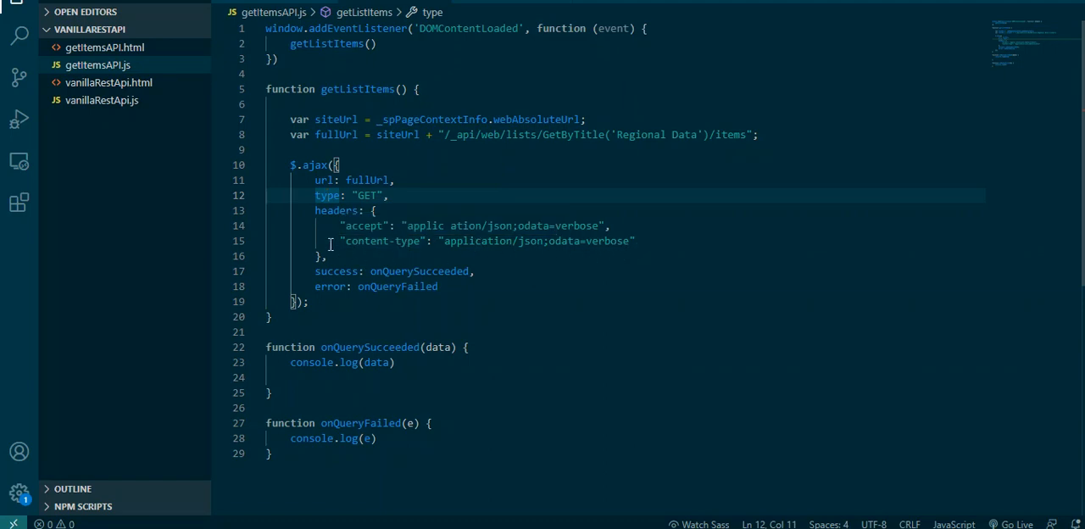
mouse_move(373, 250)
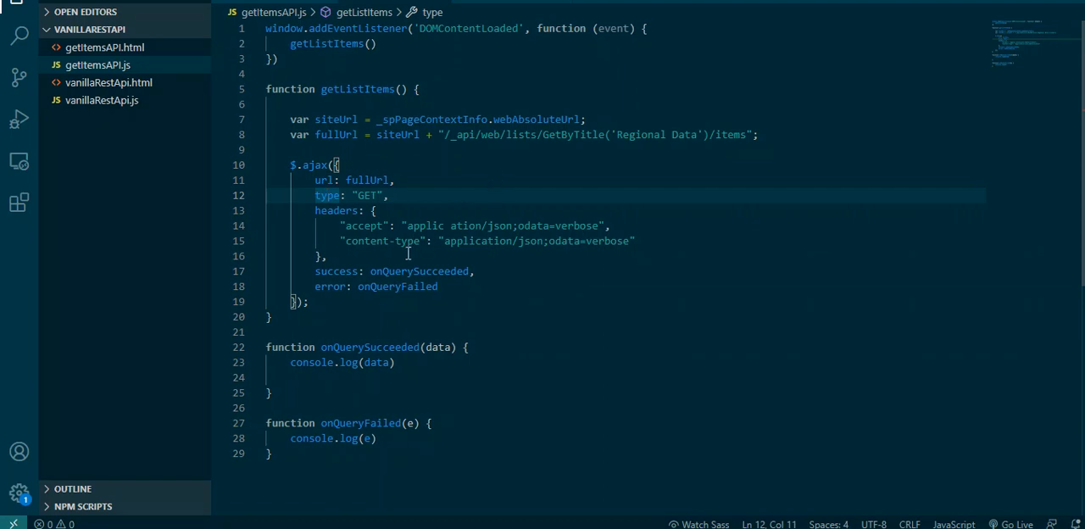
mouse_move(336, 272)
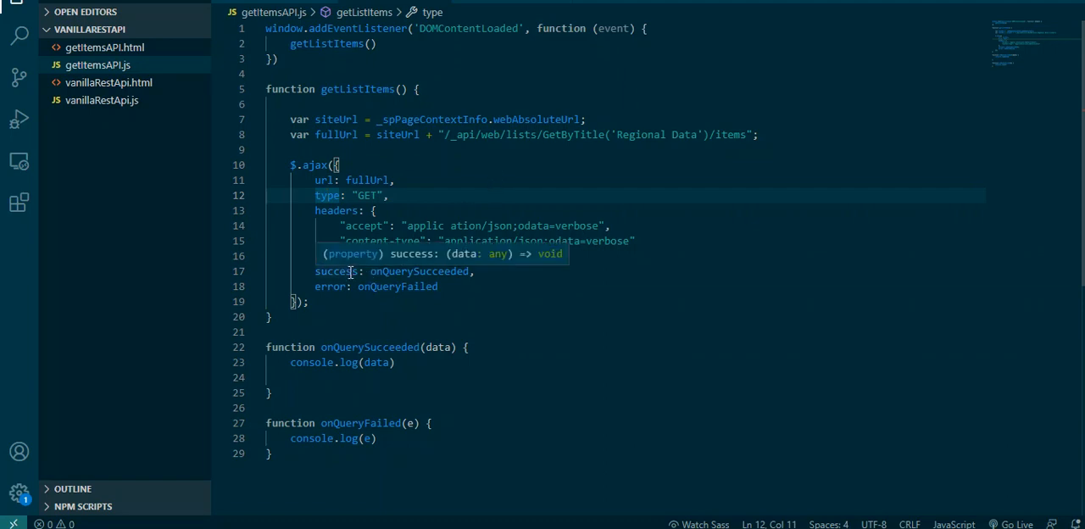
mouse_move(400, 271)
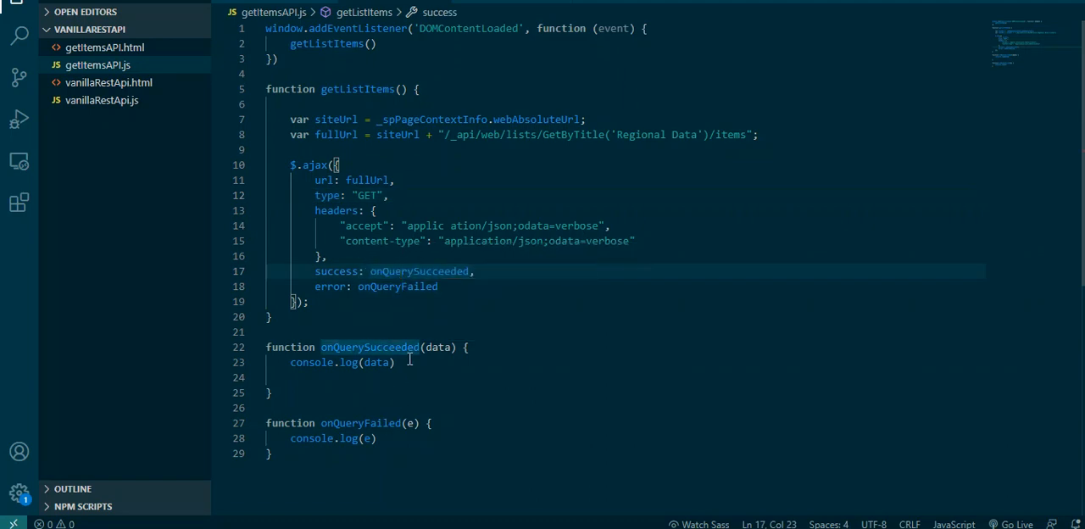
mouse_move(418, 271)
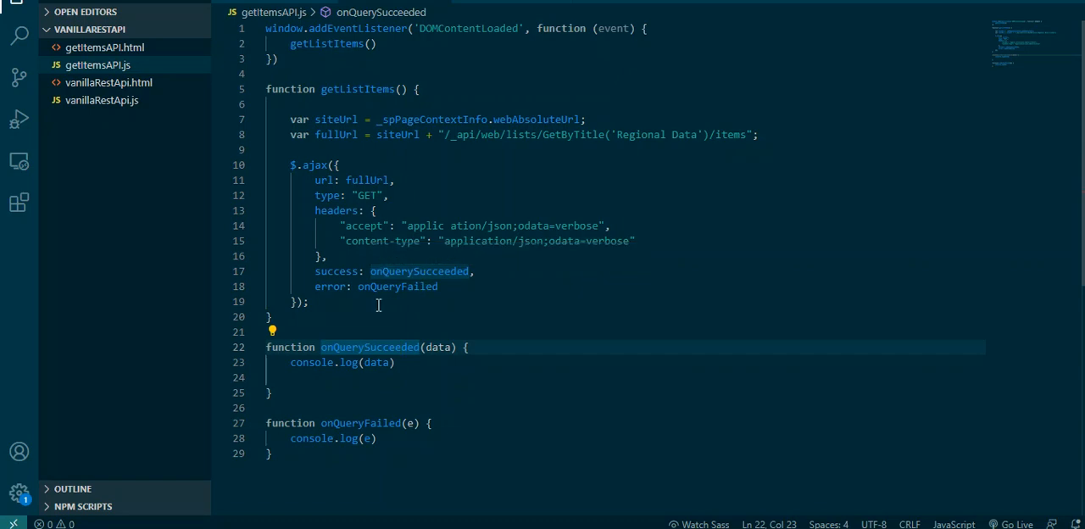
mouse_move(370, 346)
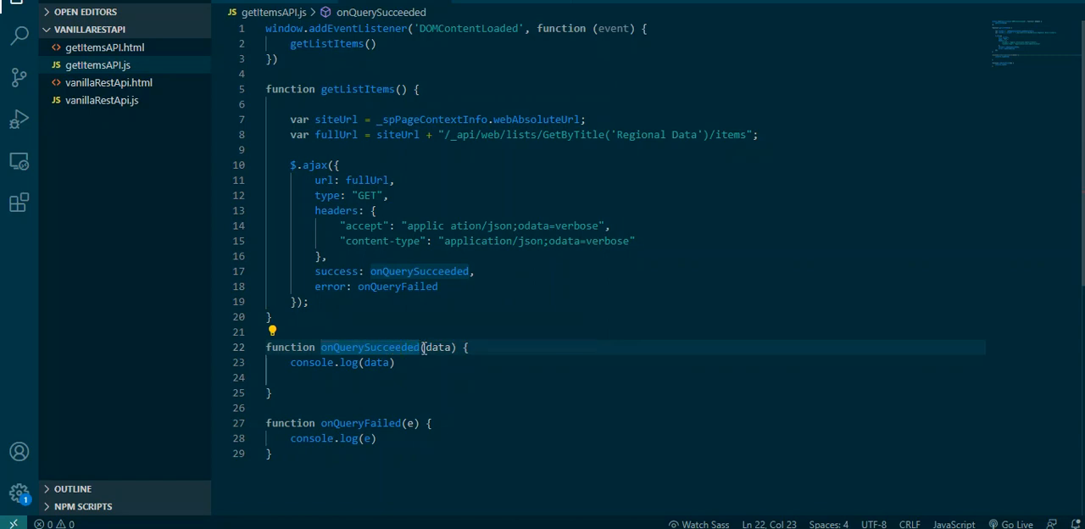
Tidy the success handler in the script and bring up the browser developer console
click(308, 376)
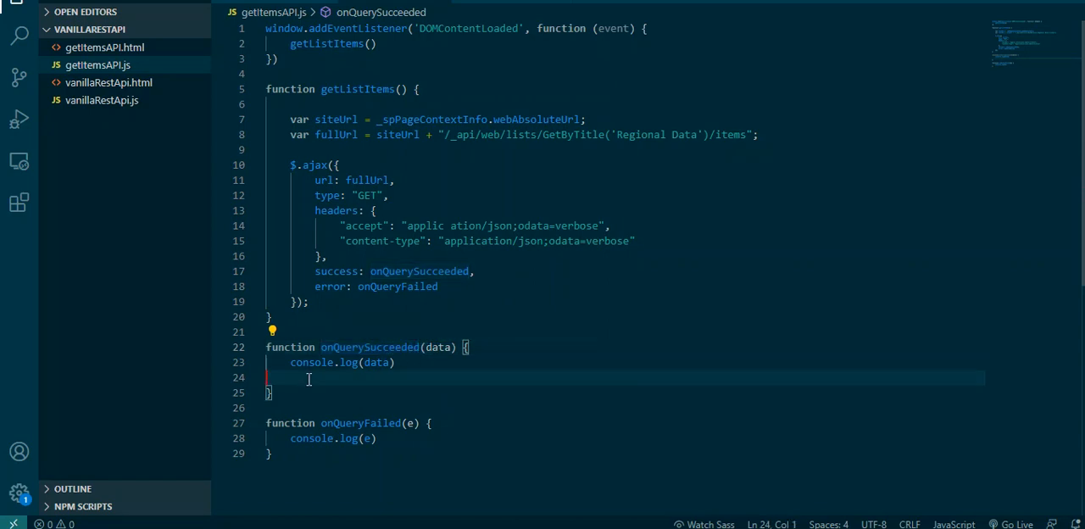
key(Backspace)
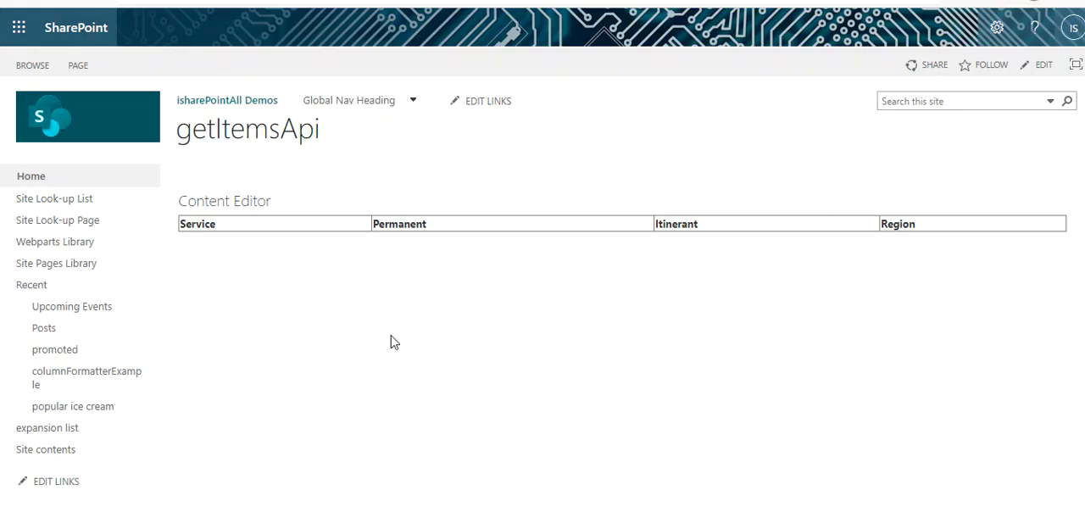
key(F12)
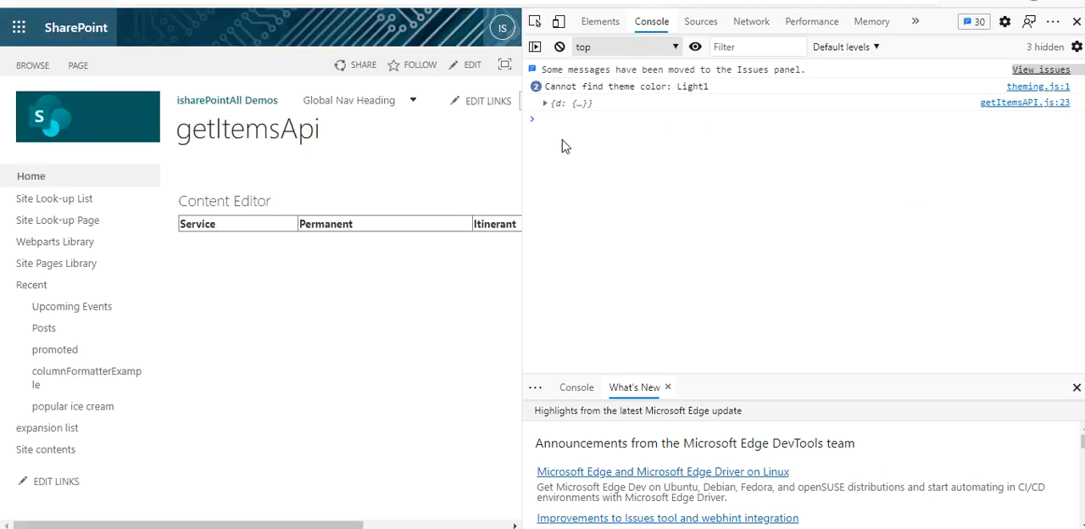
Expand the logged response through d and results to an item's Permanent, Itinerant and Region fields
click(545, 102)
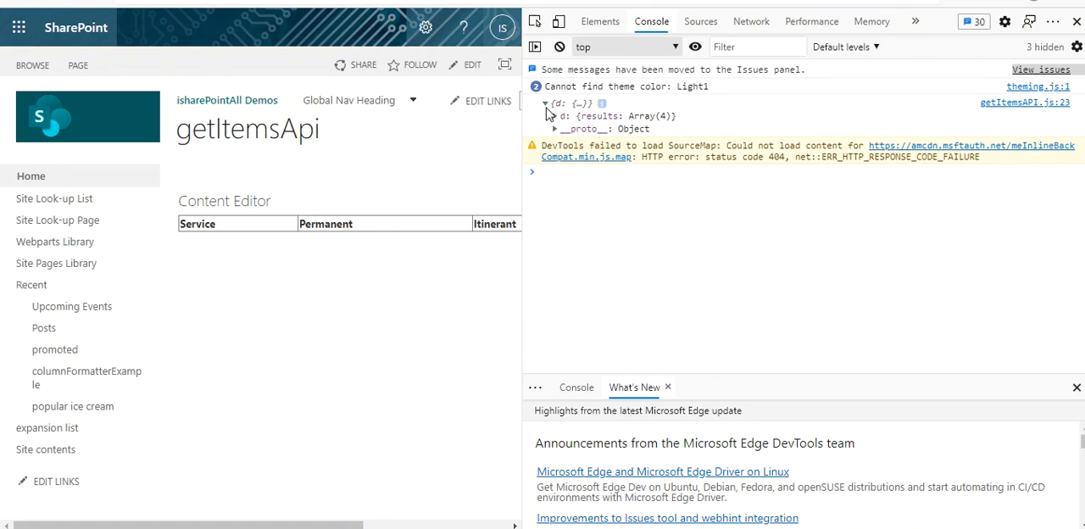
click(556, 115)
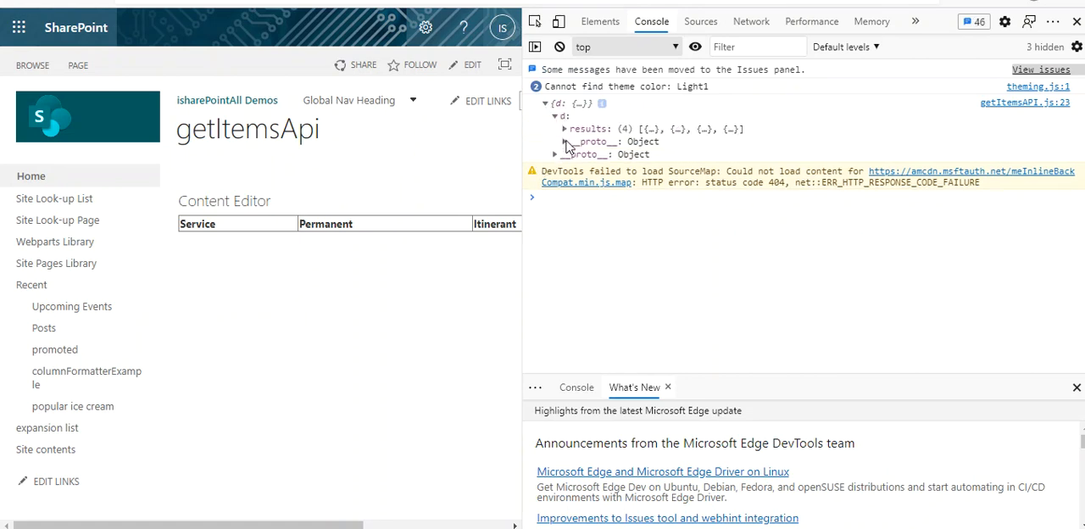
click(564, 139)
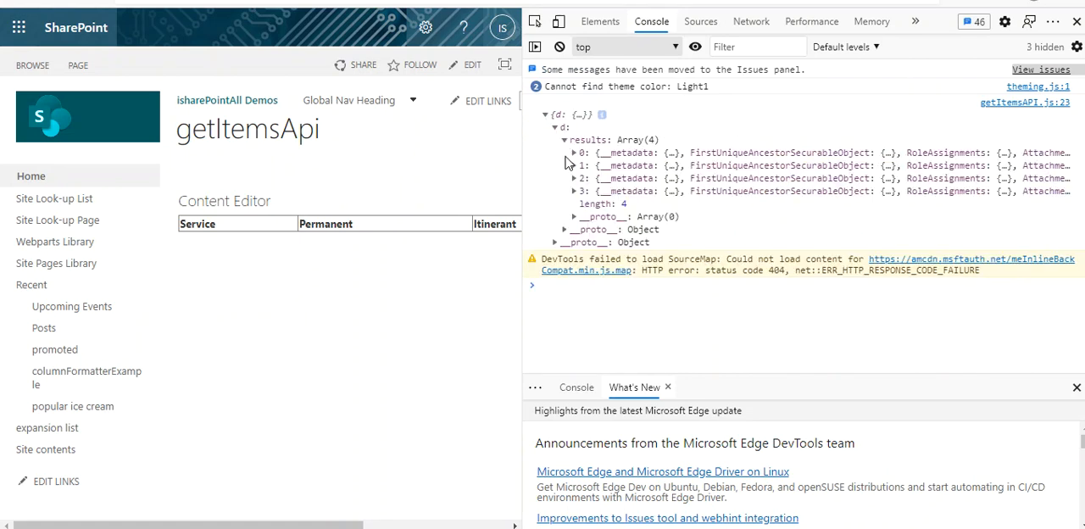
click(573, 152)
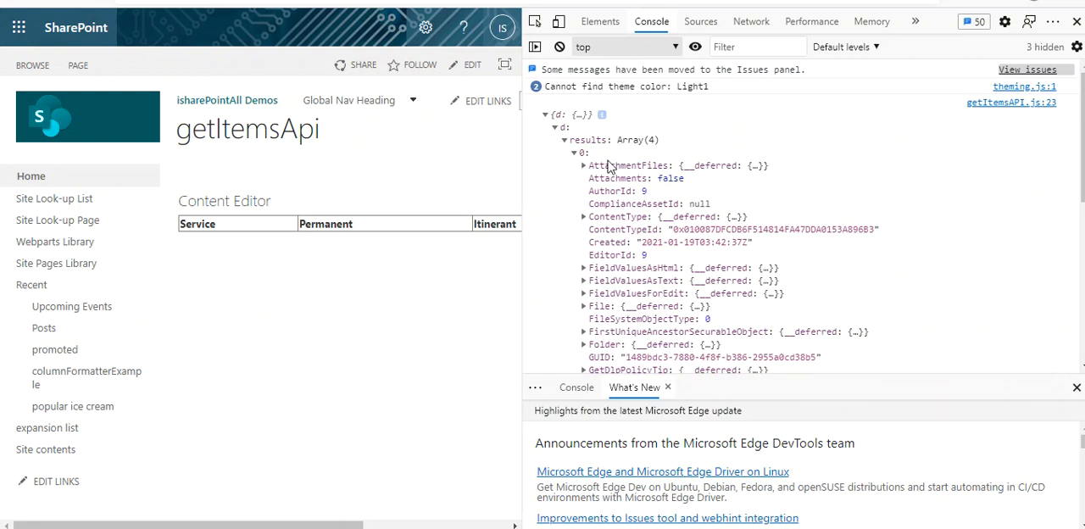
mouse_move(574, 171)
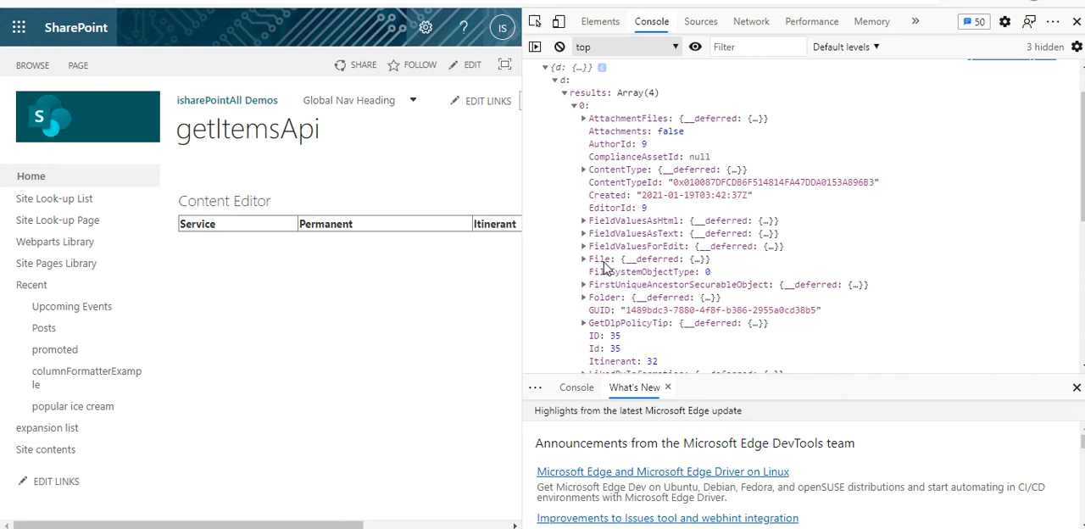
mouse_move(634, 149)
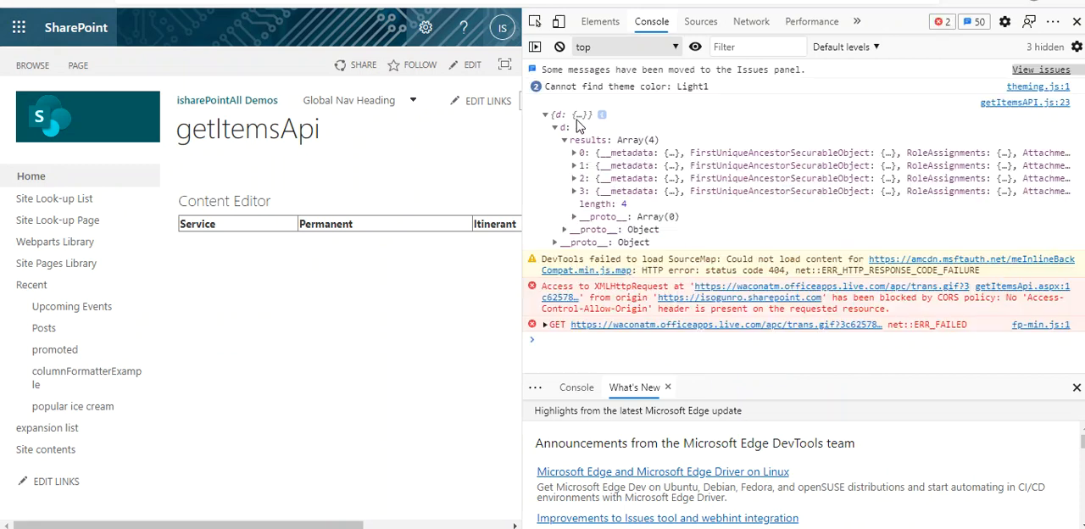
click(573, 166)
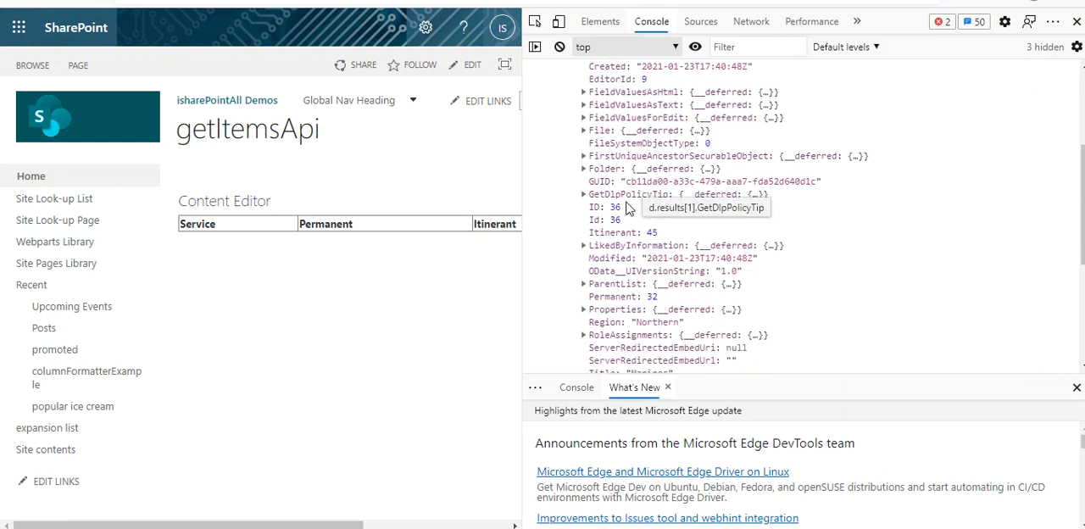
scroll(down, 3)
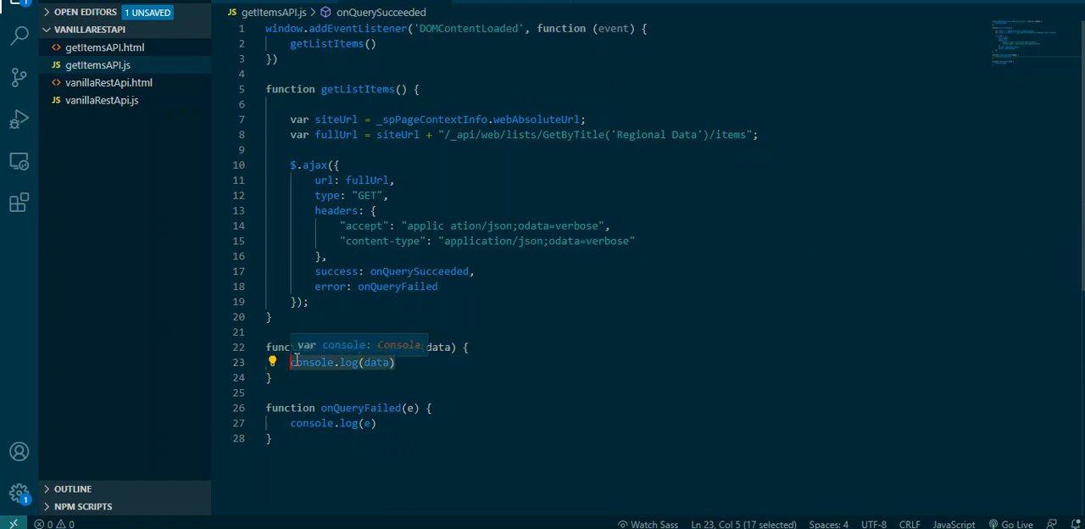
Replace console.log(data) with var listItems = ''; and start a listItems = assignment below it
key(Delete)
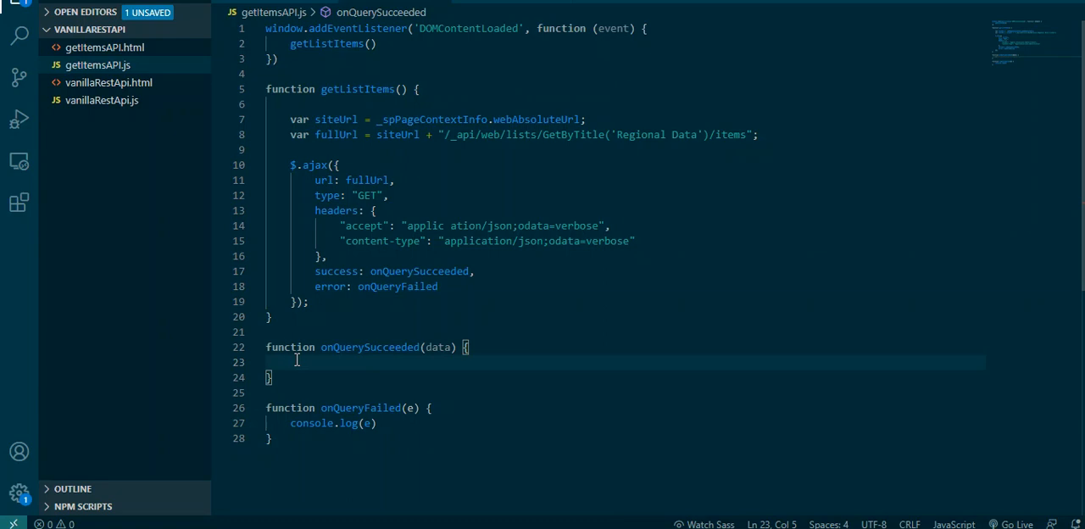
text(var)
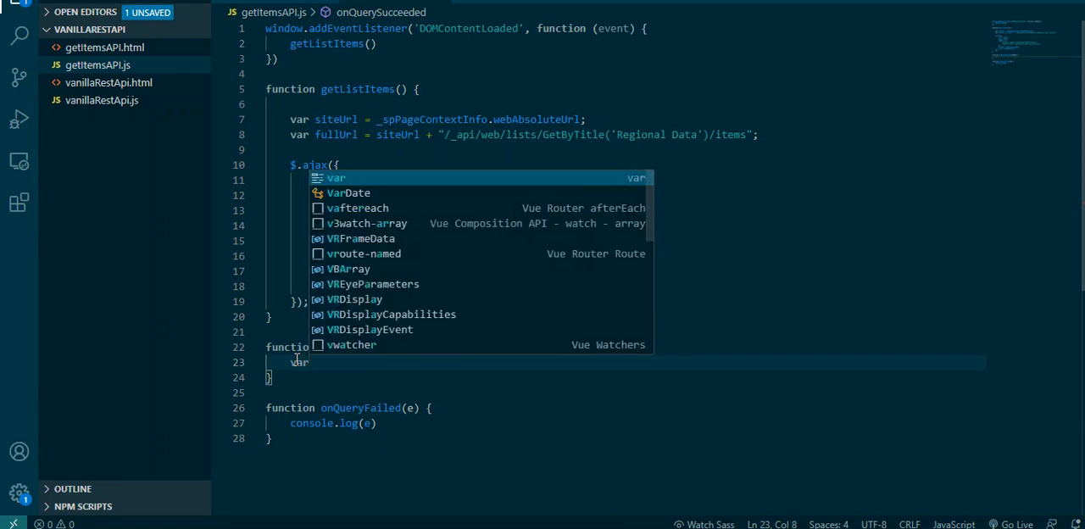
text(list)
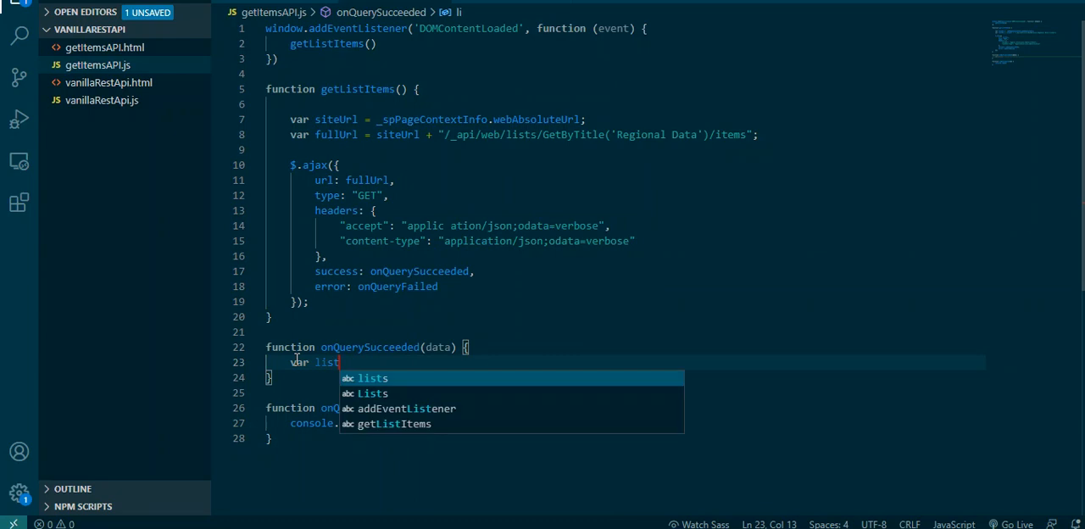
text(Items =)
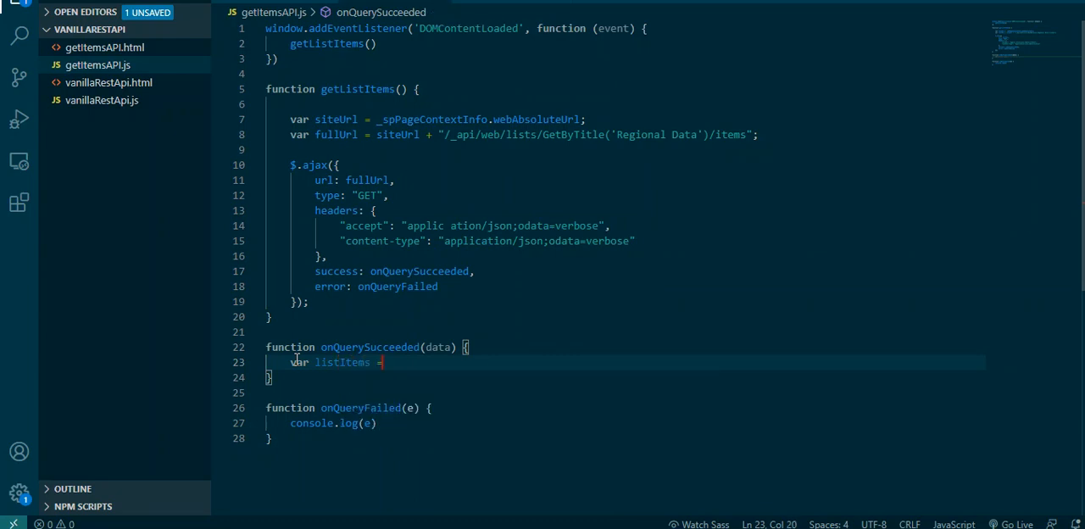
text('';)
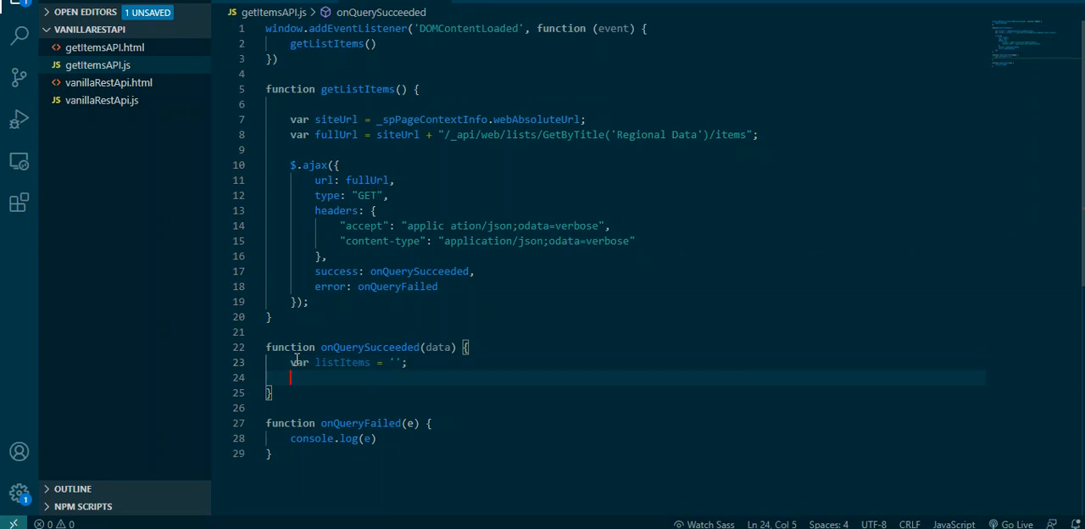
text(listItems)
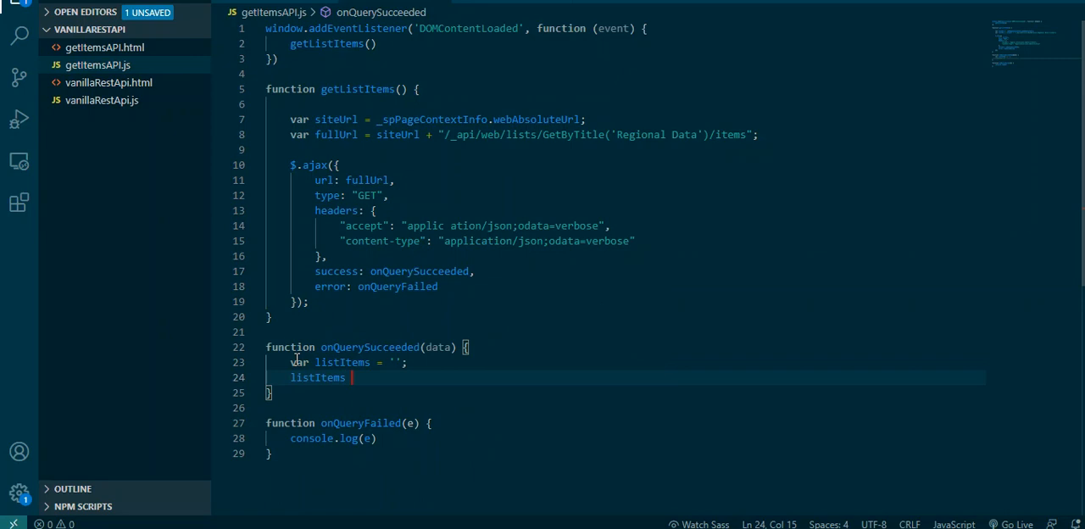
text(=)
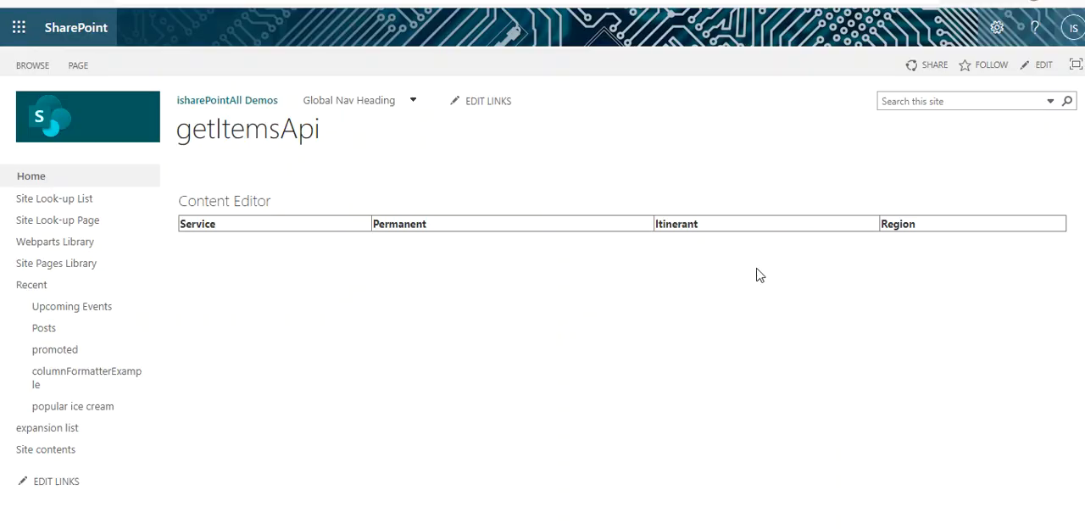
Expand Object > d > results in the console to show the four returned items
key(F12)
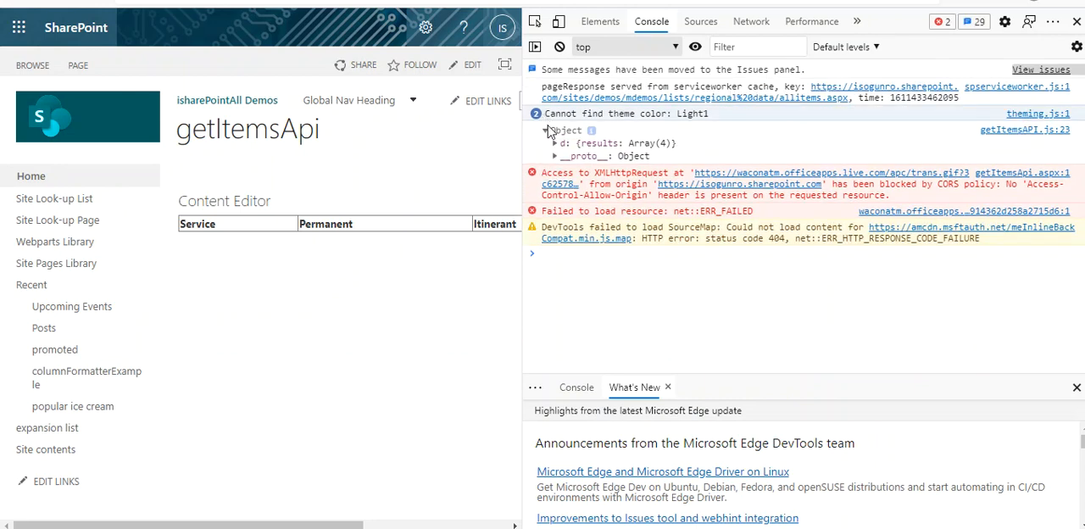
click(556, 142)
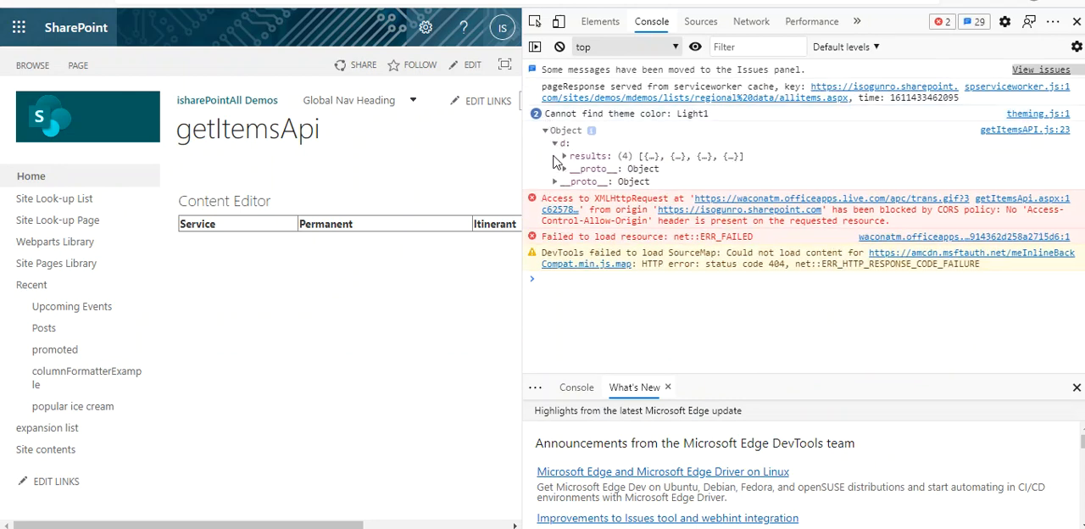
click(562, 156)
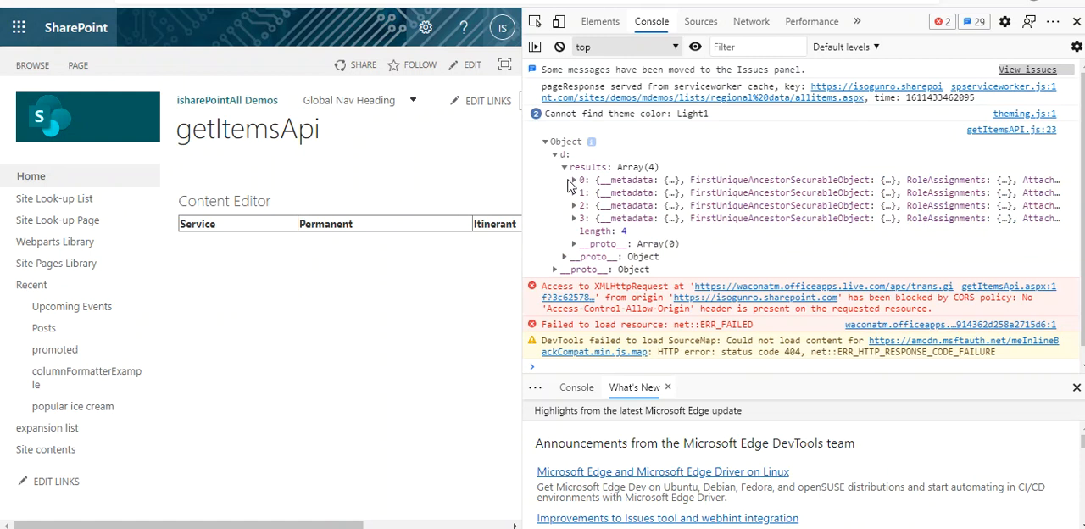
click(573, 180)
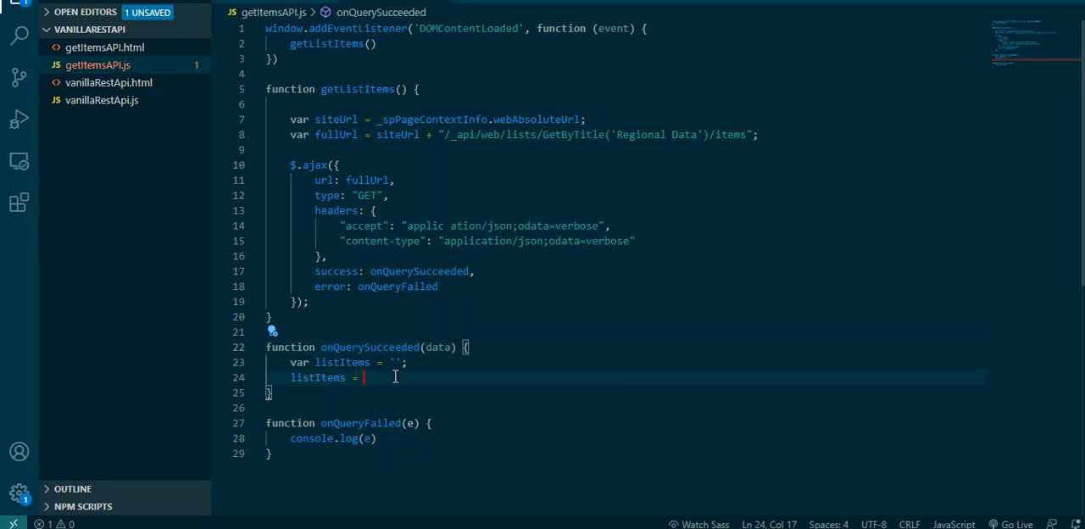
mouse_move(502, 328)
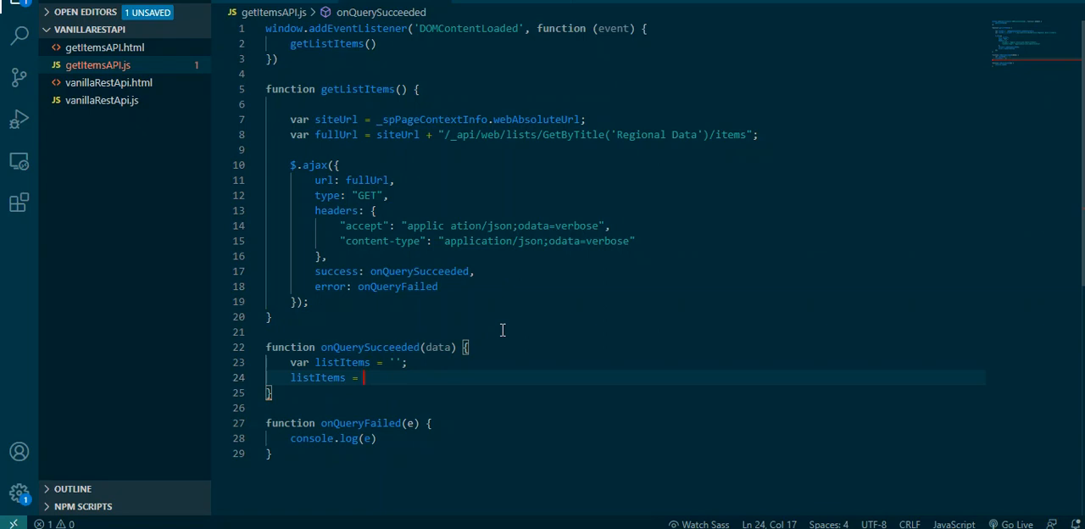
Complete the line as listItems = data.d.results.map(myRows) using IntelliSense
text(data)
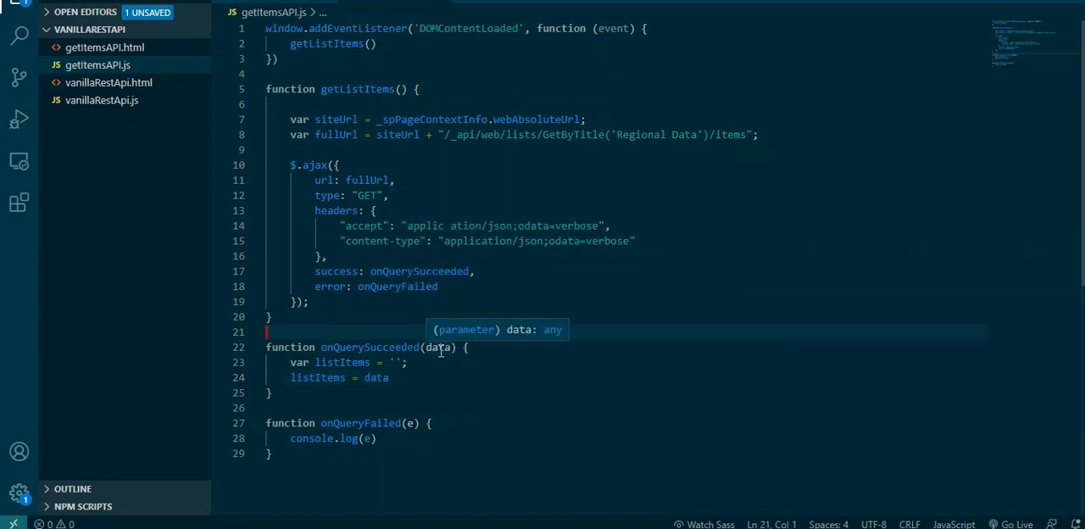
click(390, 376)
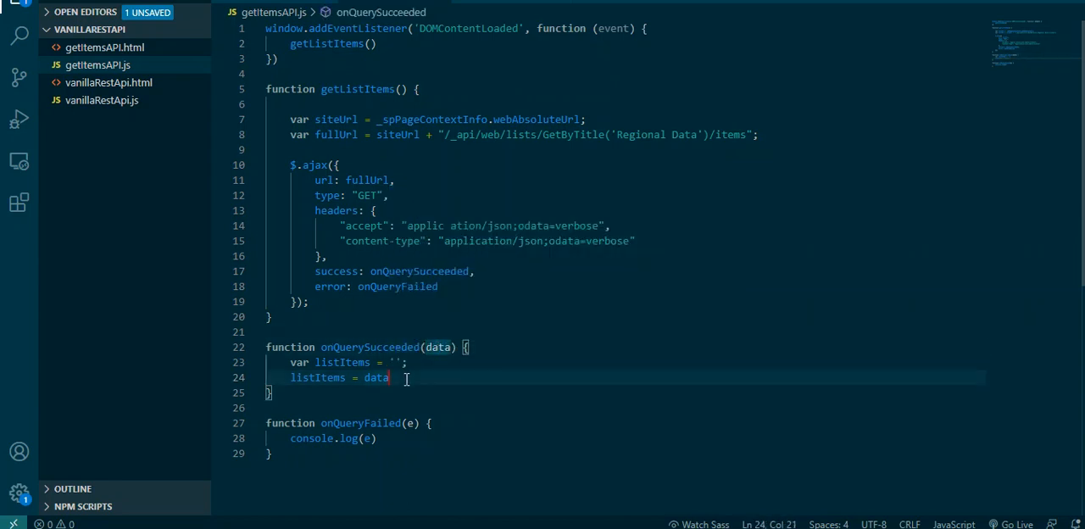
text(d)
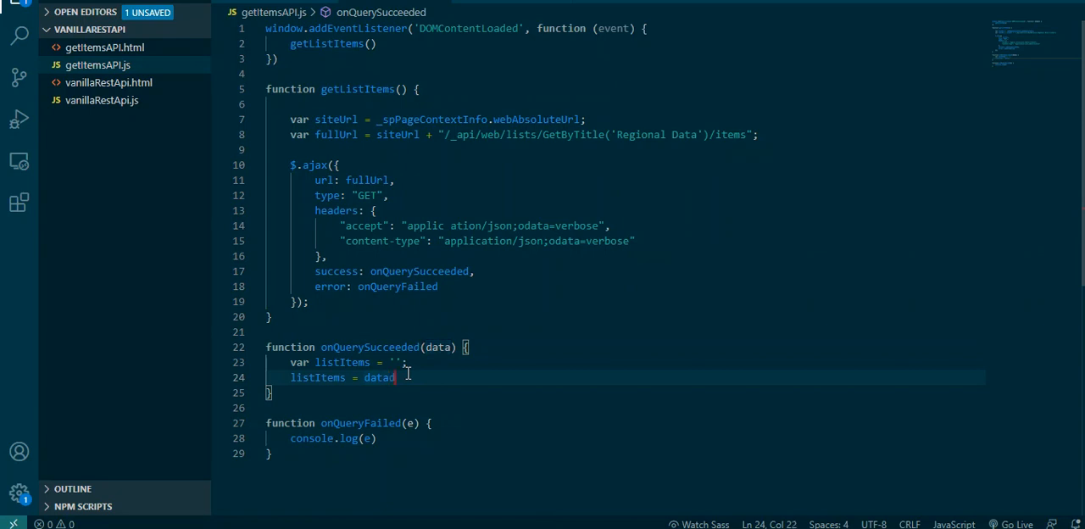
text(.res)
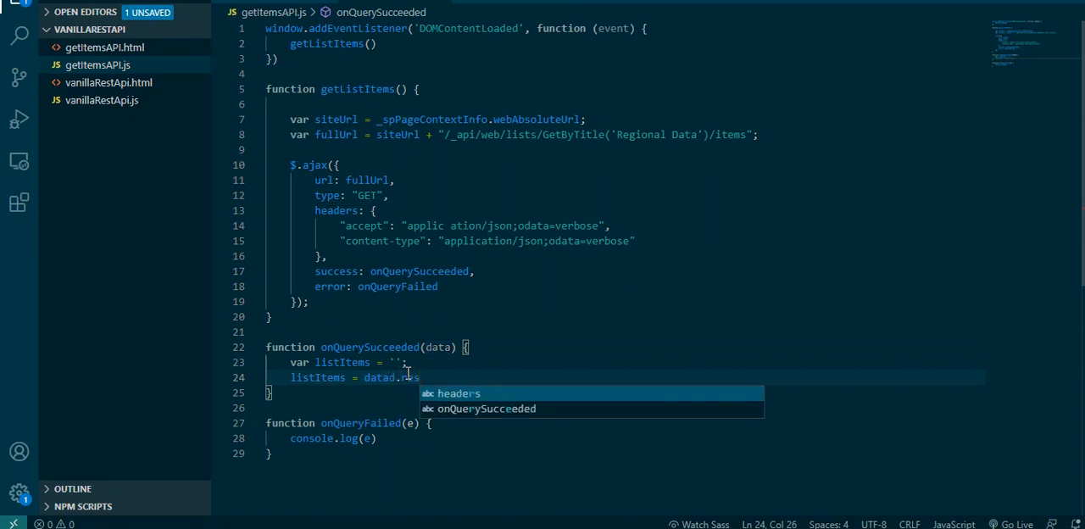
text(res)
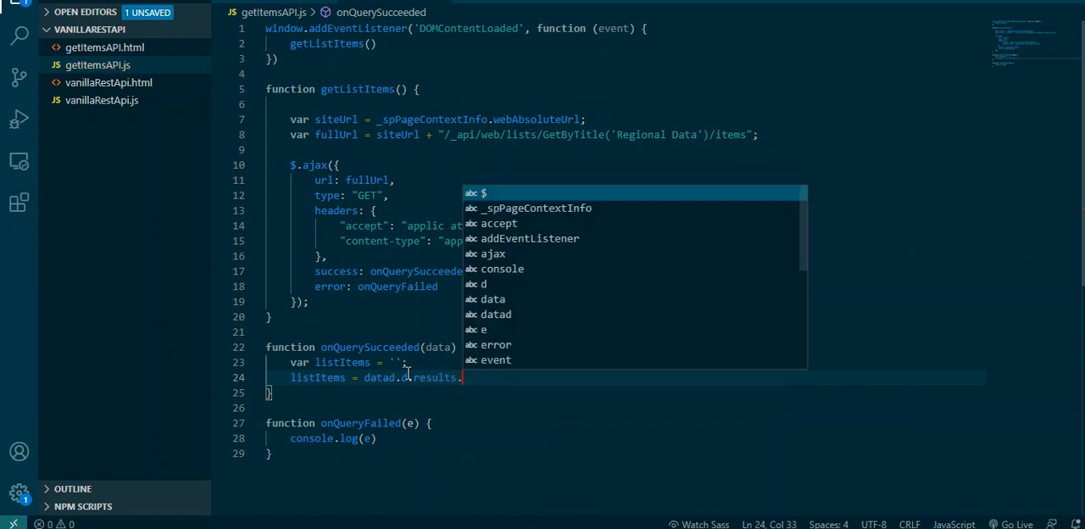
text(map)
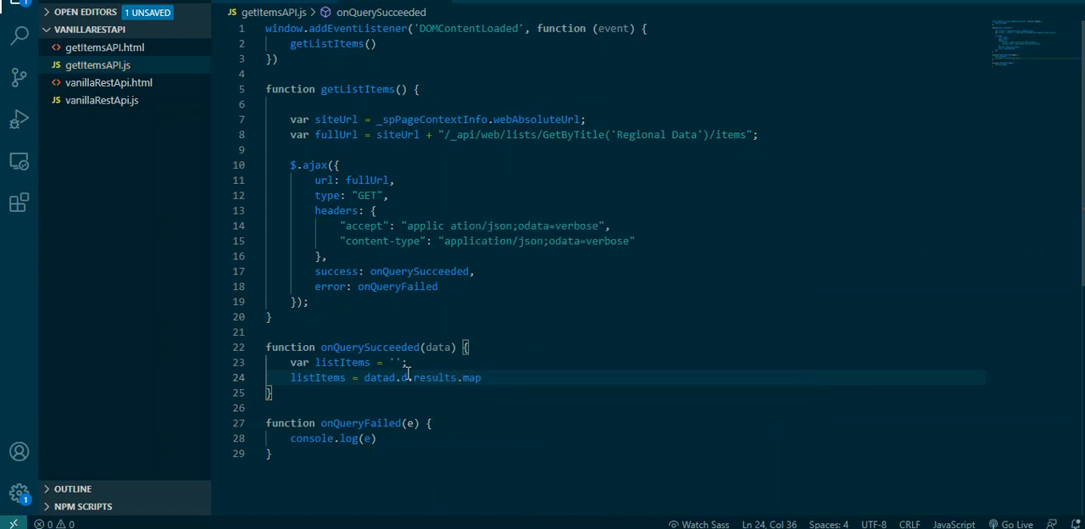
text((myR)
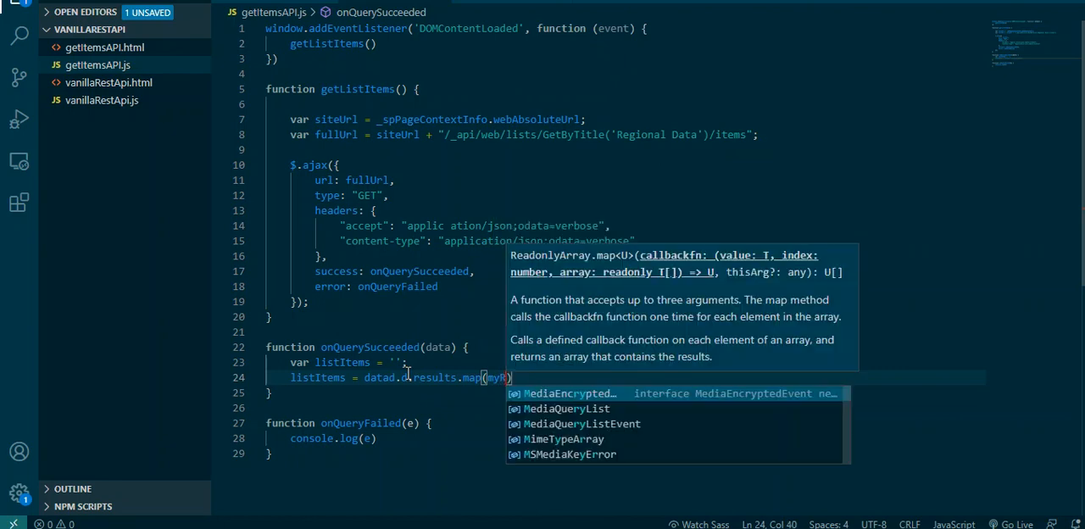
text(ows)
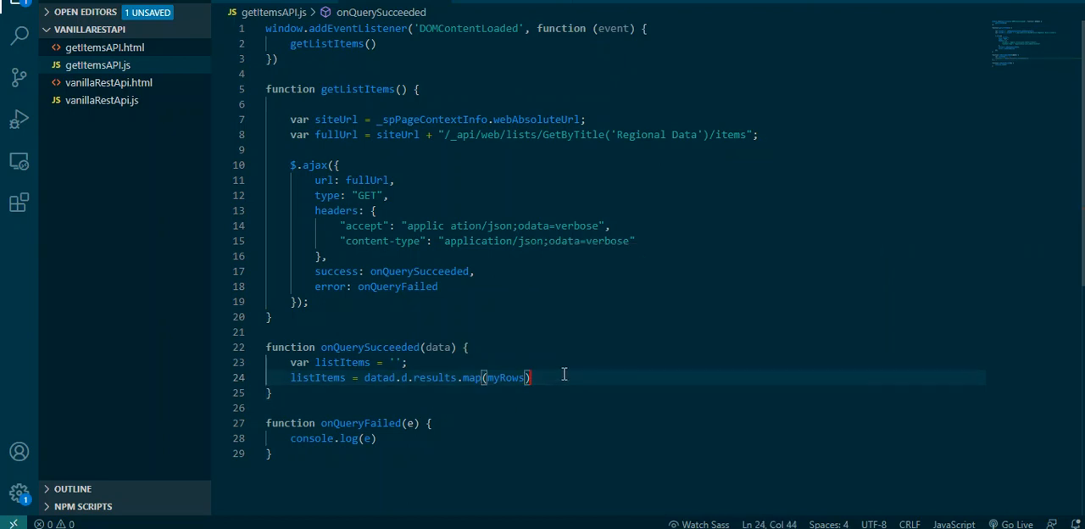
mouse_move(483, 376)
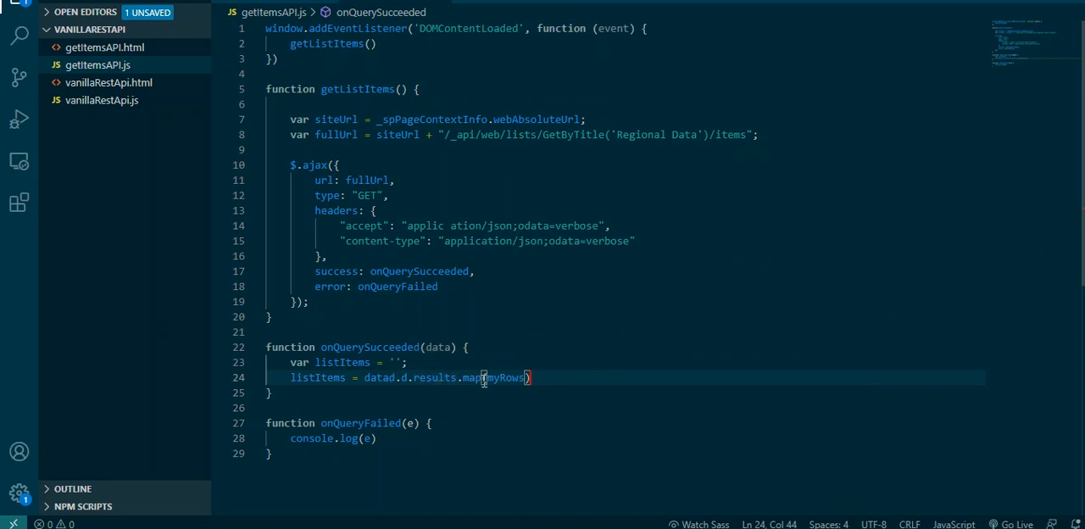
mouse_move(478, 376)
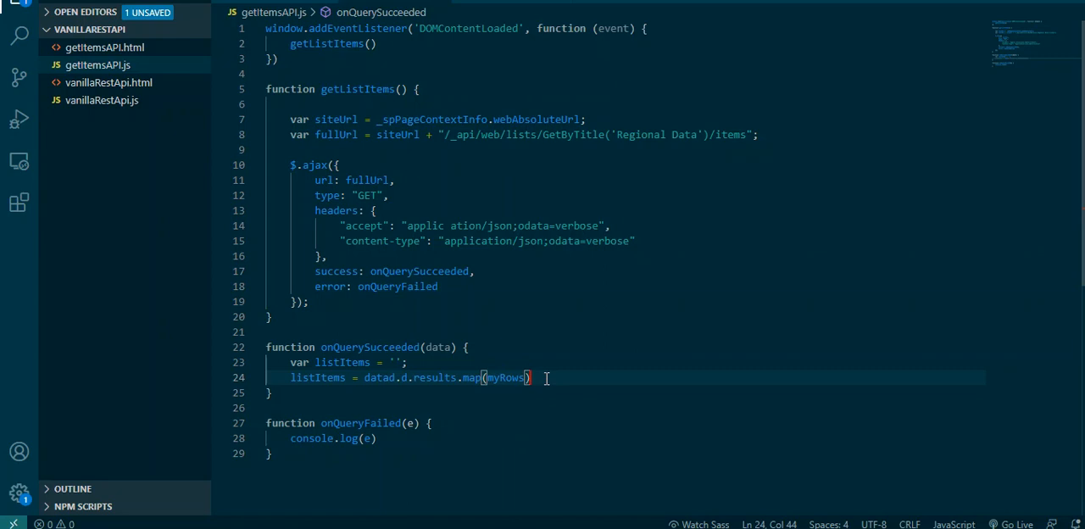
mouse_move(539, 386)
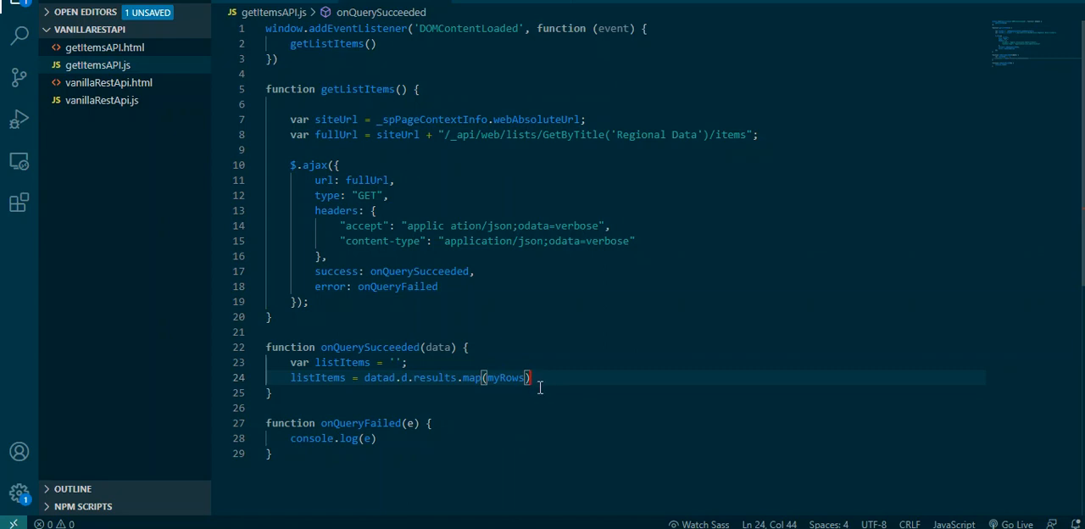
mouse_move(505, 383)
text(f)
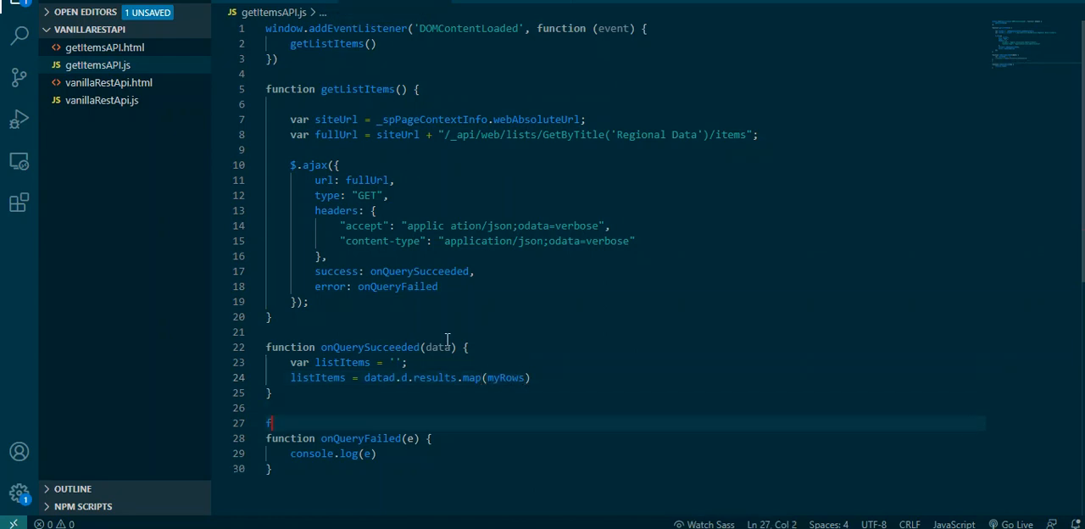
Declare function myRows(row) with a tbl variable inside it
text(unction n)
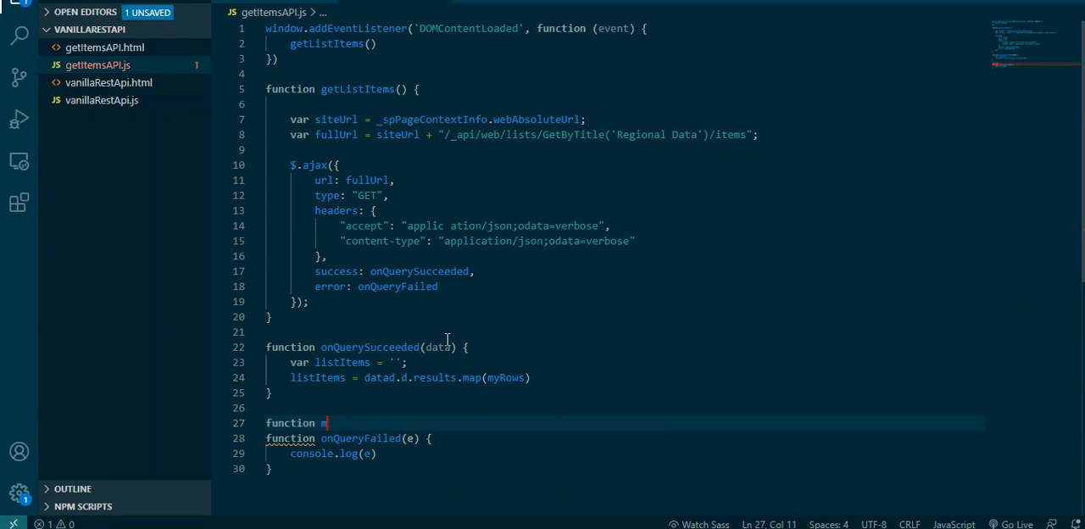
text(myRows)
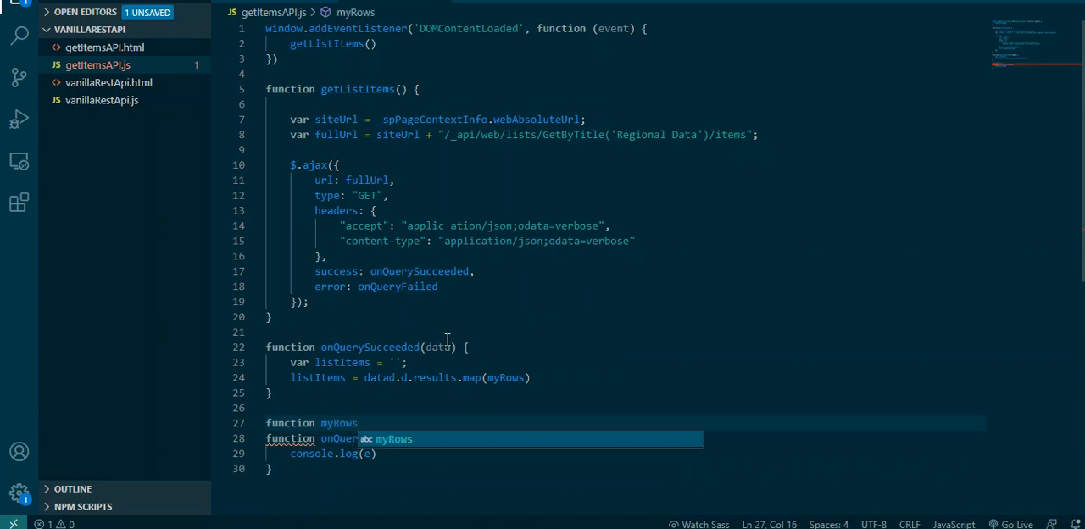
text((row){)
text(var t)
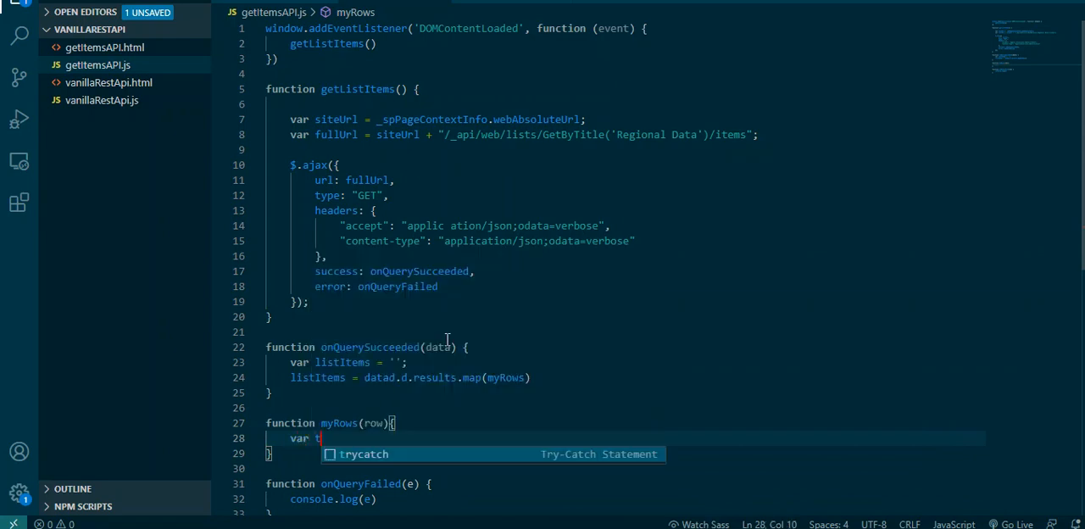
text(bl =)
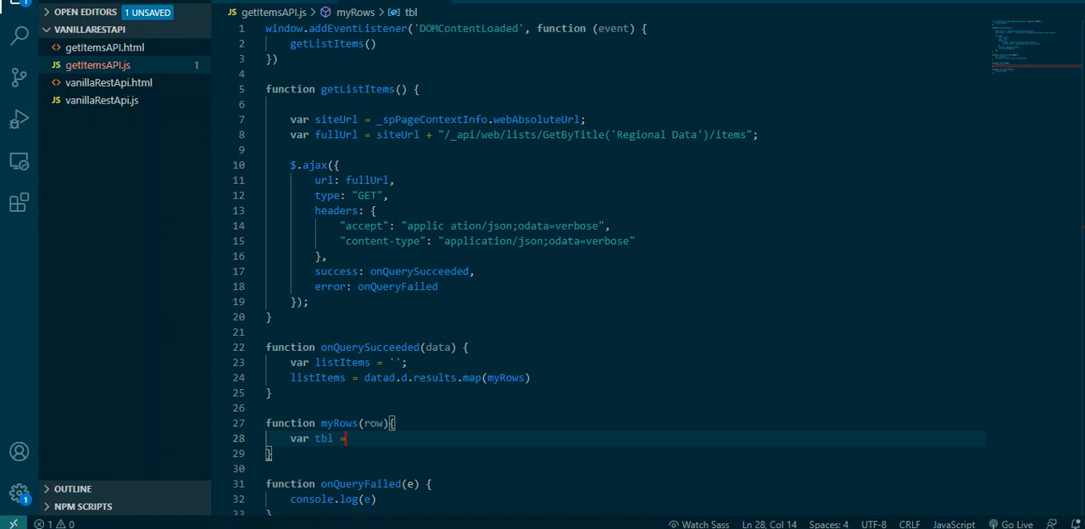
mouse_move(558, 444)
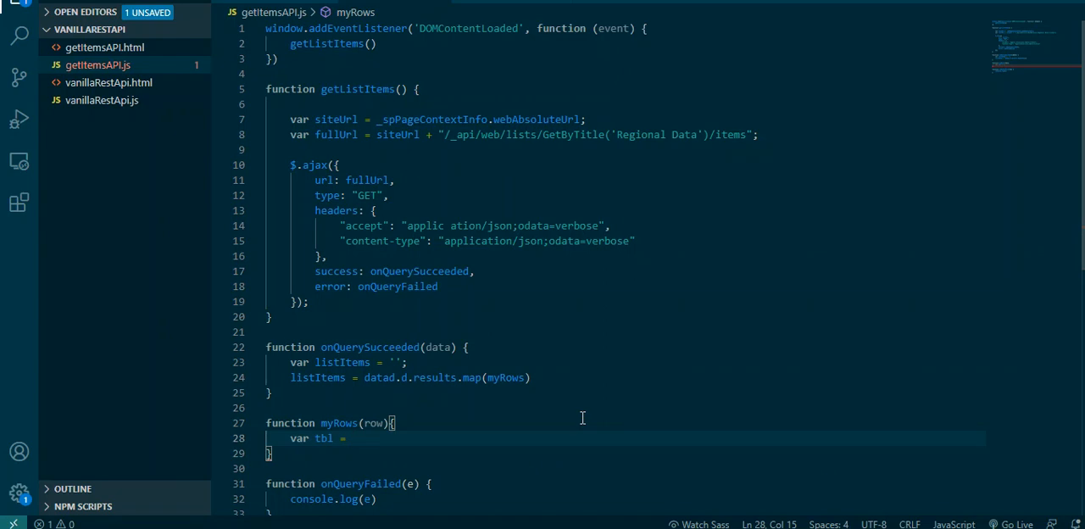
Set tbl to document.getElementById("service")
text(document.)
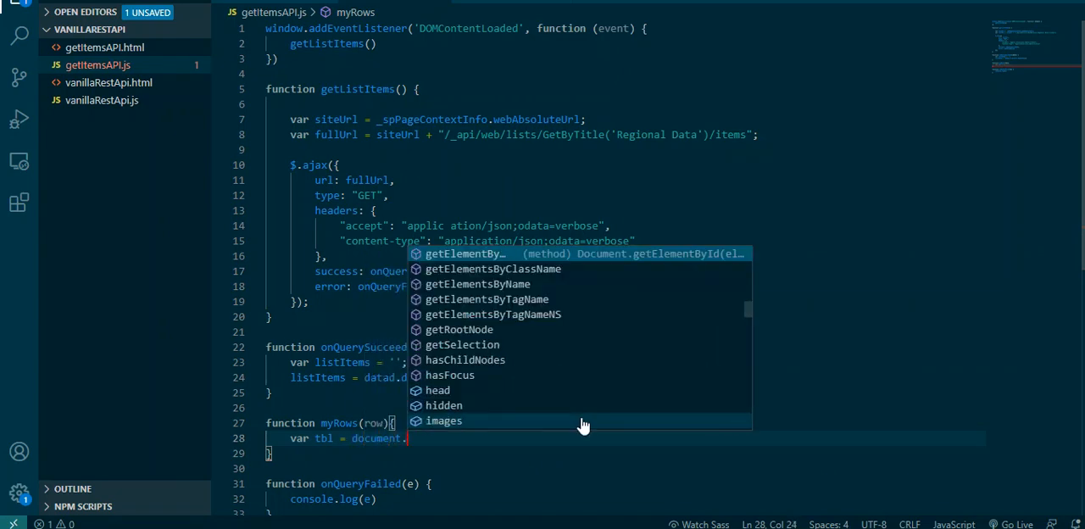
text(getElementById)
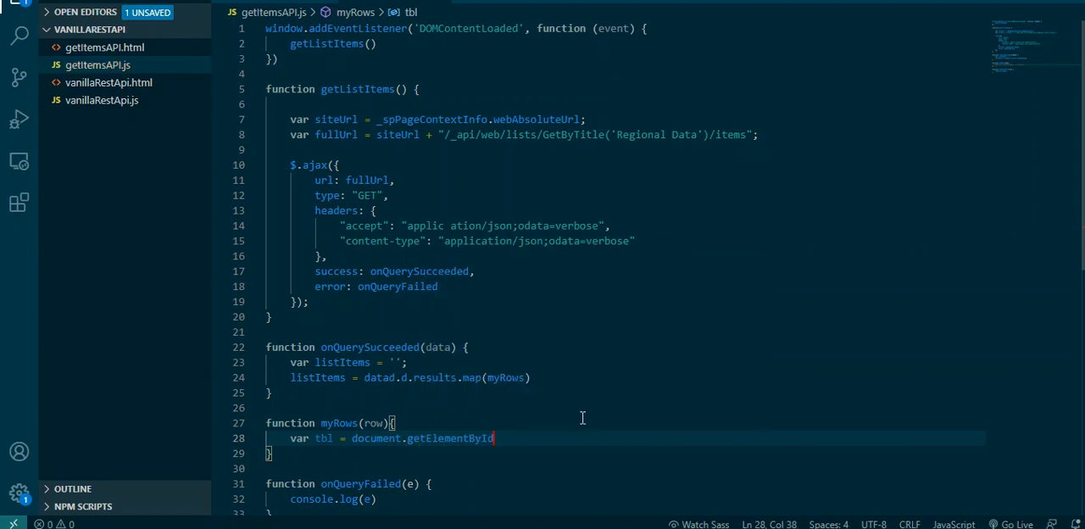
text(()
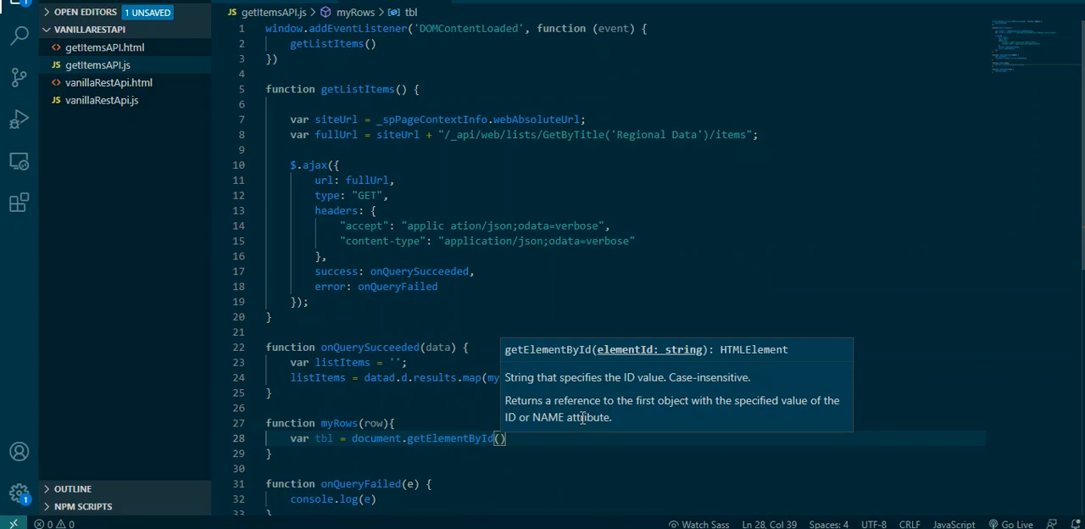
text(serv)
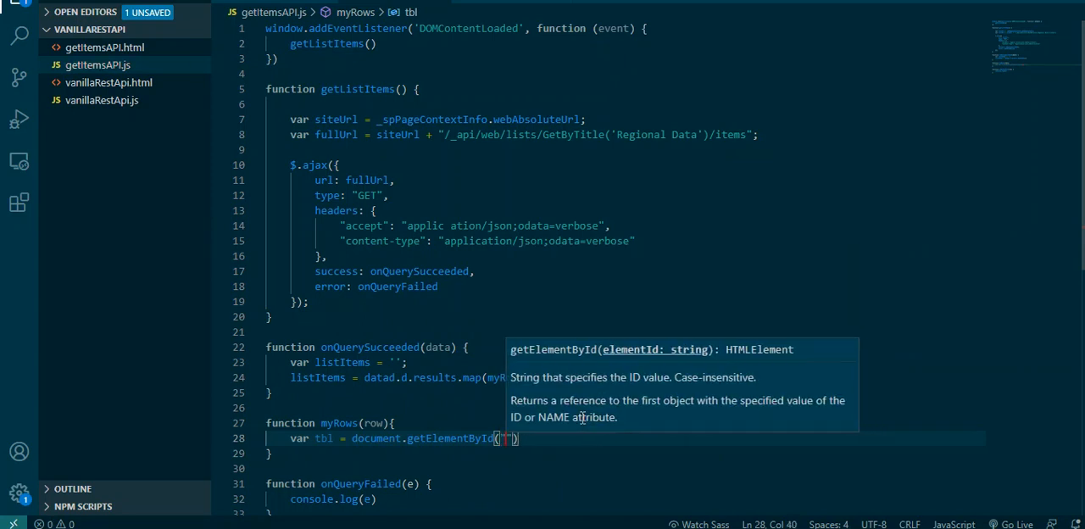
text(serv)
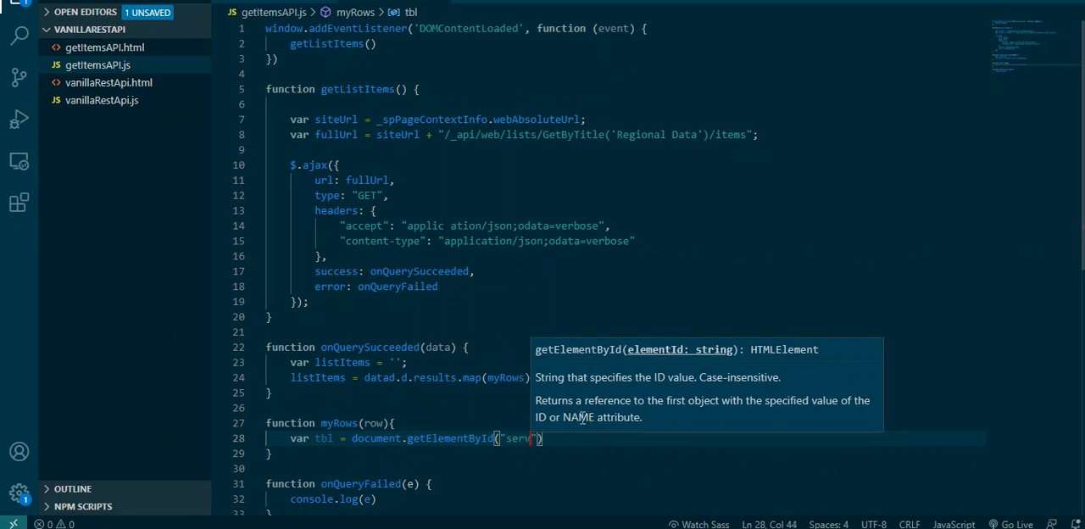
click(105, 47)
text(ice)
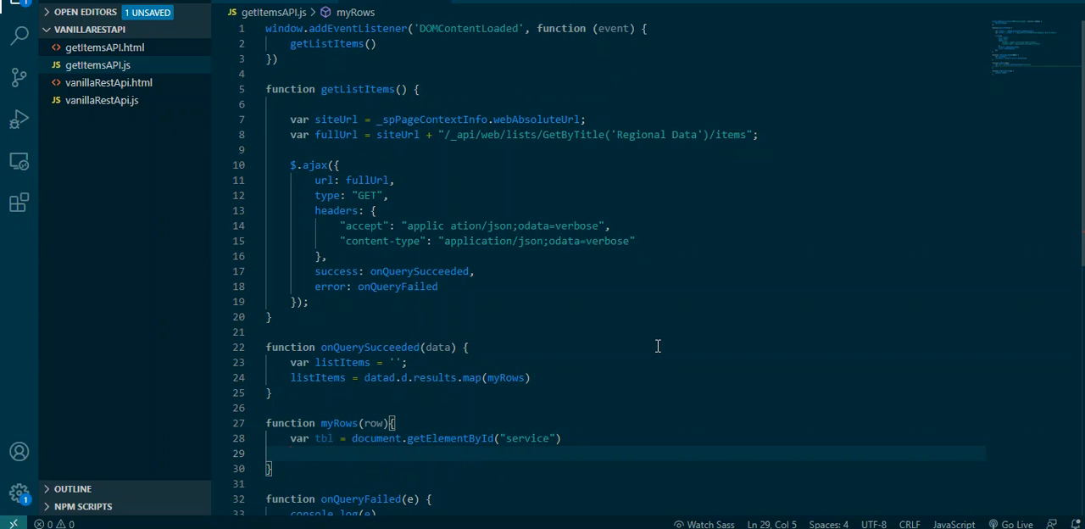
Add var rows = tbl.insertRow(-1) inside myRows to append a new table row
text(var row)
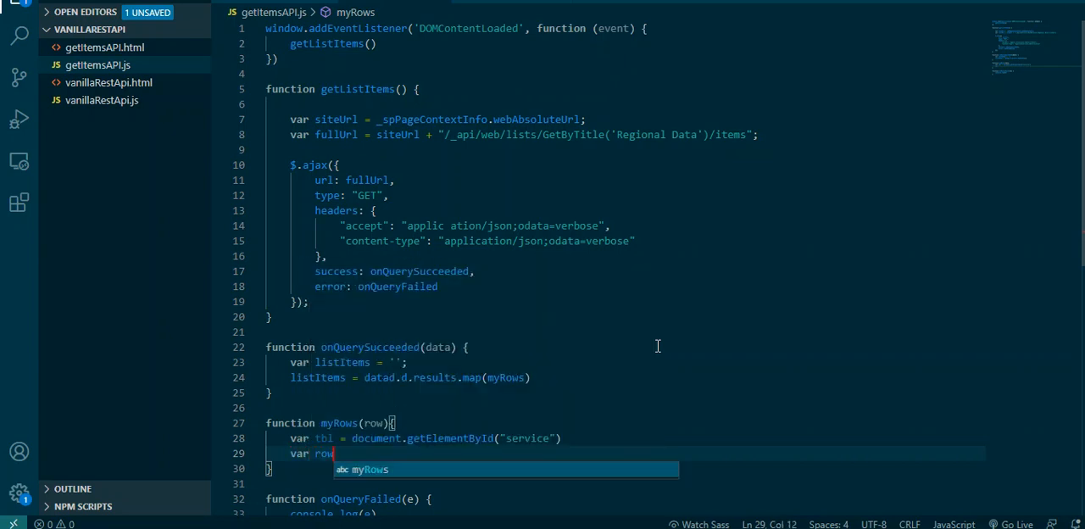
text(s =)
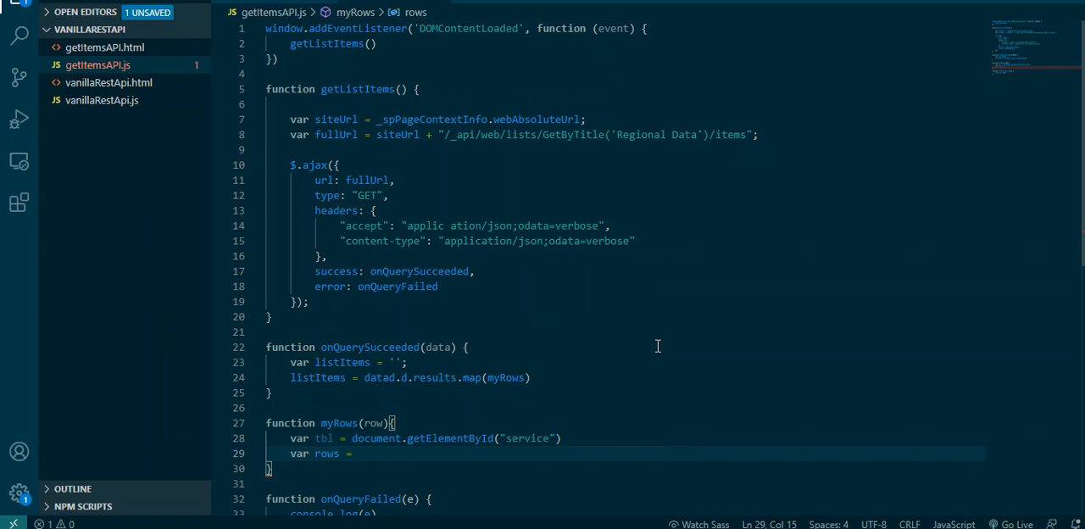
text(tb)
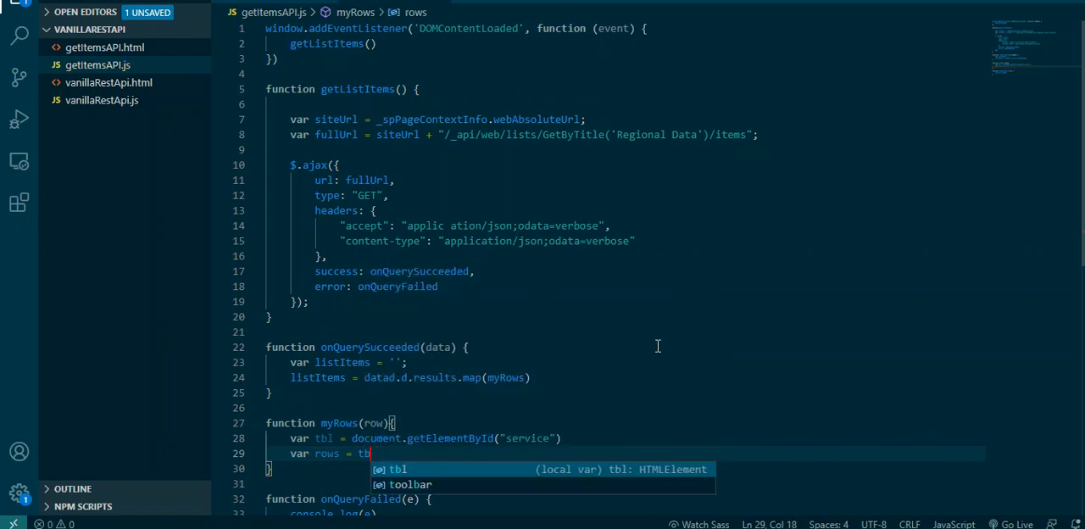
text(.insertRow)
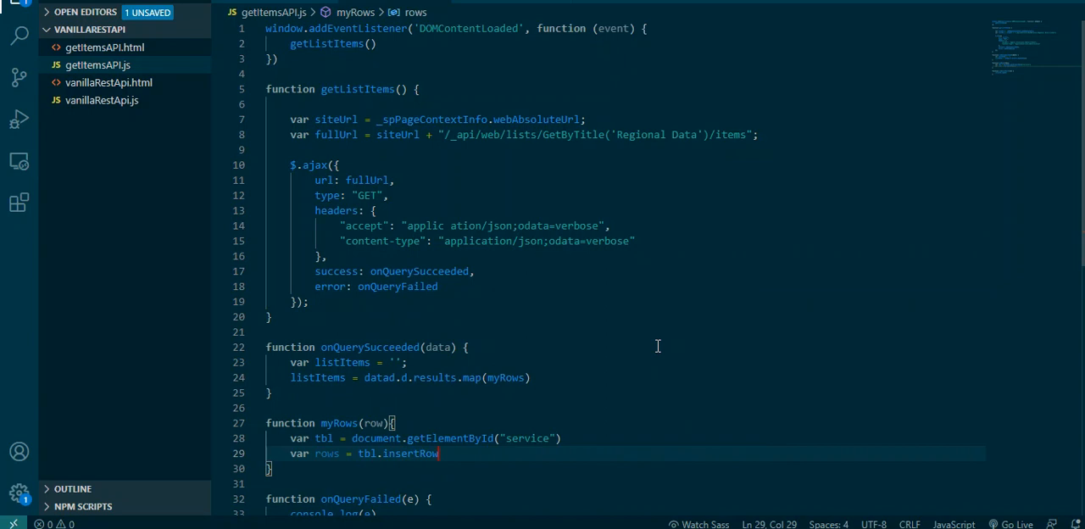
text((-1)
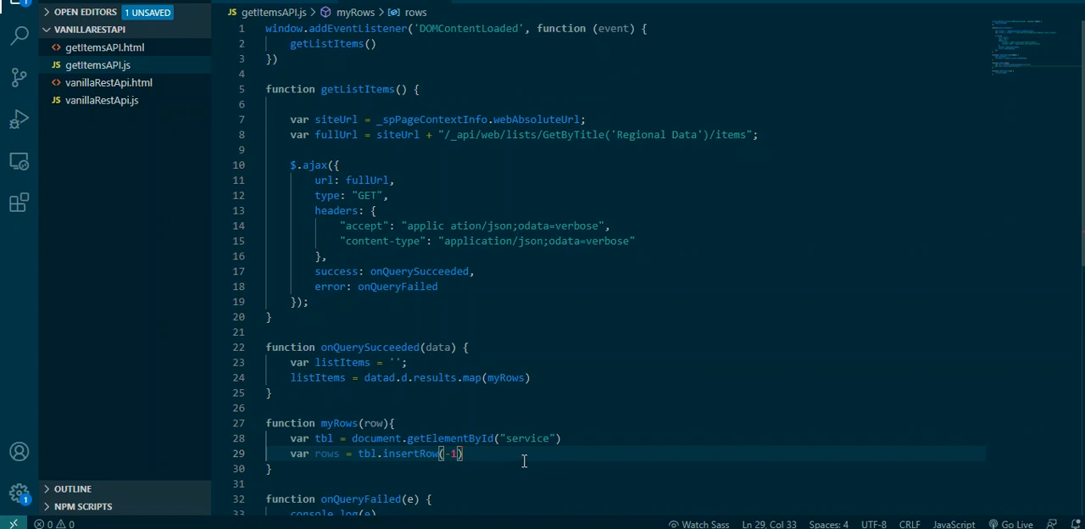
mouse_move(564, 420)
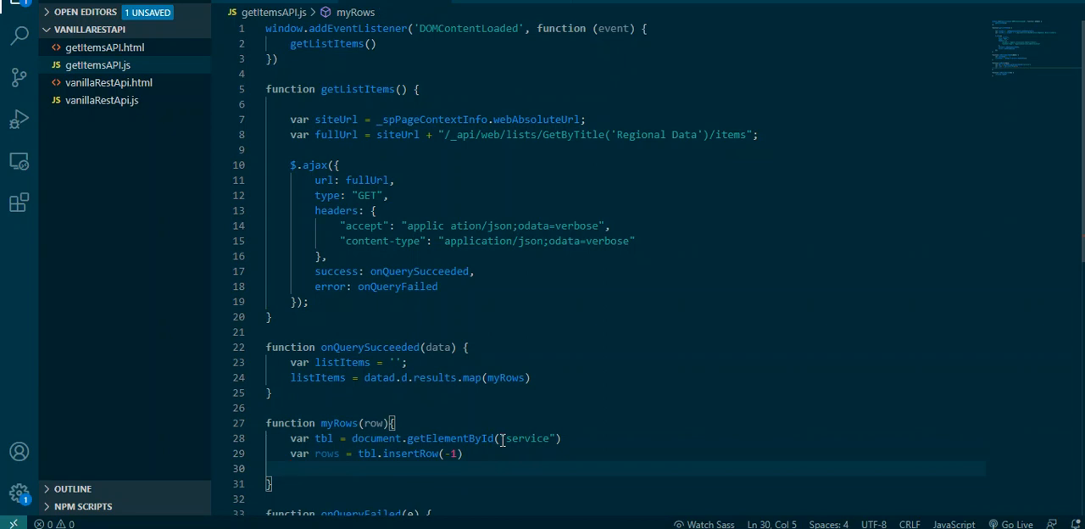
Add var tdTitle = rows.insertCell(0) for the new row's Title cell
text(var)
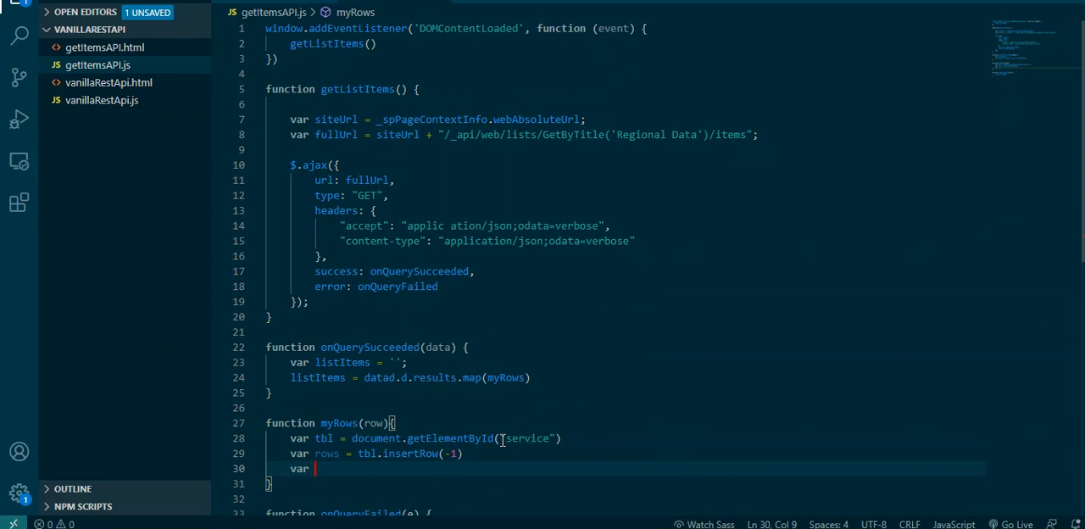
text(td)
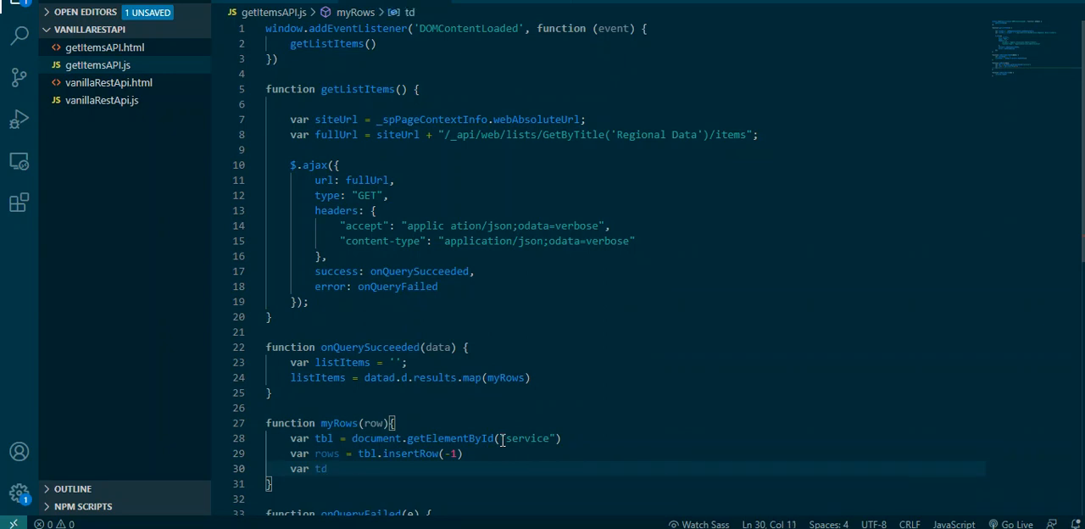
text(Title)
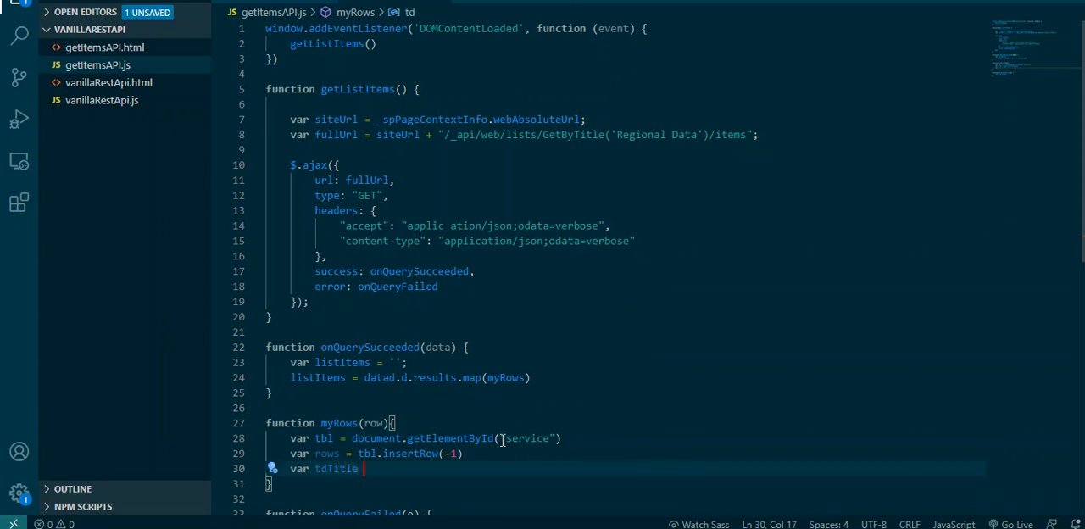
text(=)
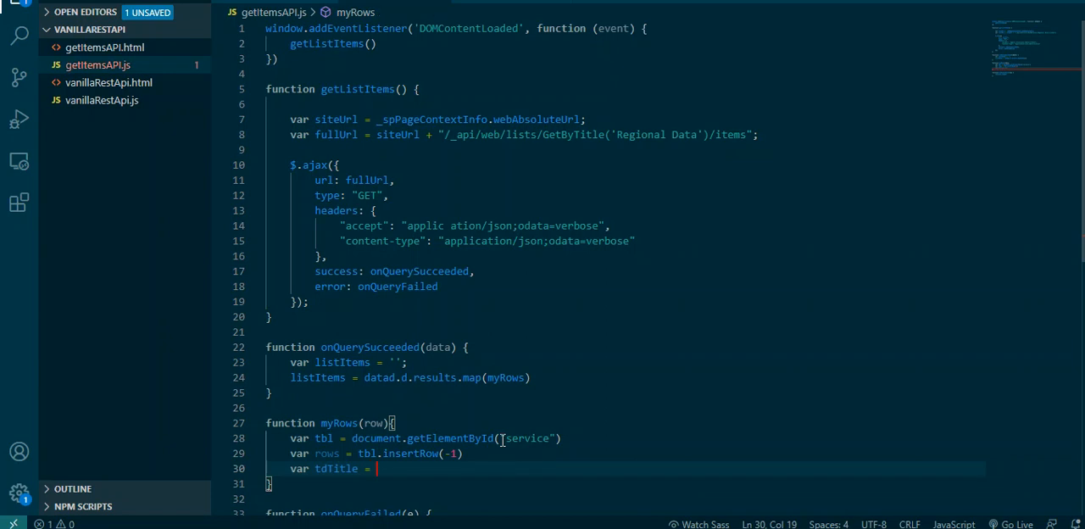
text(rows)
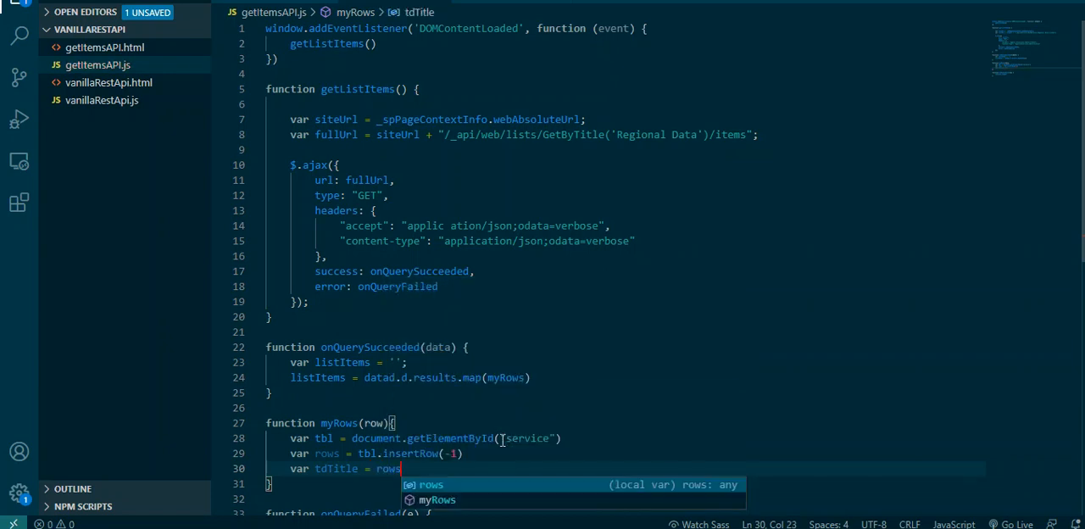
text(.inser)
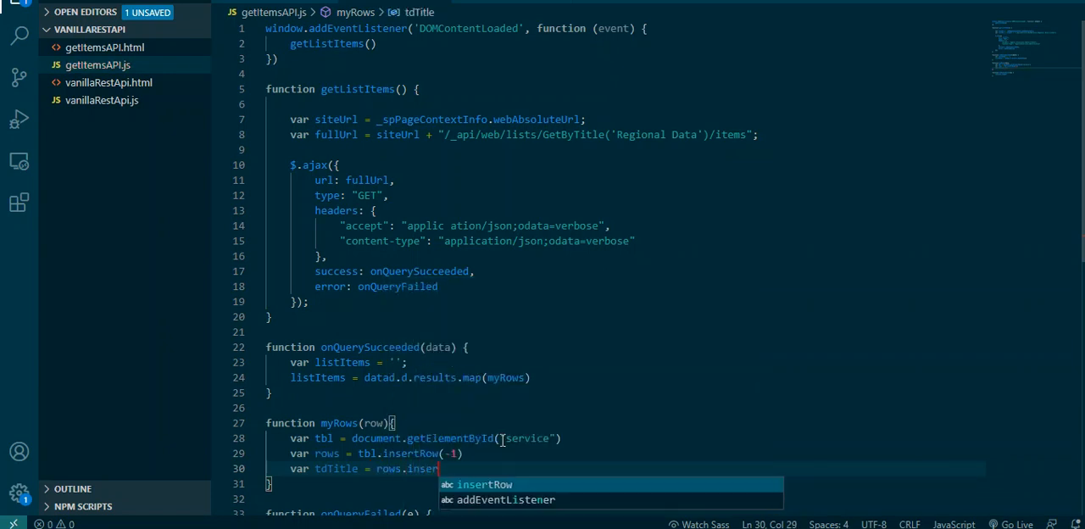
text(Cel)
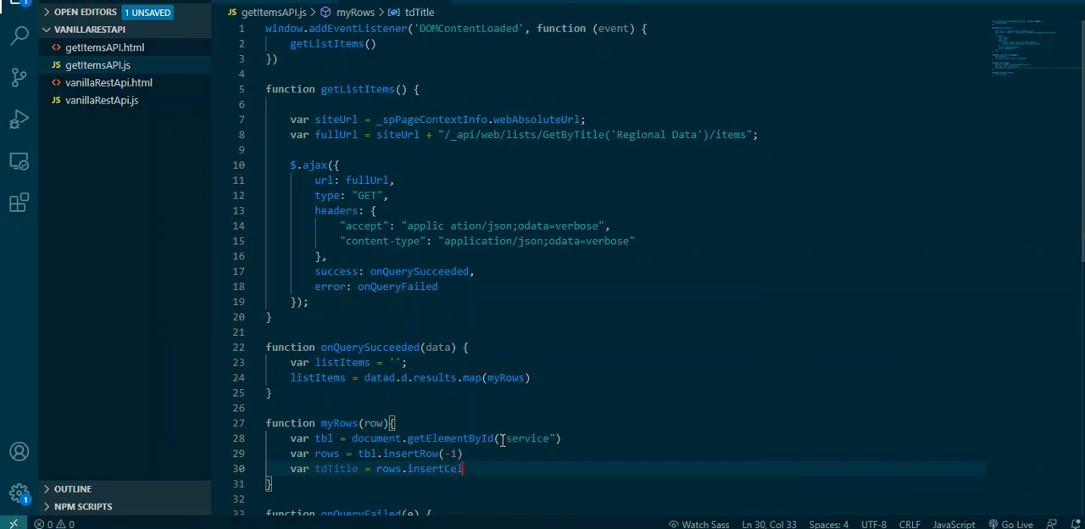
text(())
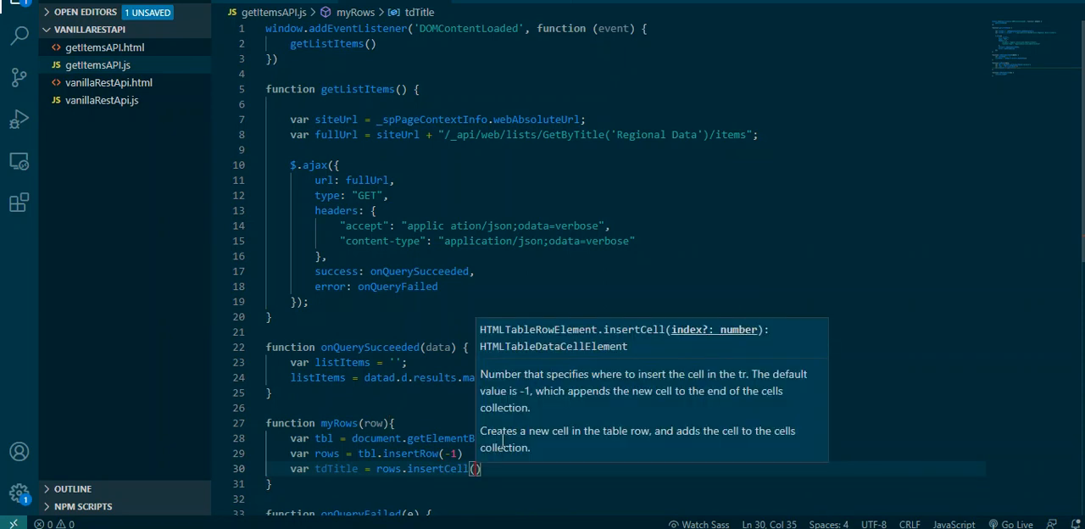
text(0)
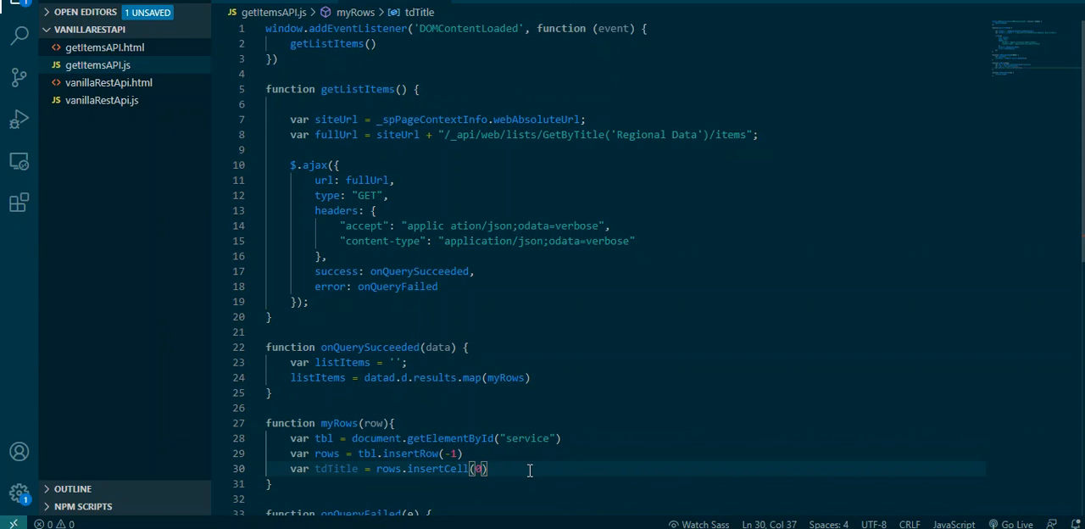
Start another var declaration and check the service table's column headers in getItemsAPI.html
text(var)
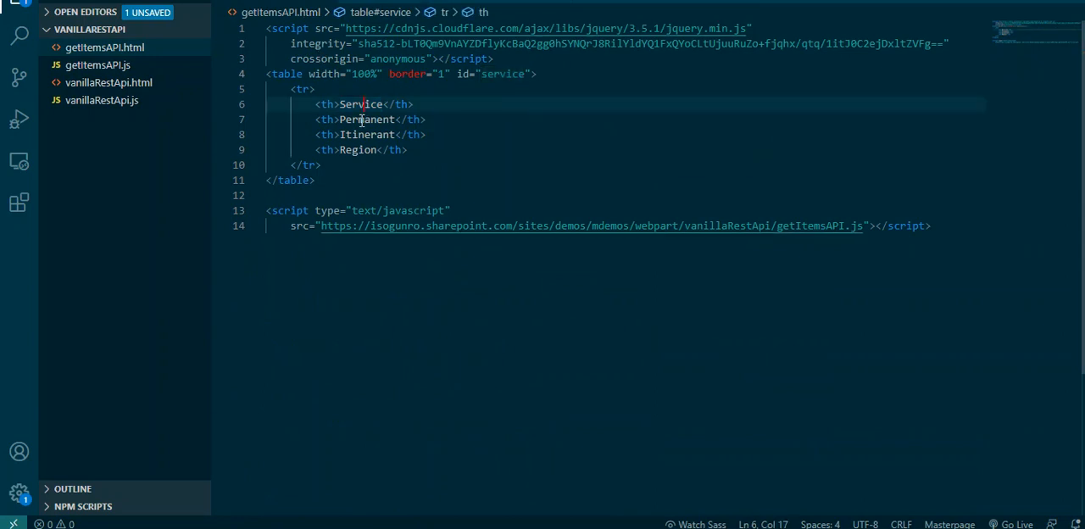
click(349, 149)
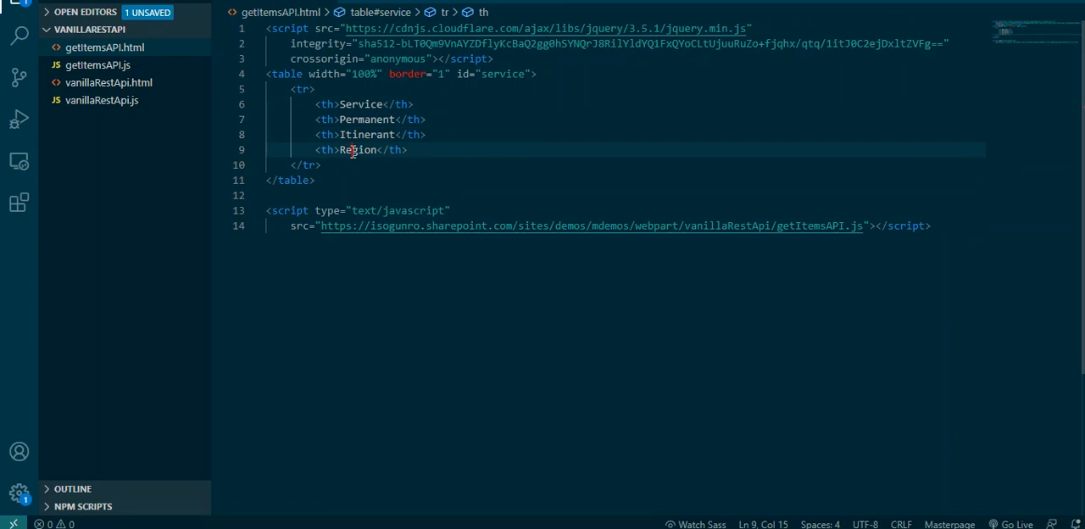
click(99, 64)
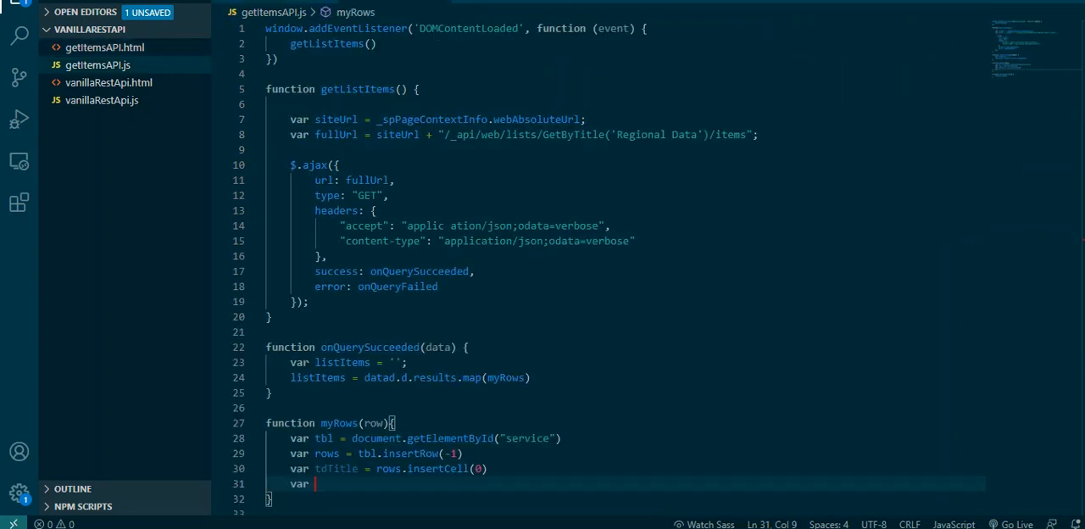
Add var tdPermanent = rows.insertCell(1) below the Title cell
scroll(down, 3)
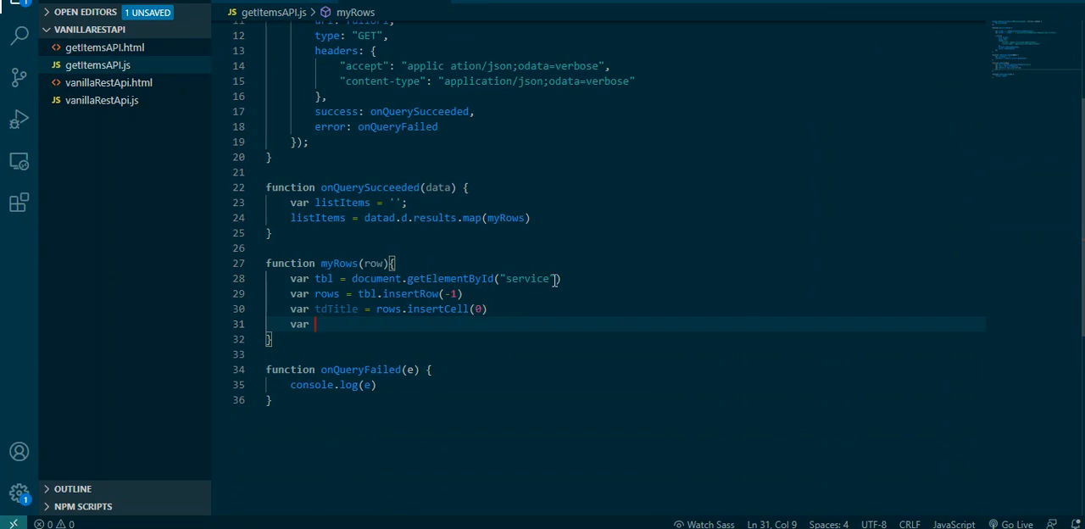
text(tdP)
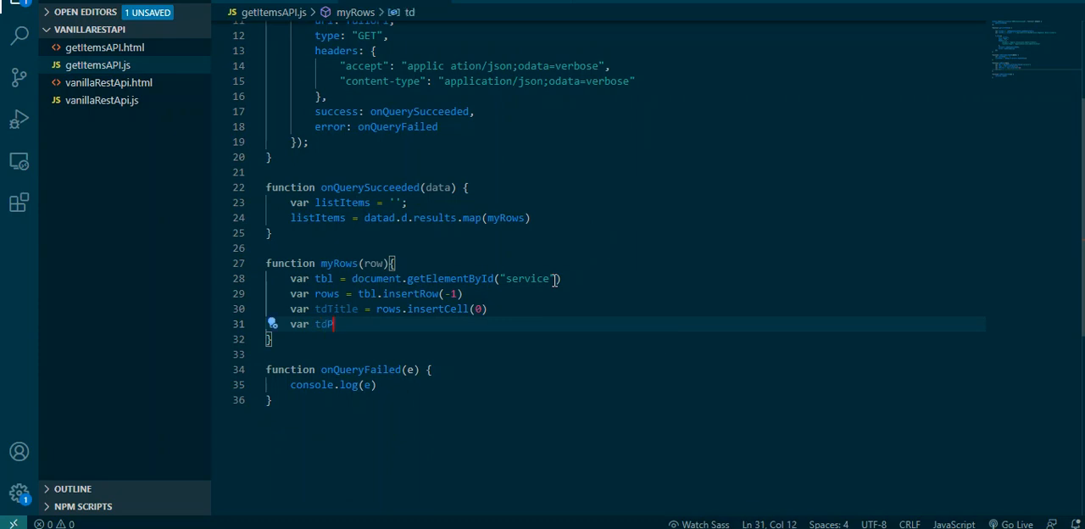
text(erman)
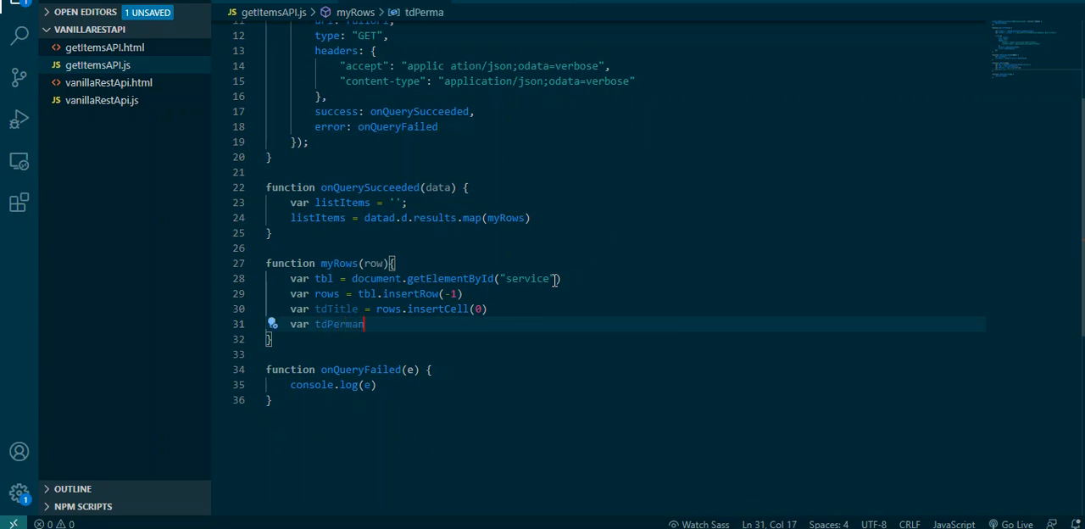
text(nent)
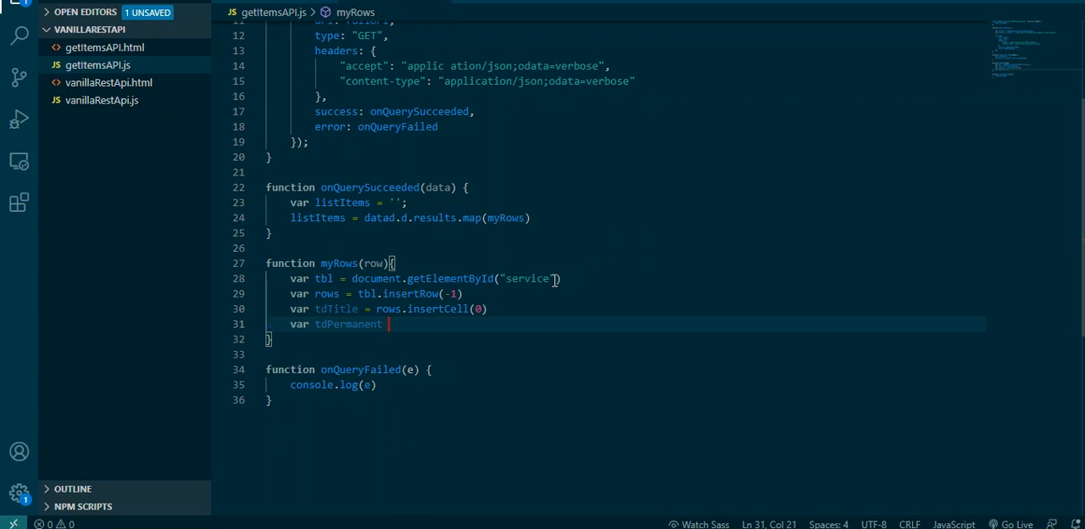
text(= rows.)
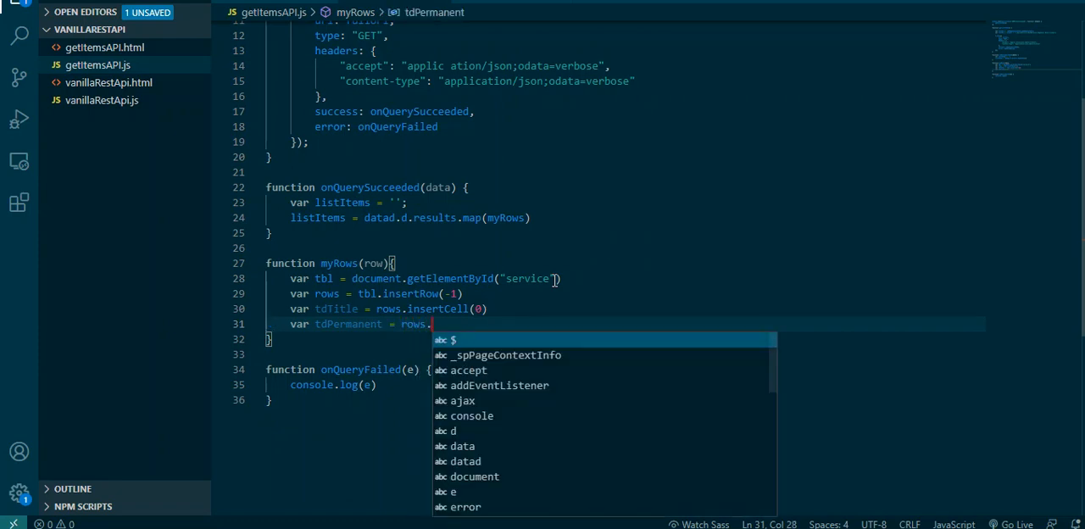
text(insertCel)
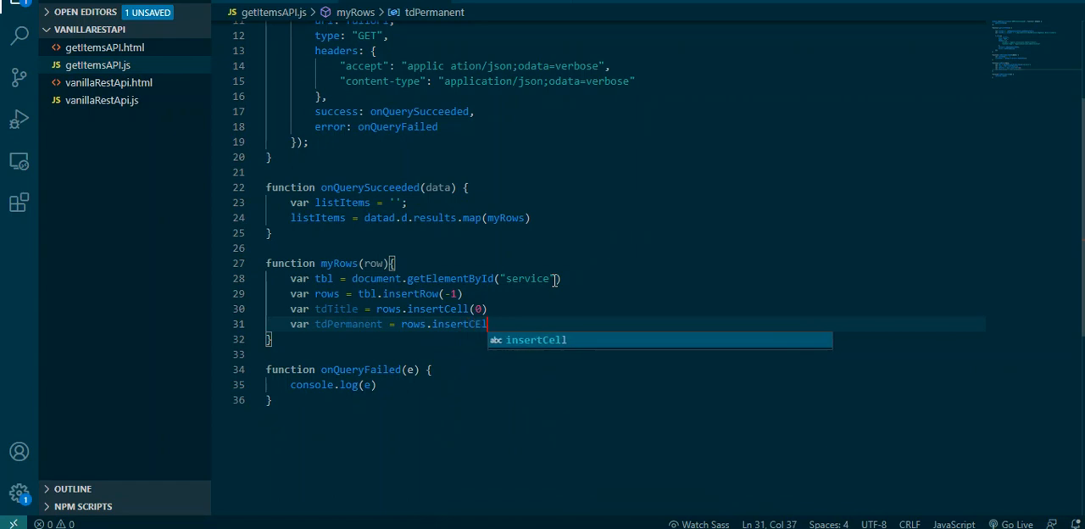
text(())
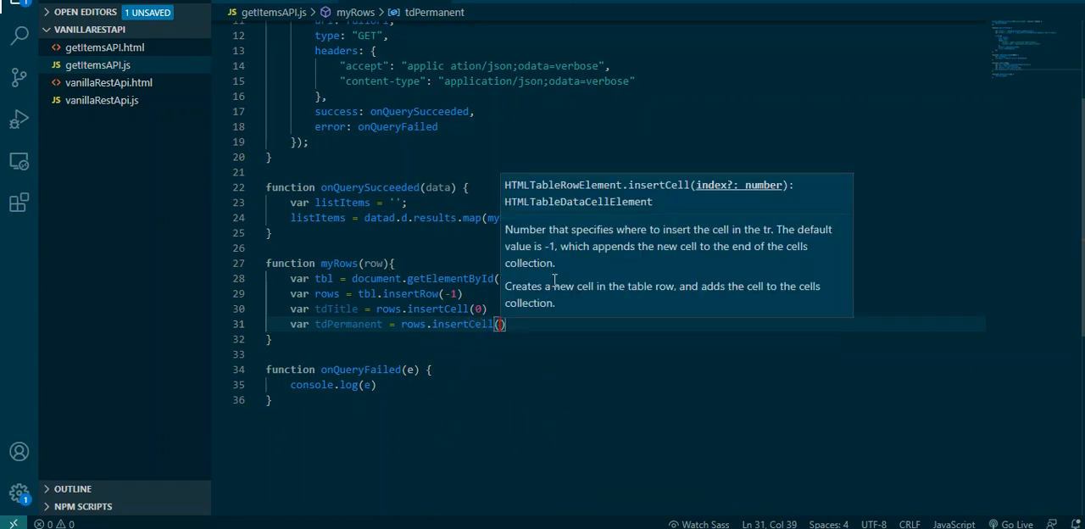
text(1)
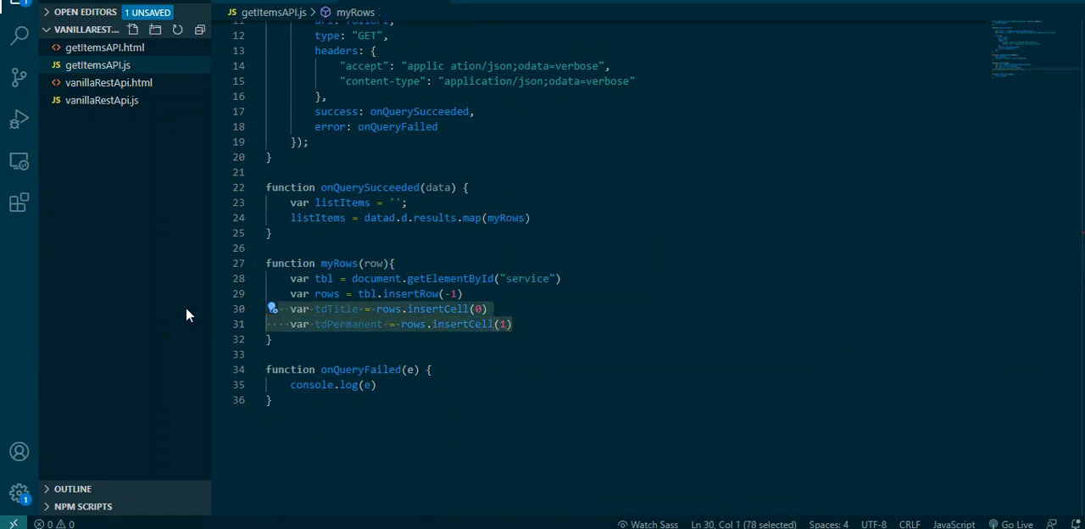
mouse_move(508, 332)
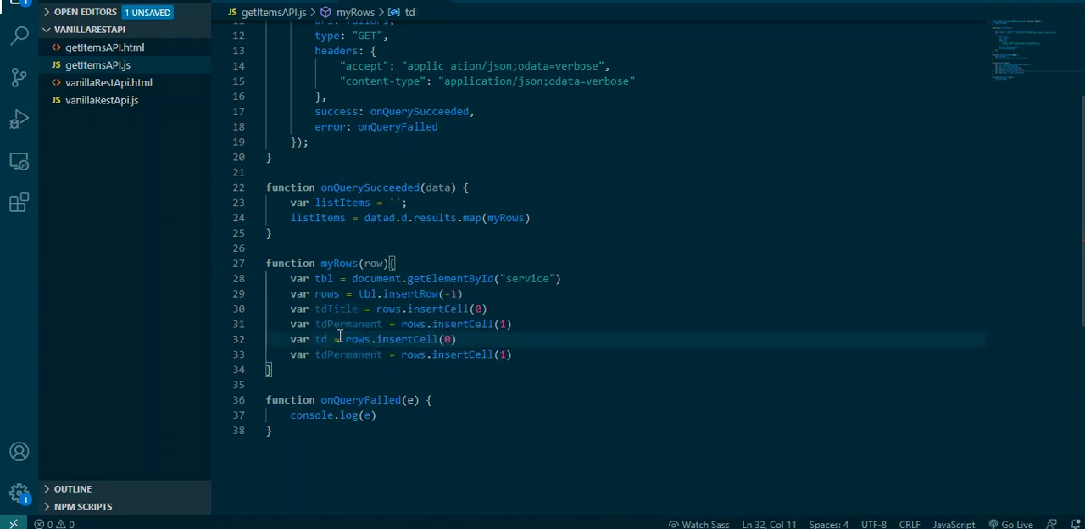
Add tdItinerant and tdRegion cells with rows.insertCell(2) and (3)
text(U)
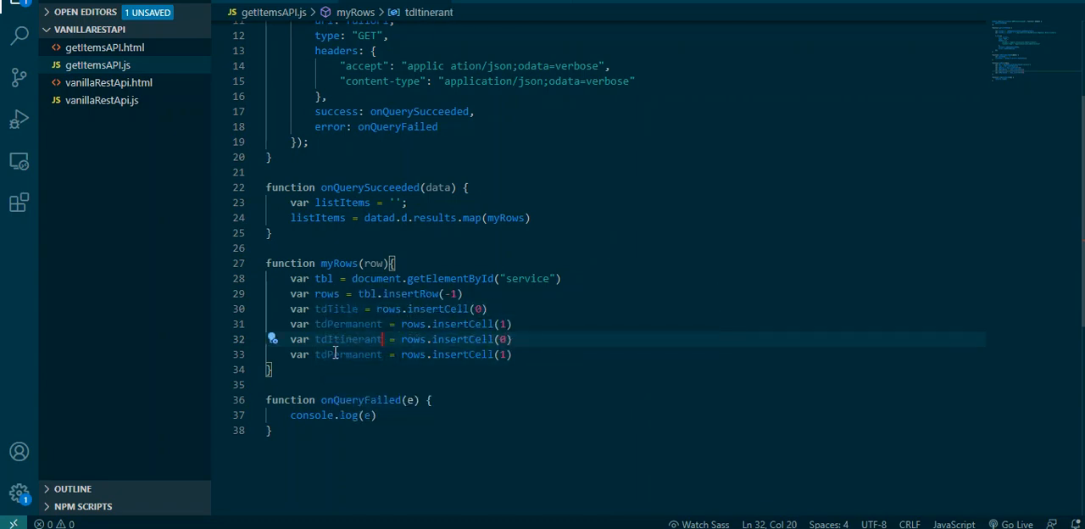
mouse_move(728, 280)
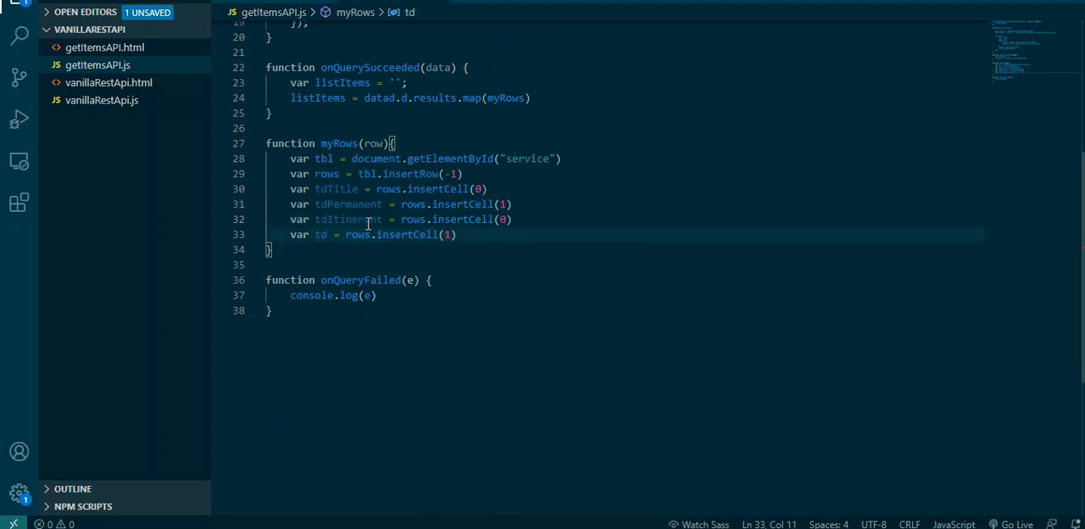
text(Region)
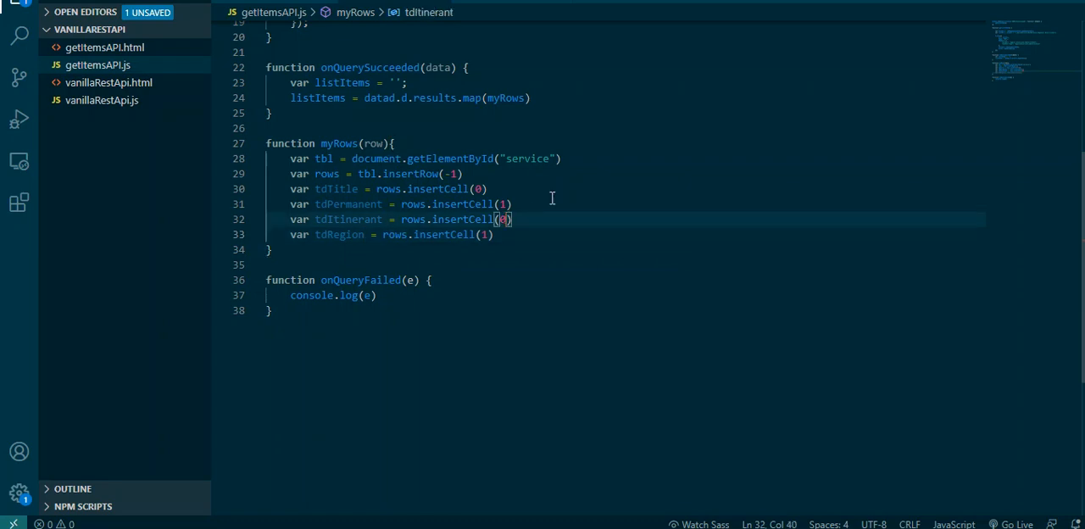
text(2)
click(391, 234)
text(3)
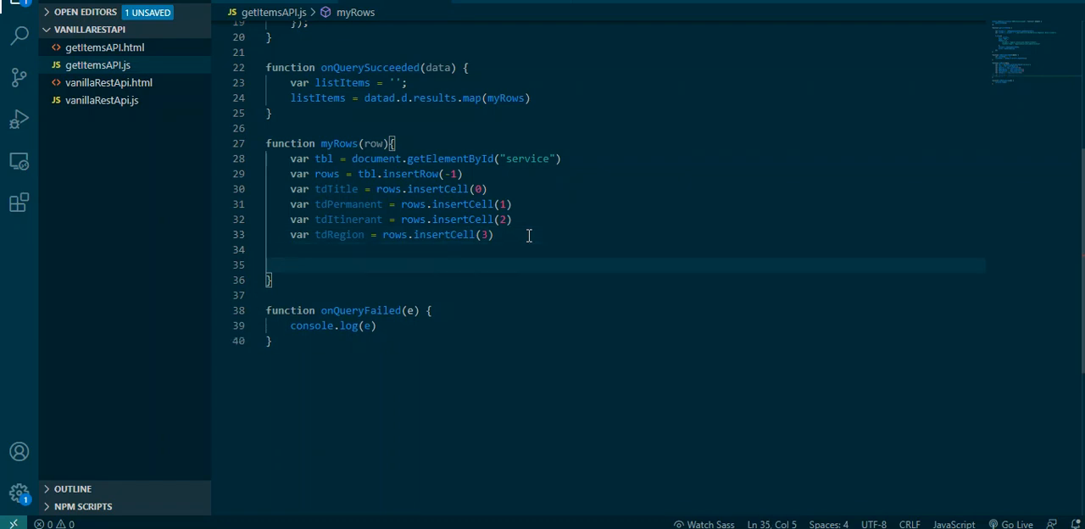
mouse_move(398, 188)
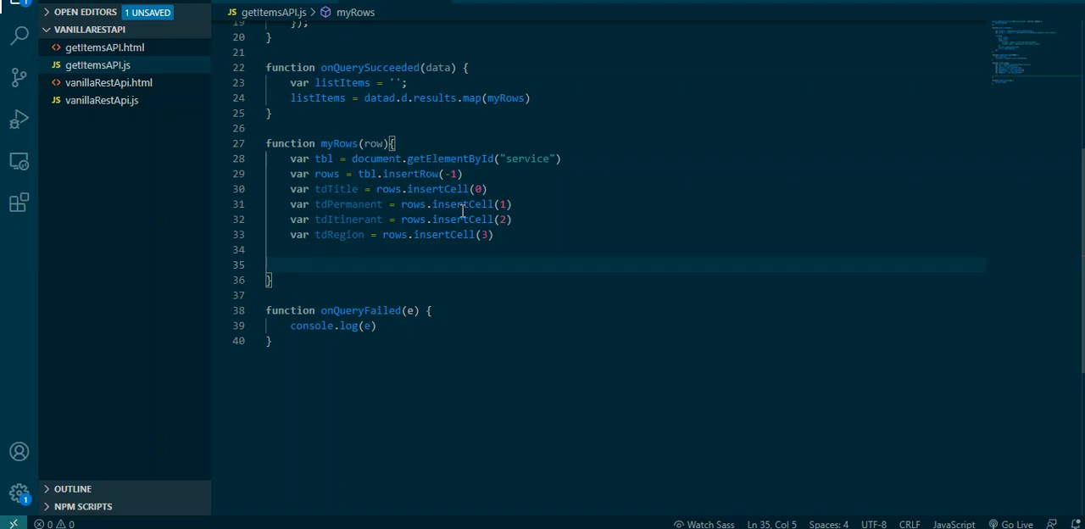
mouse_move(465, 231)
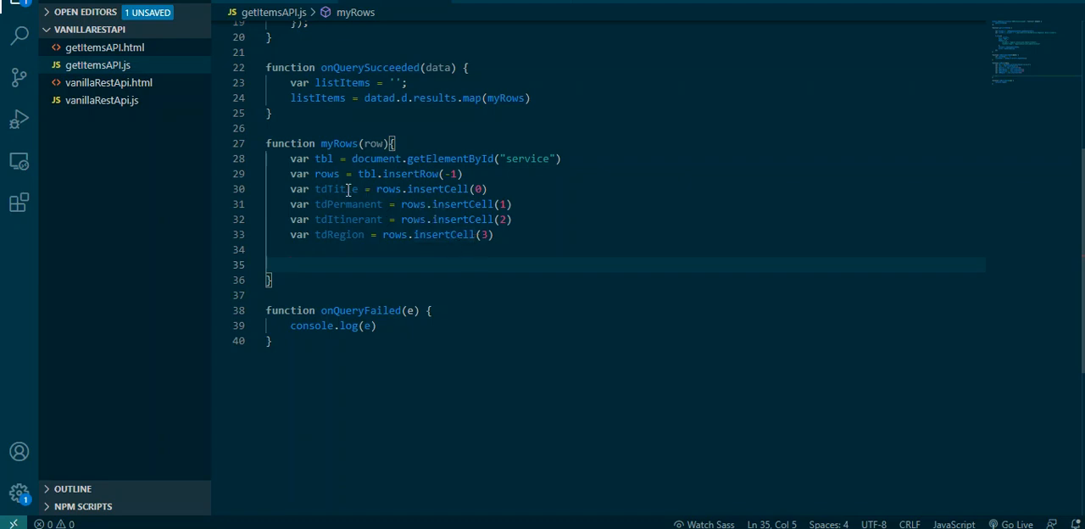
double_click(335, 188)
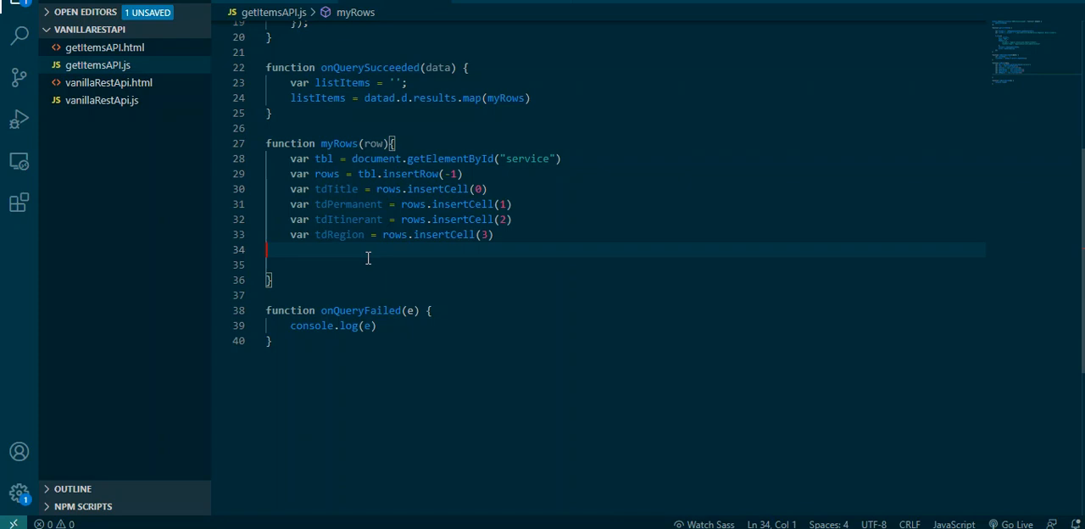
Set tdTitle.innerHTML = row.Title, the first of the cell value assignments
text(tdTitle)
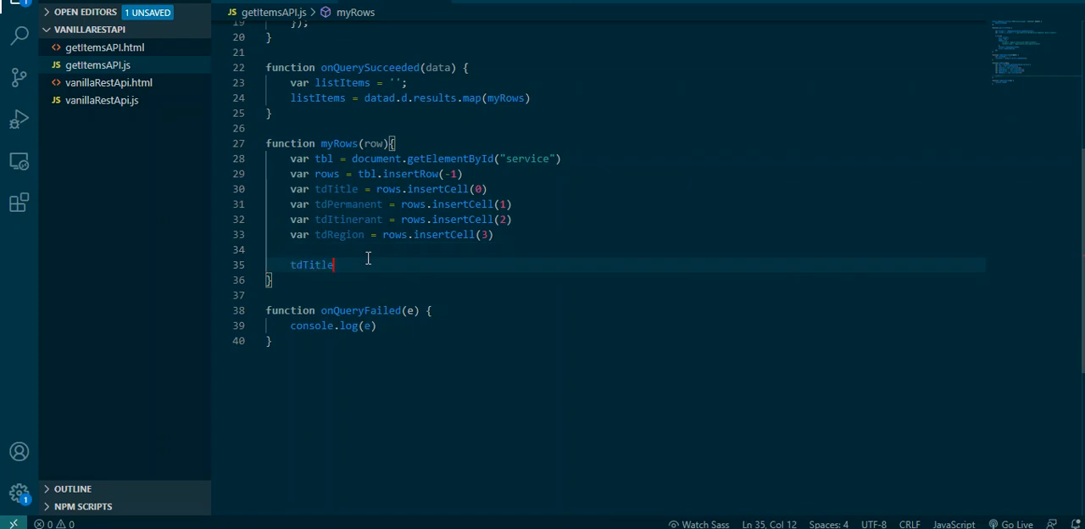
text(.)
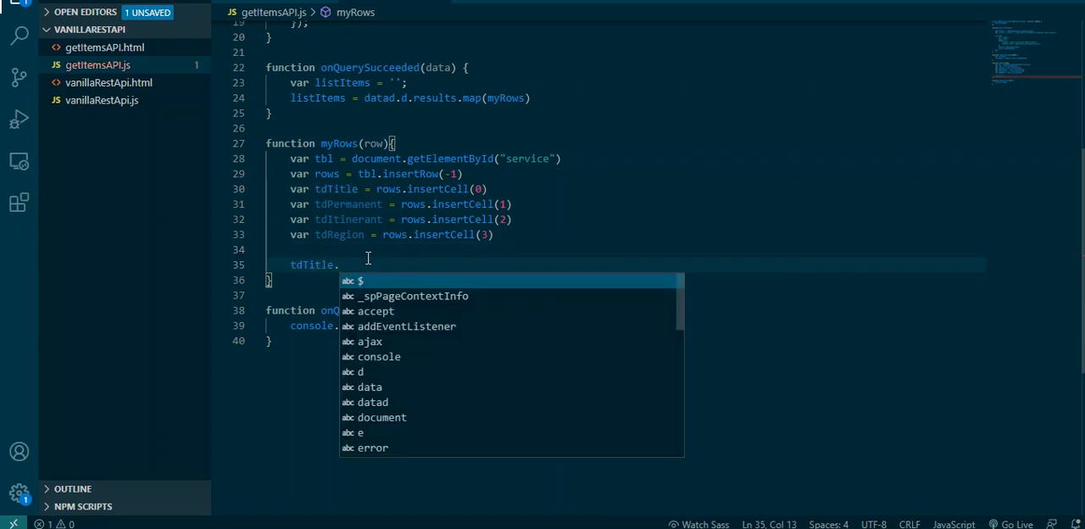
text(innerHTML)
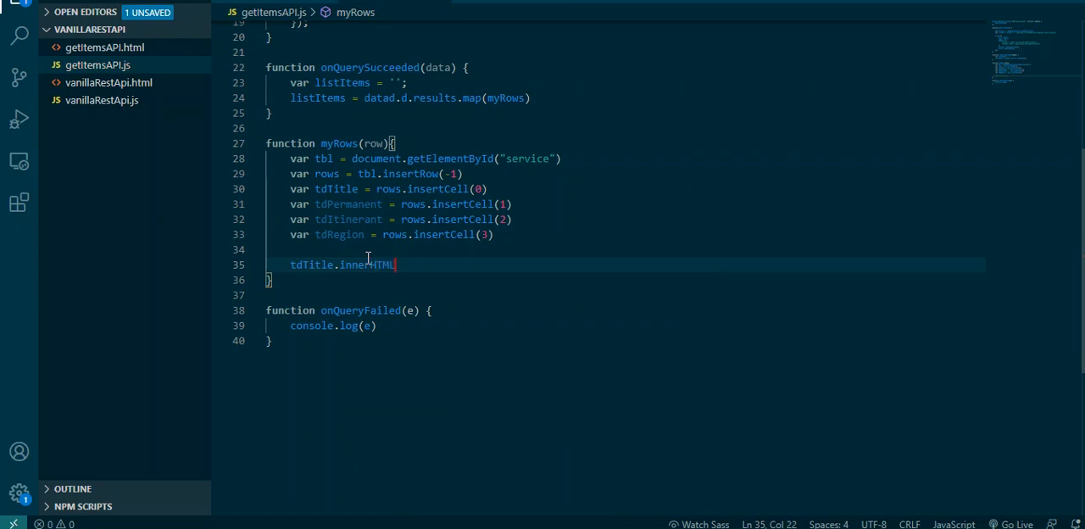
text(= row)
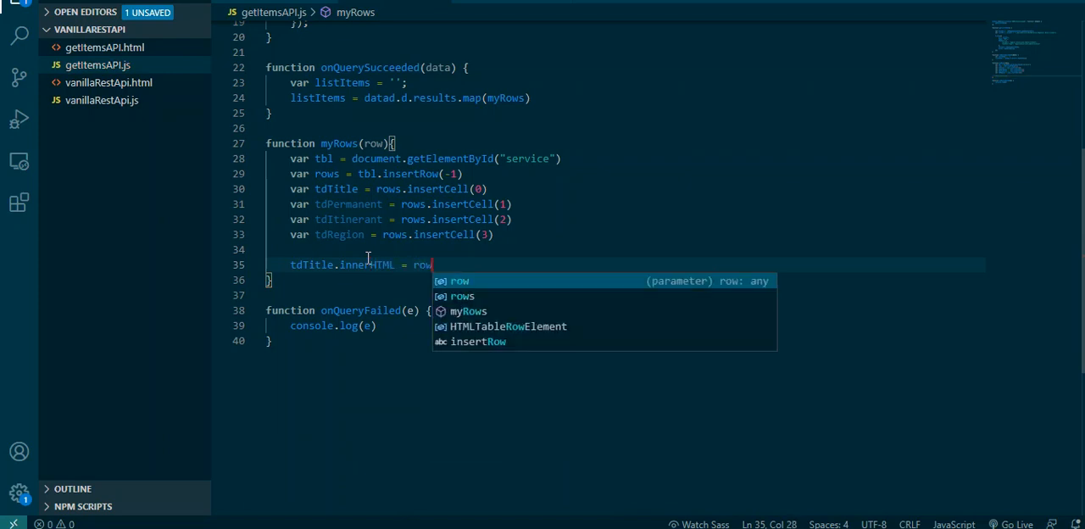
text(.Title)
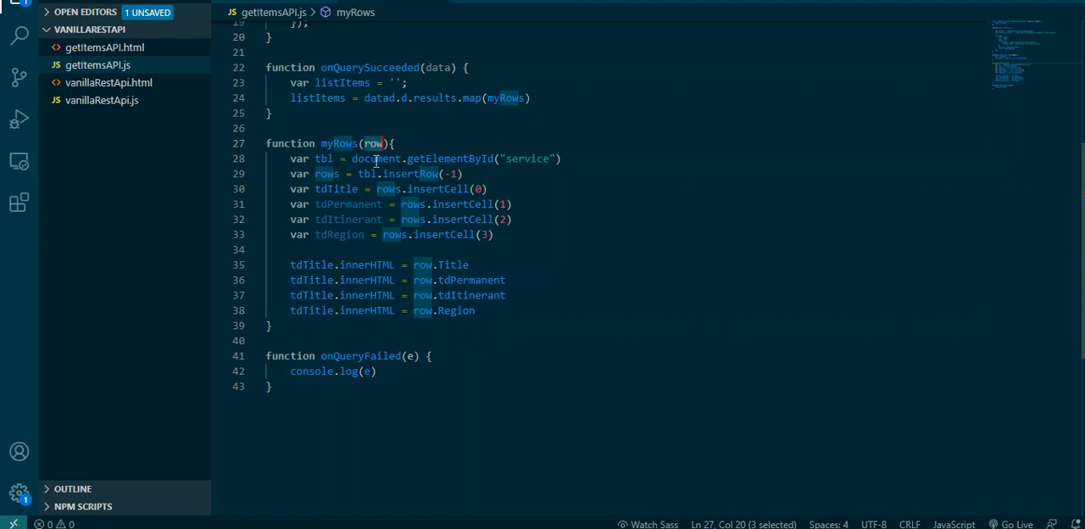
mouse_move(417, 265)
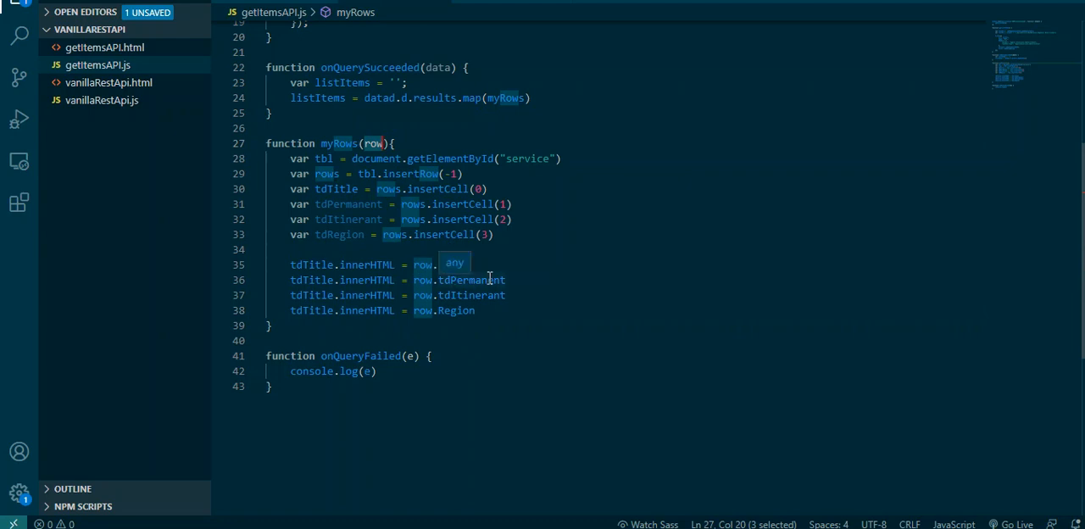
mouse_move(490, 280)
text(Title)
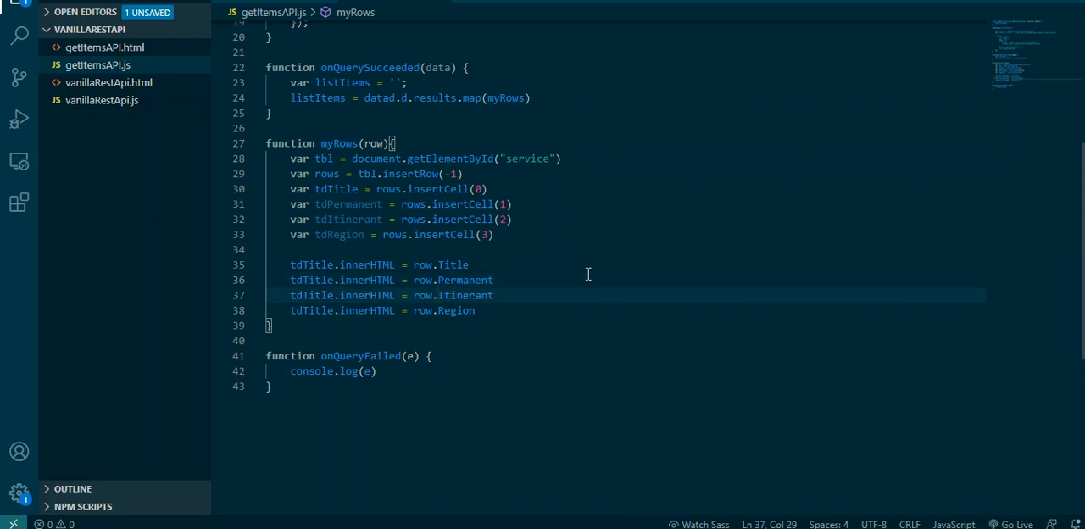
mouse_move(490, 321)
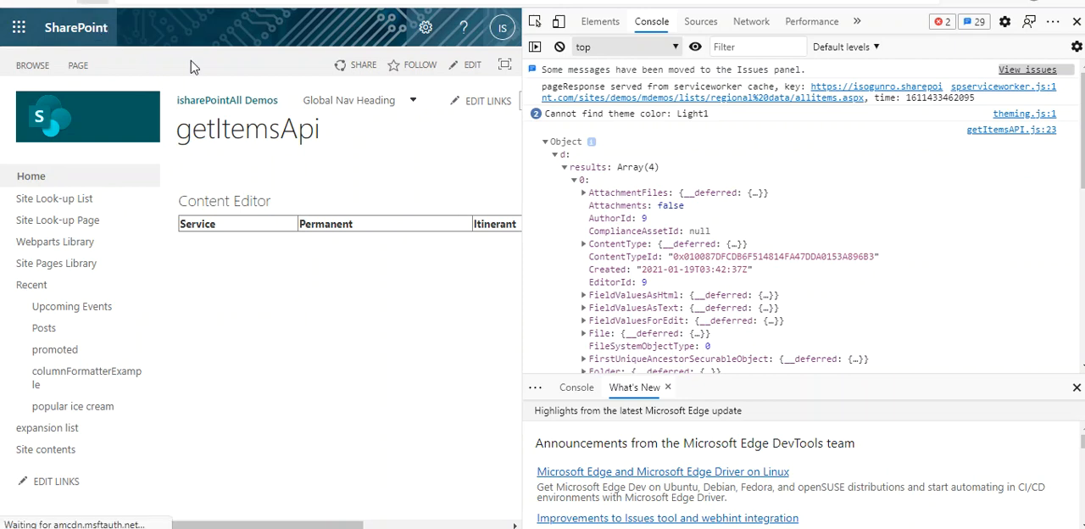
Follow the console's 'datad is not defined' error to getItemsAPI.js:24 in the Sources panel
click(559, 47)
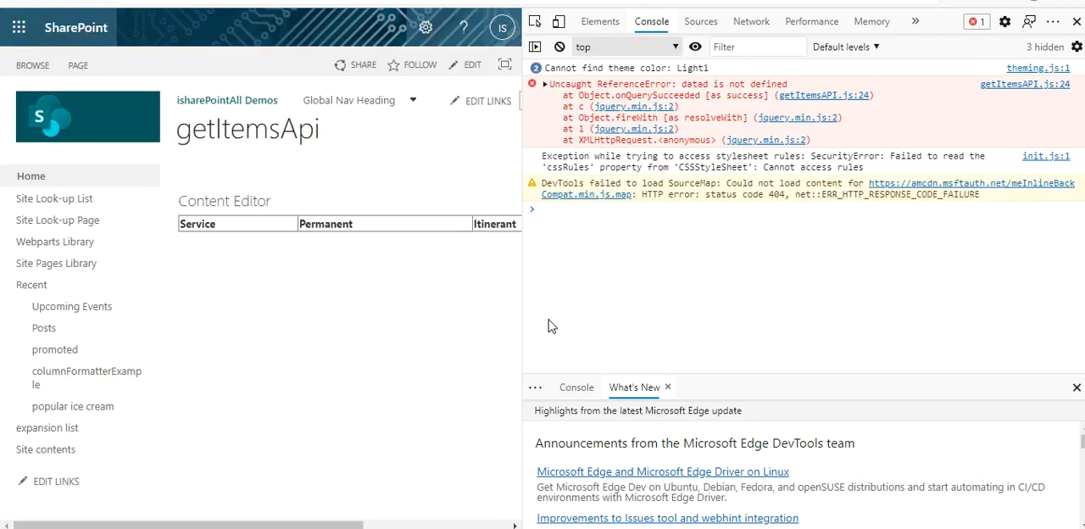
mouse_move(678, 95)
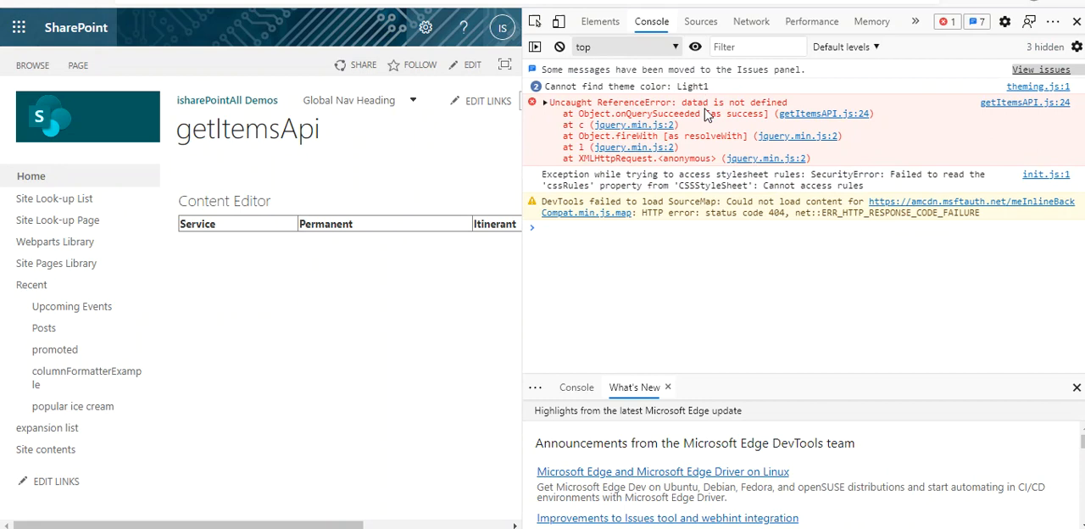
mouse_move(755, 115)
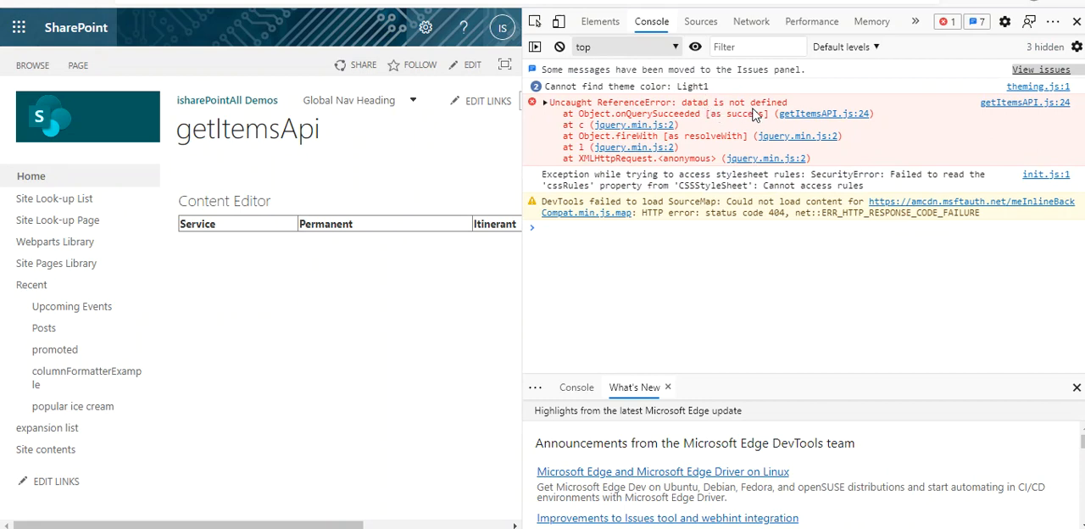
click(700, 22)
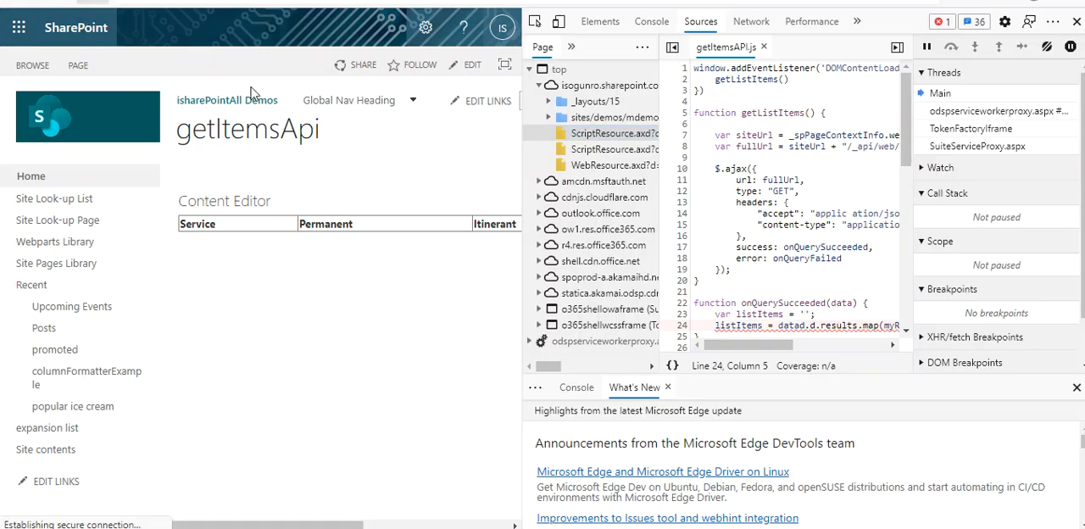
click(763, 46)
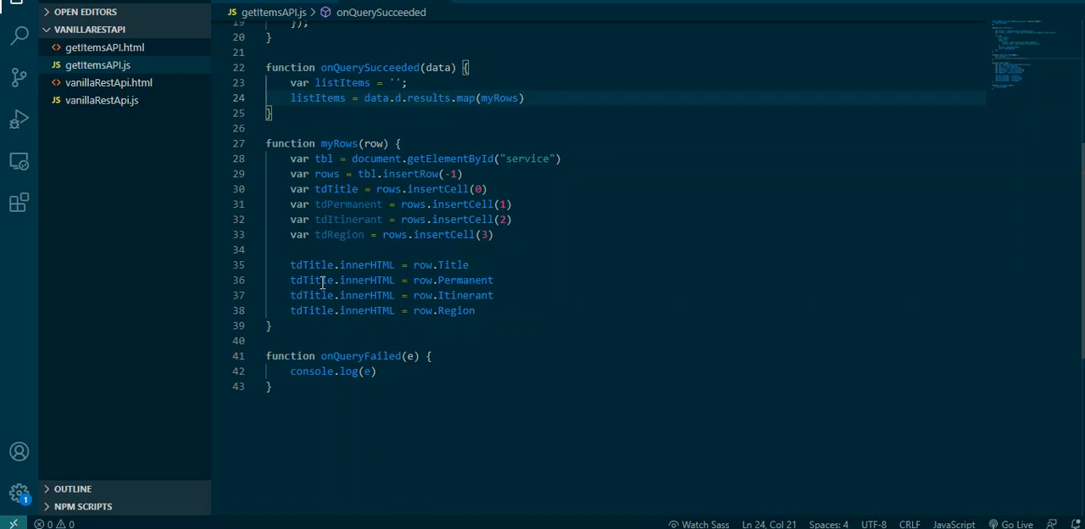
mouse_move(312, 280)
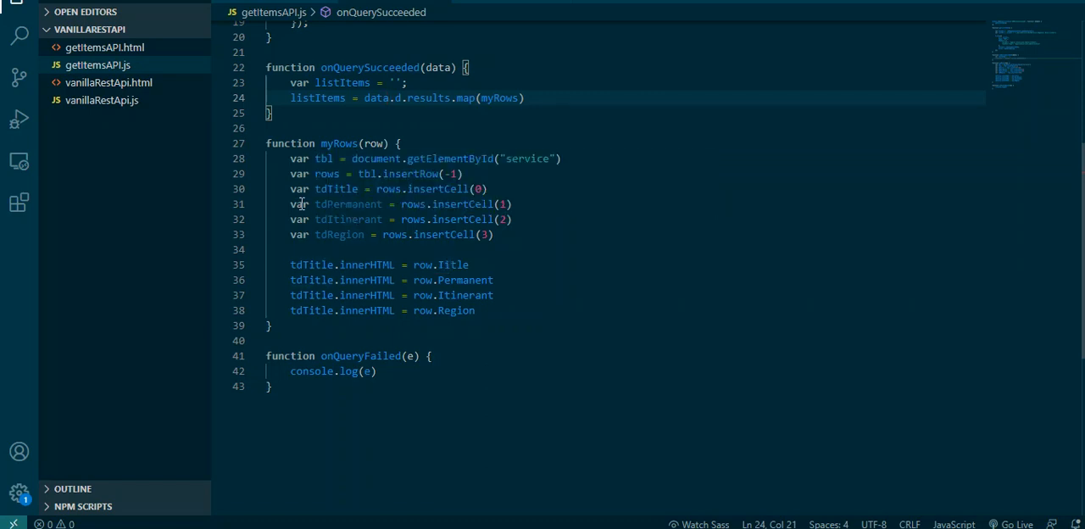
Point the innerHTML lines at tdPermanent, tdItinerant and tdRegion using row.Permanent, row.Itinerant and row.Region
double_click(348, 203)
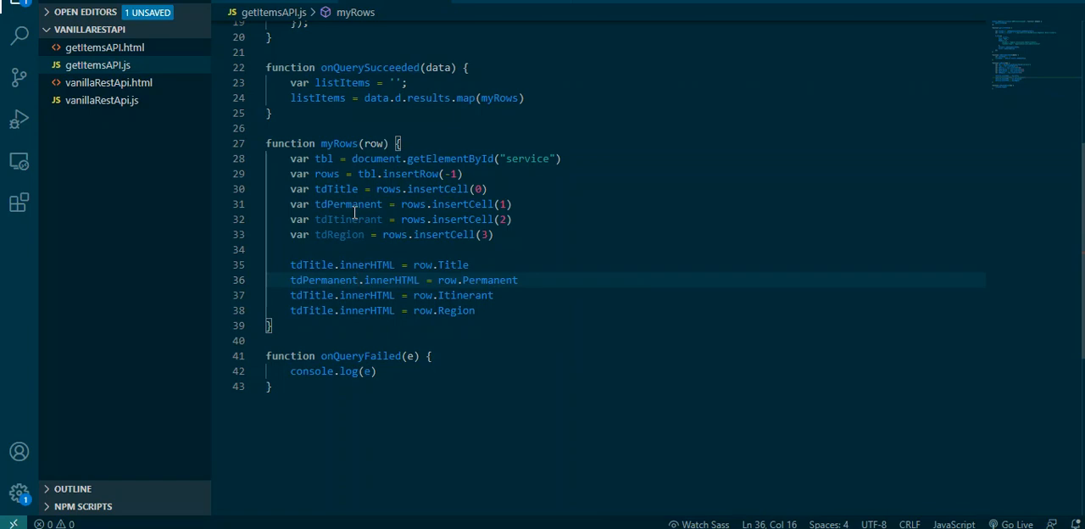
double_click(347, 219)
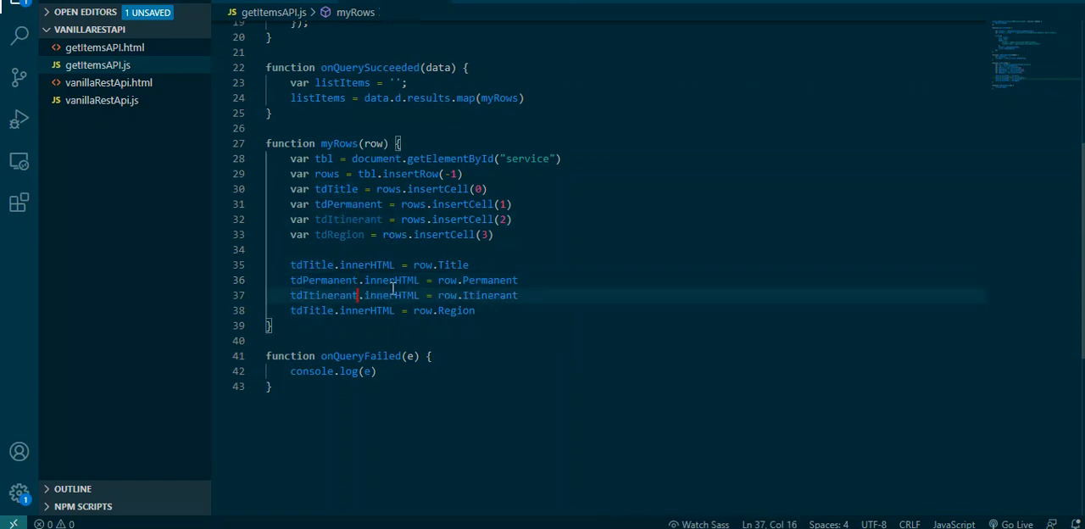
double_click(339, 233)
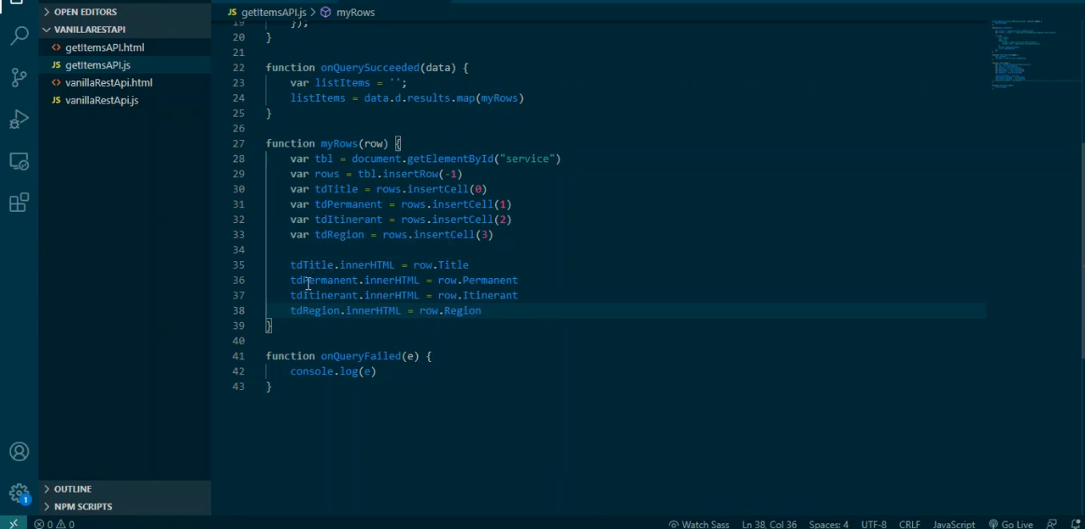
click(566, 250)
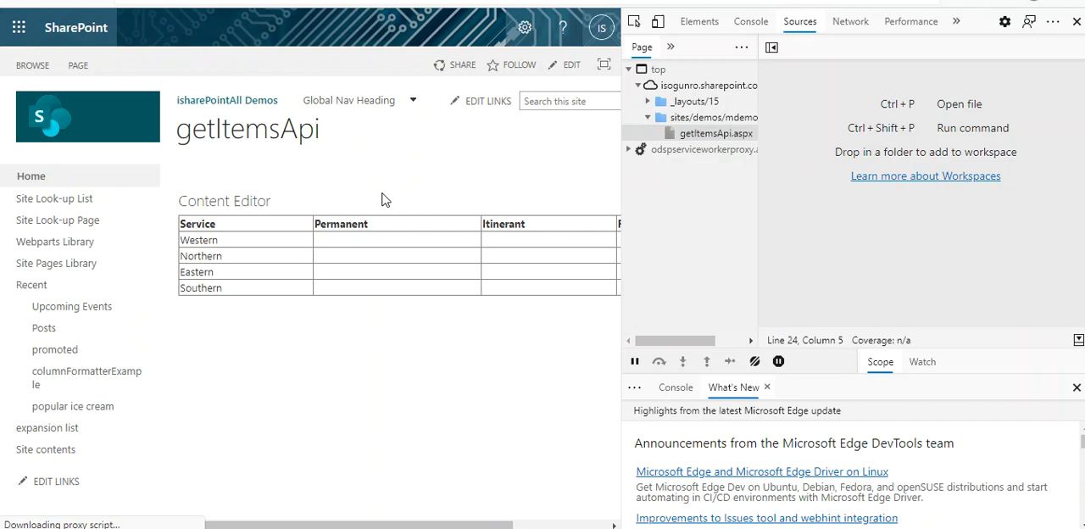
mouse_move(620, 144)
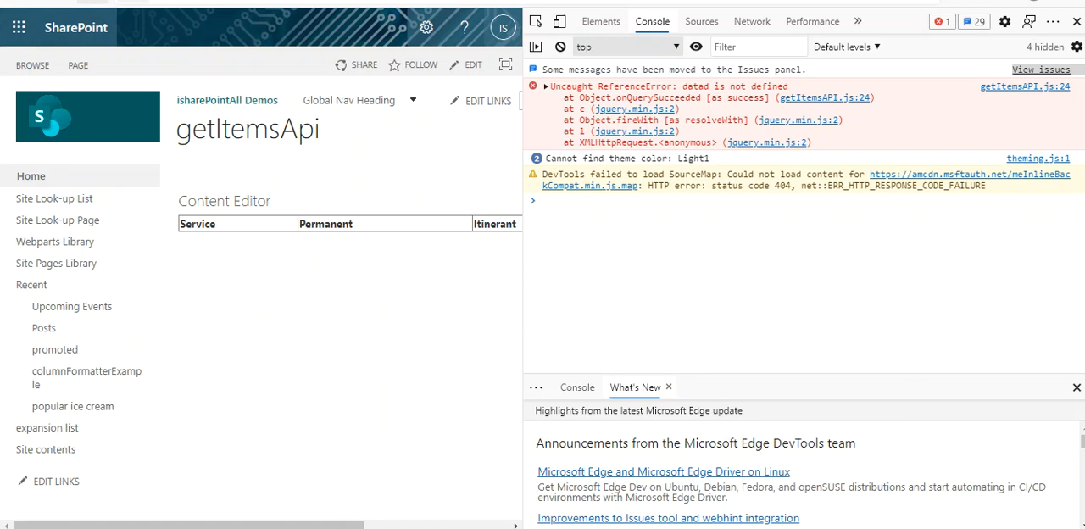
Clear the DevTools console messages and switch back to the code editor
click(559, 47)
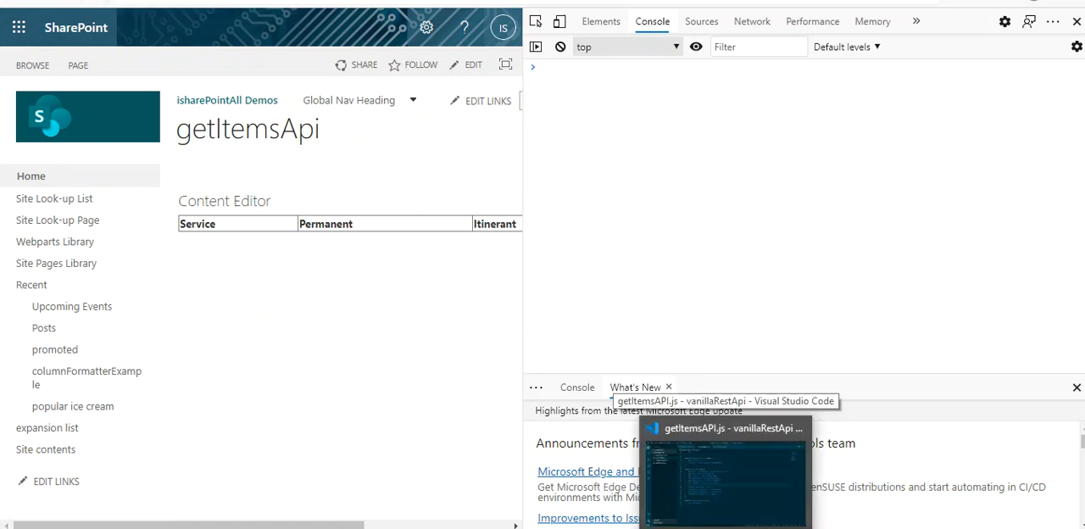
click(726, 471)
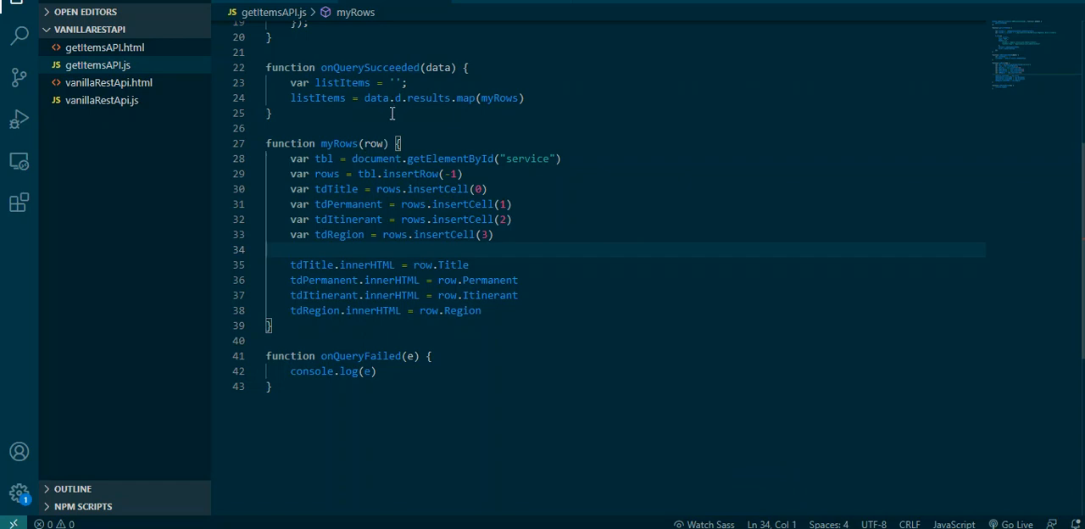
mouse_move(749, 247)
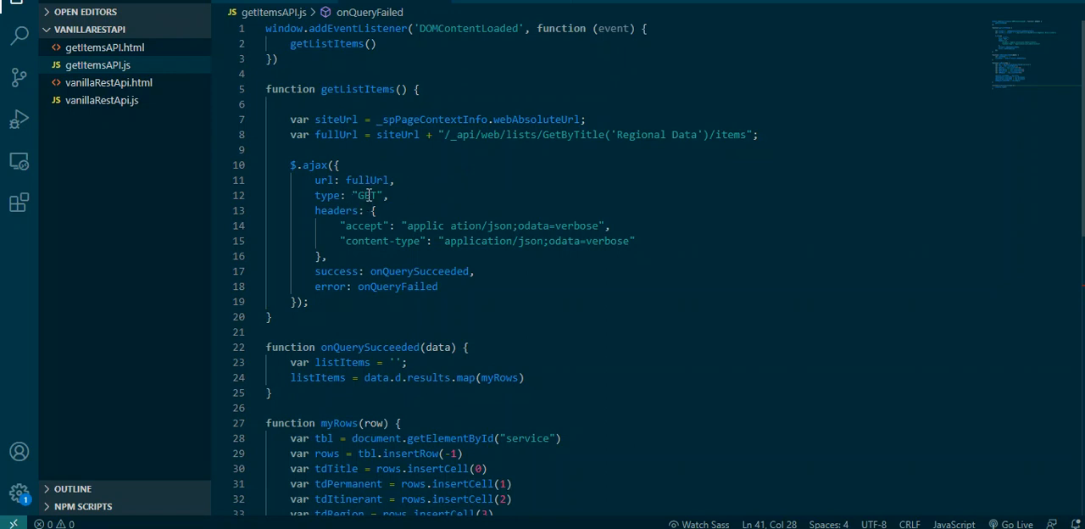
Scroll through the request and row-building code toward the getItemsAPI.html service table markup
click(368, 195)
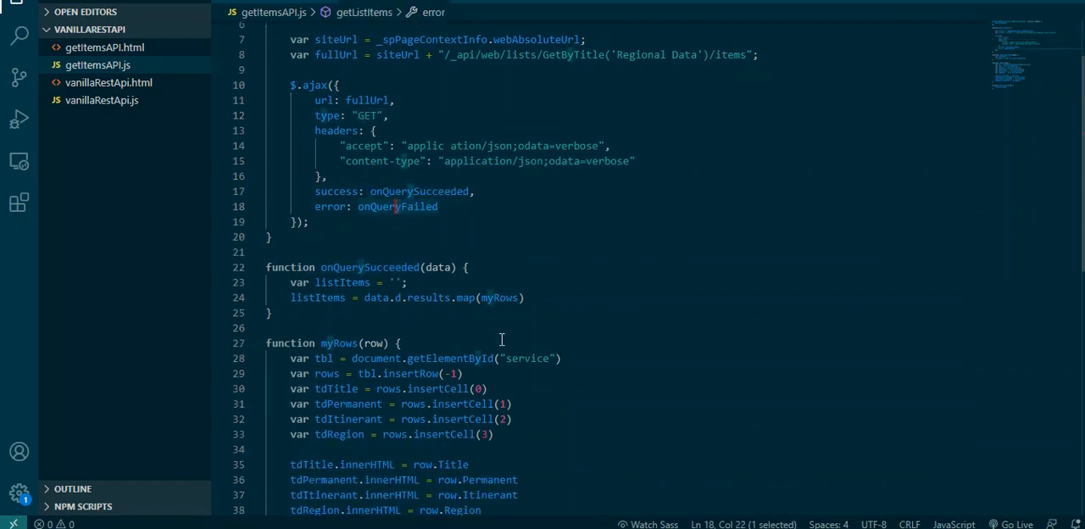
scroll(down, 3)
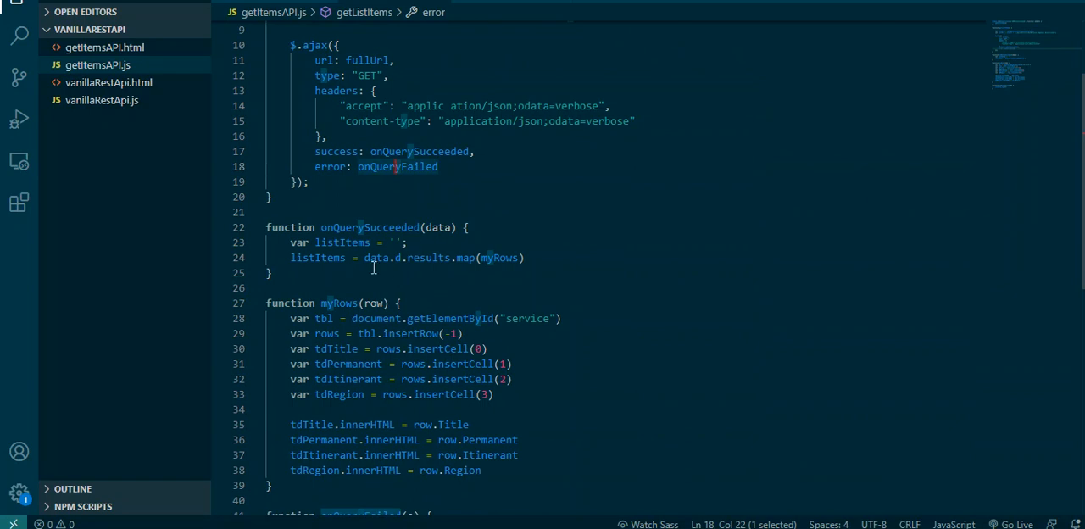
mouse_move(448, 286)
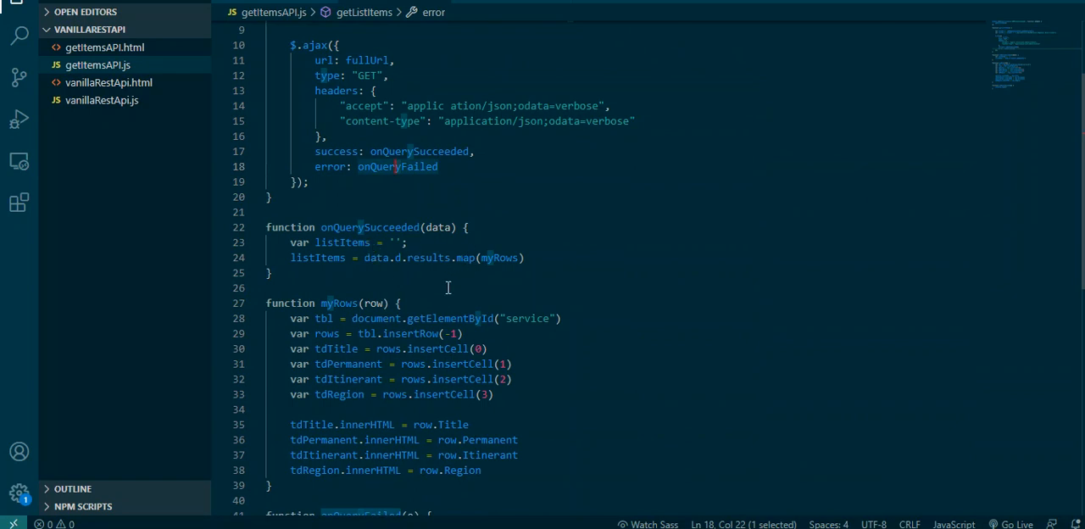
scroll(down, 3)
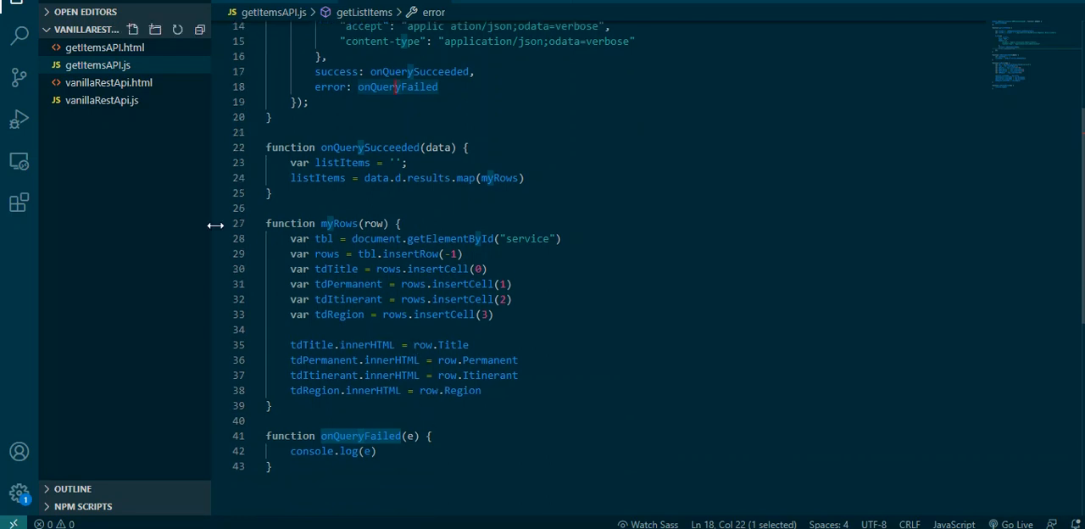
scroll(down, 3)
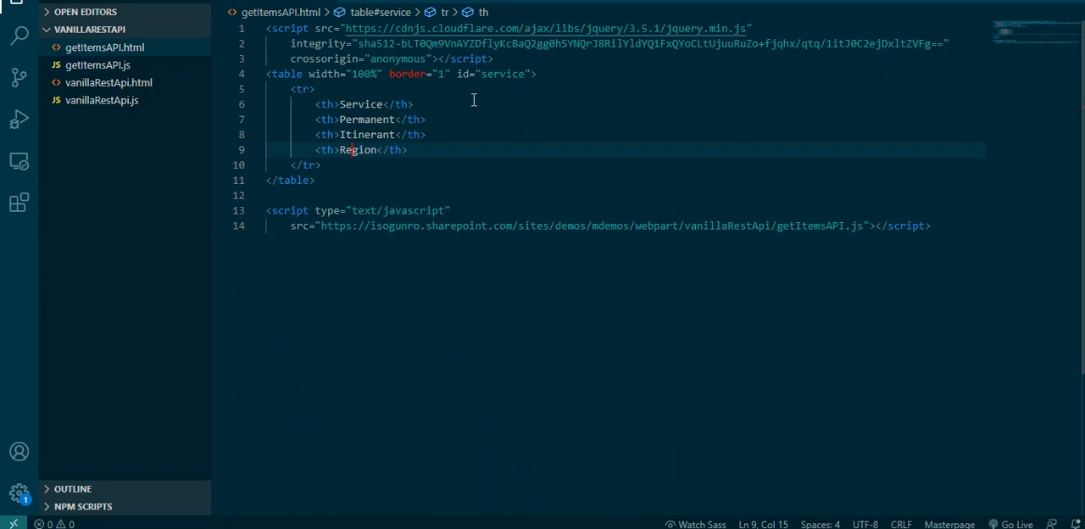
Reopen getItemsAPI.js and walk through the $.ajax request block inside getListItems
click(98, 64)
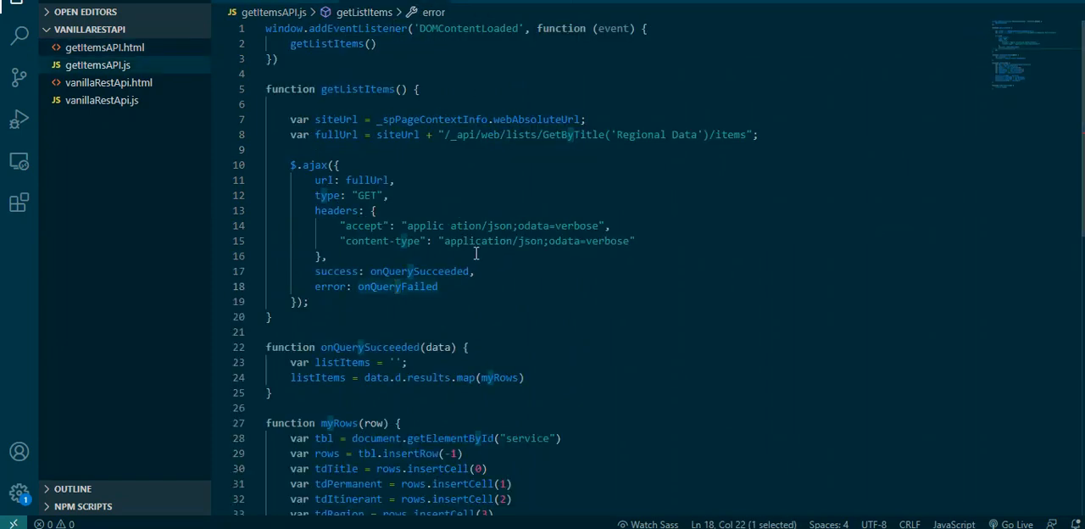
scroll(down, 3)
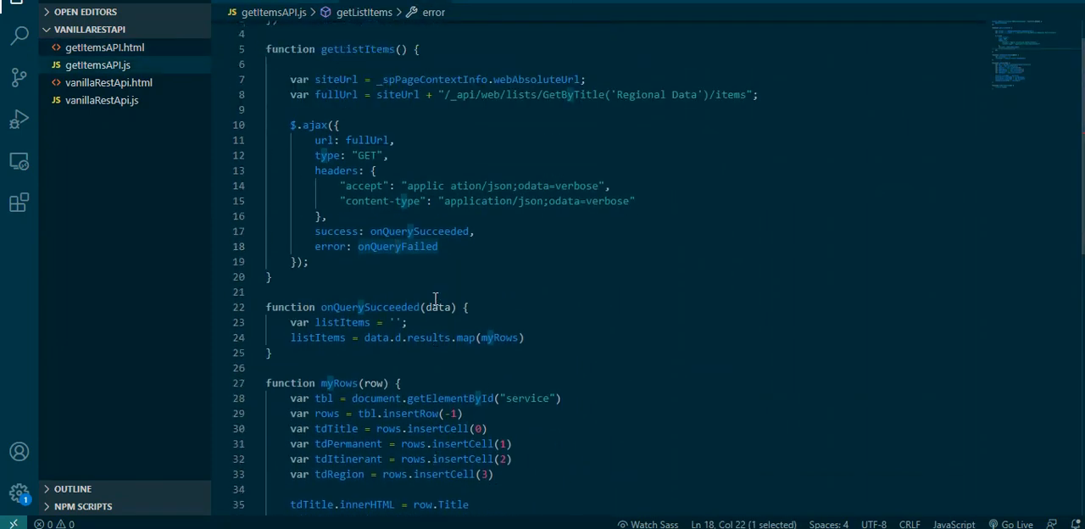
scroll(down, 3)
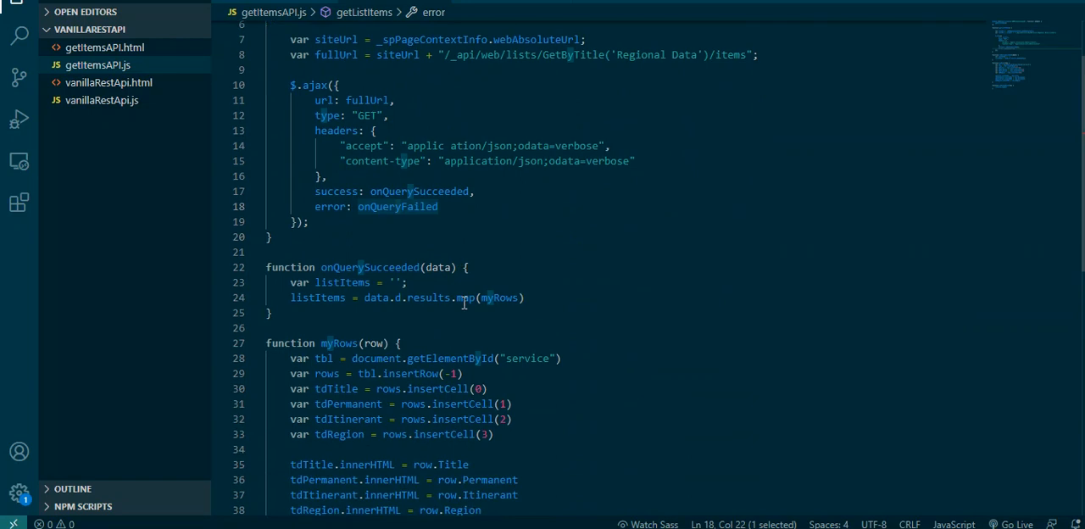
scroll(down, 3)
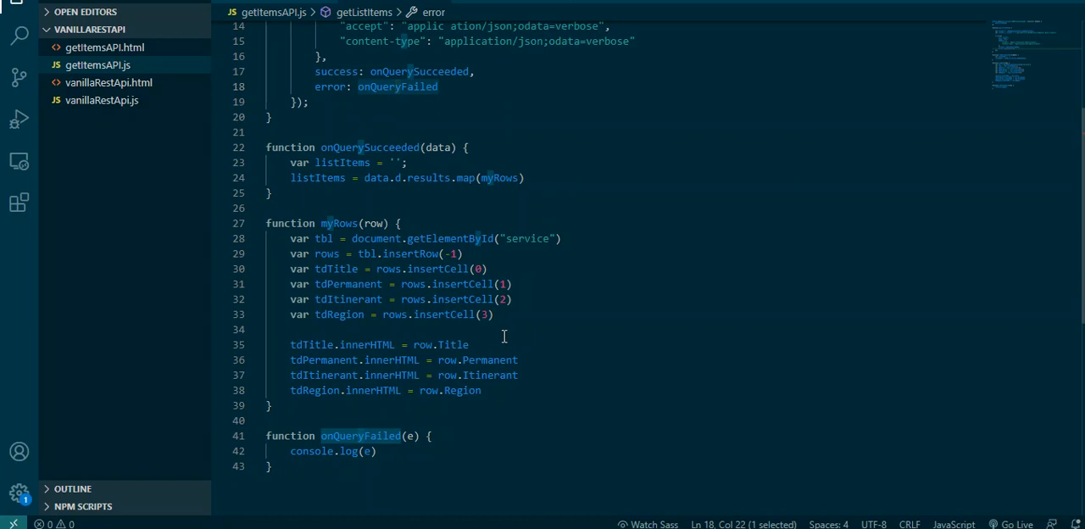
mouse_move(478, 398)
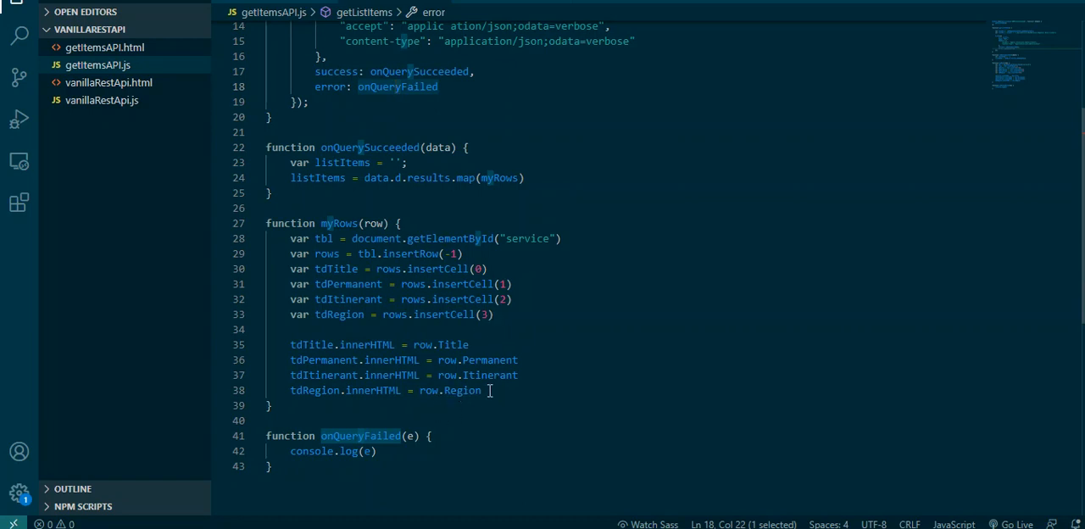
mouse_move(524, 389)
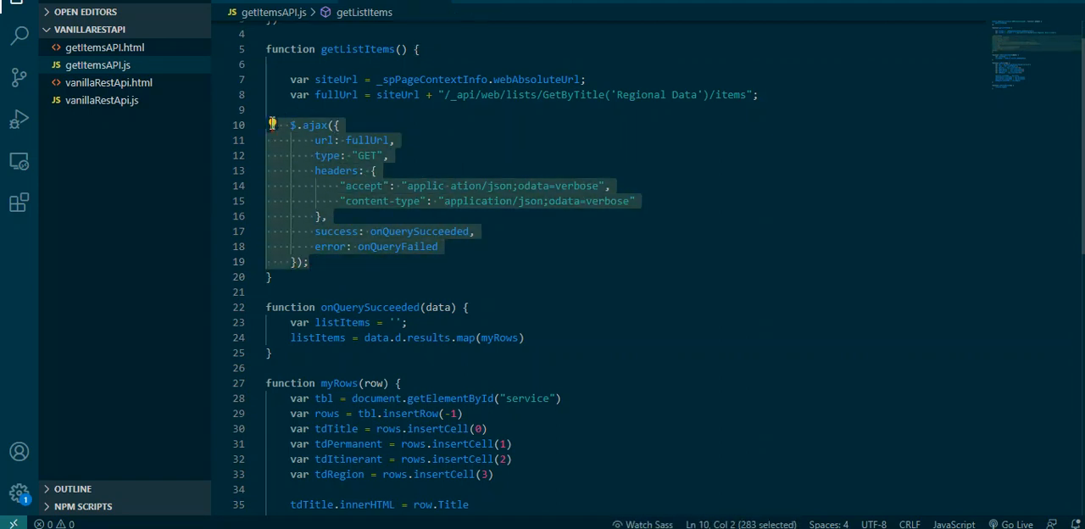
click(716, 366)
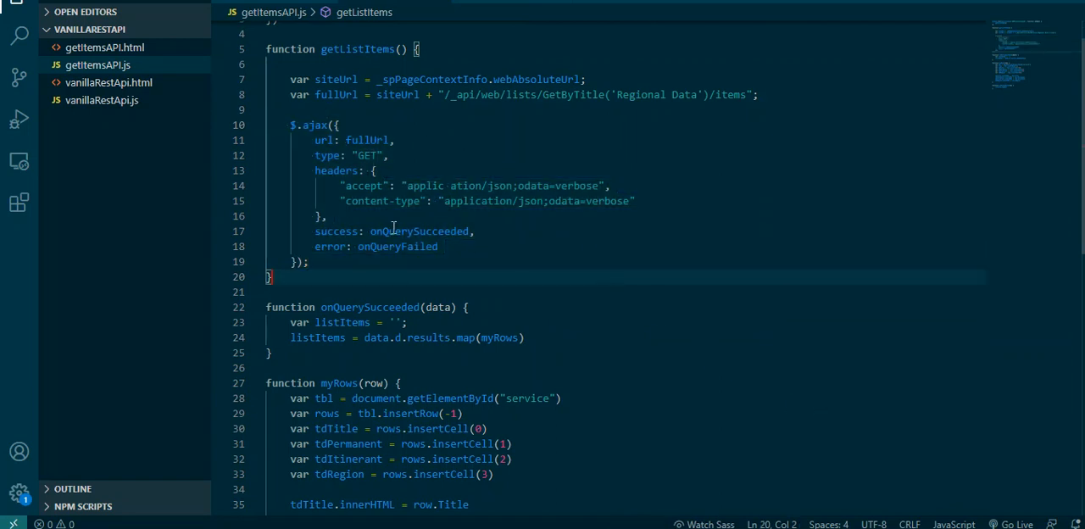
mouse_move(678, 334)
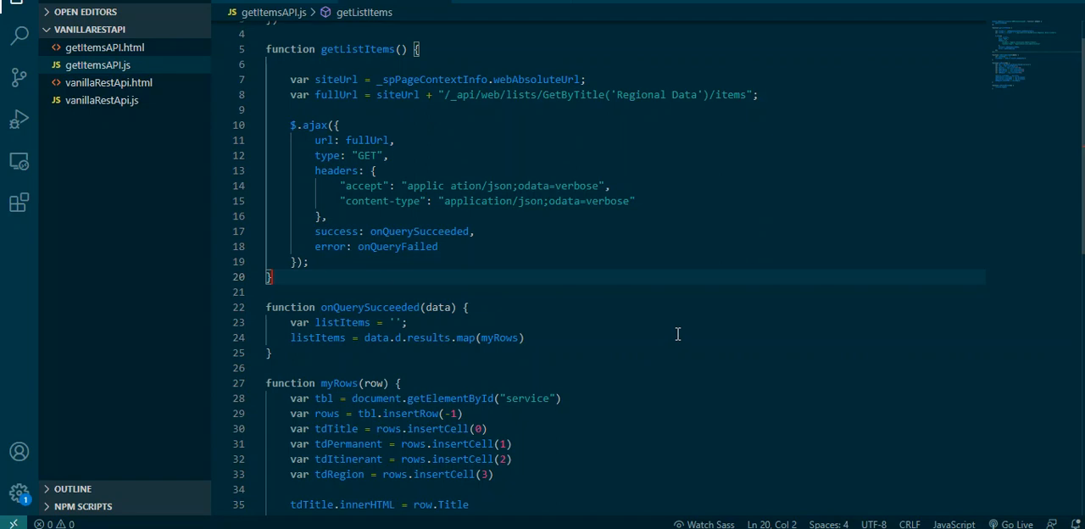